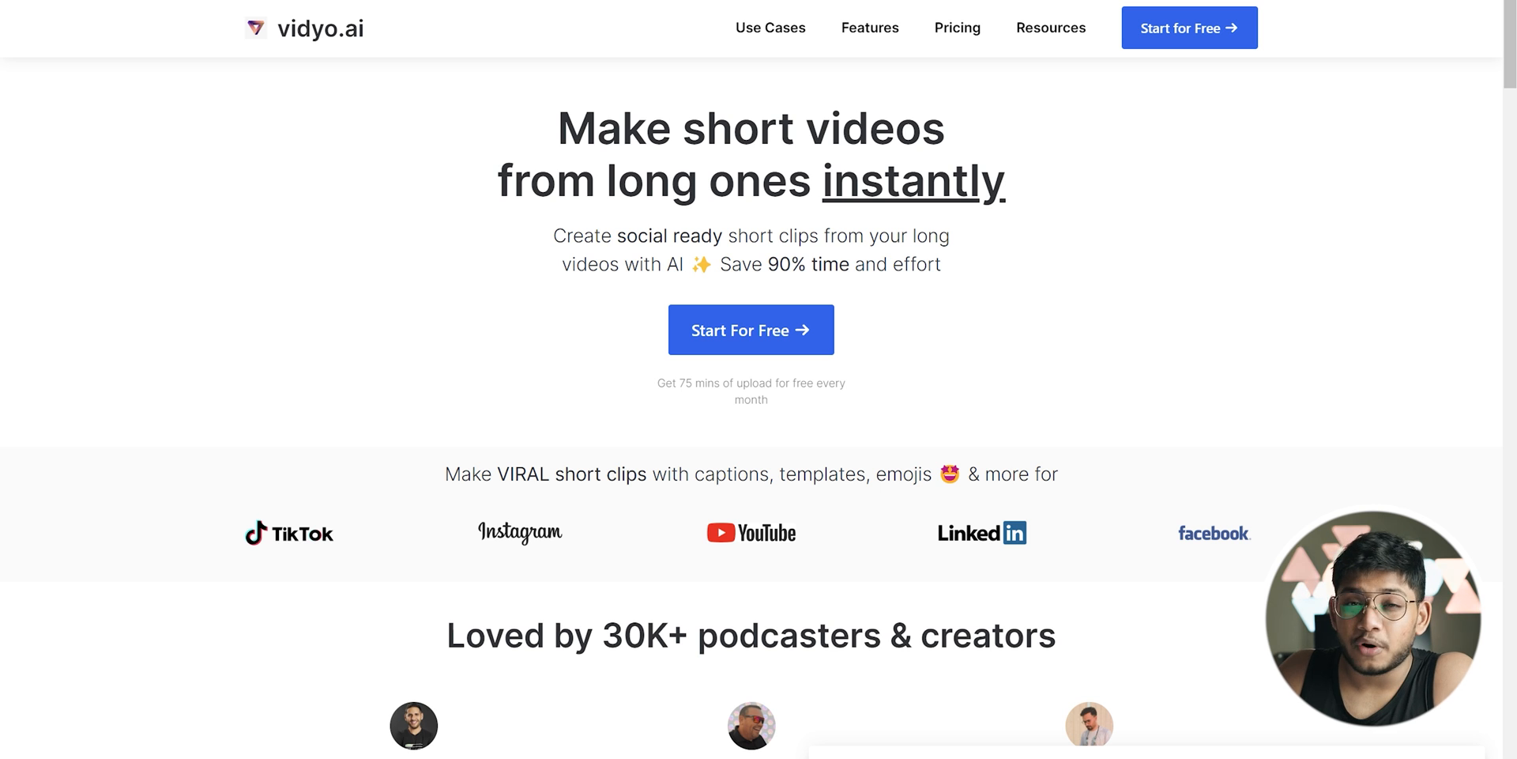
{"action": "mouse_move", "coordinate": [1010, 395]}
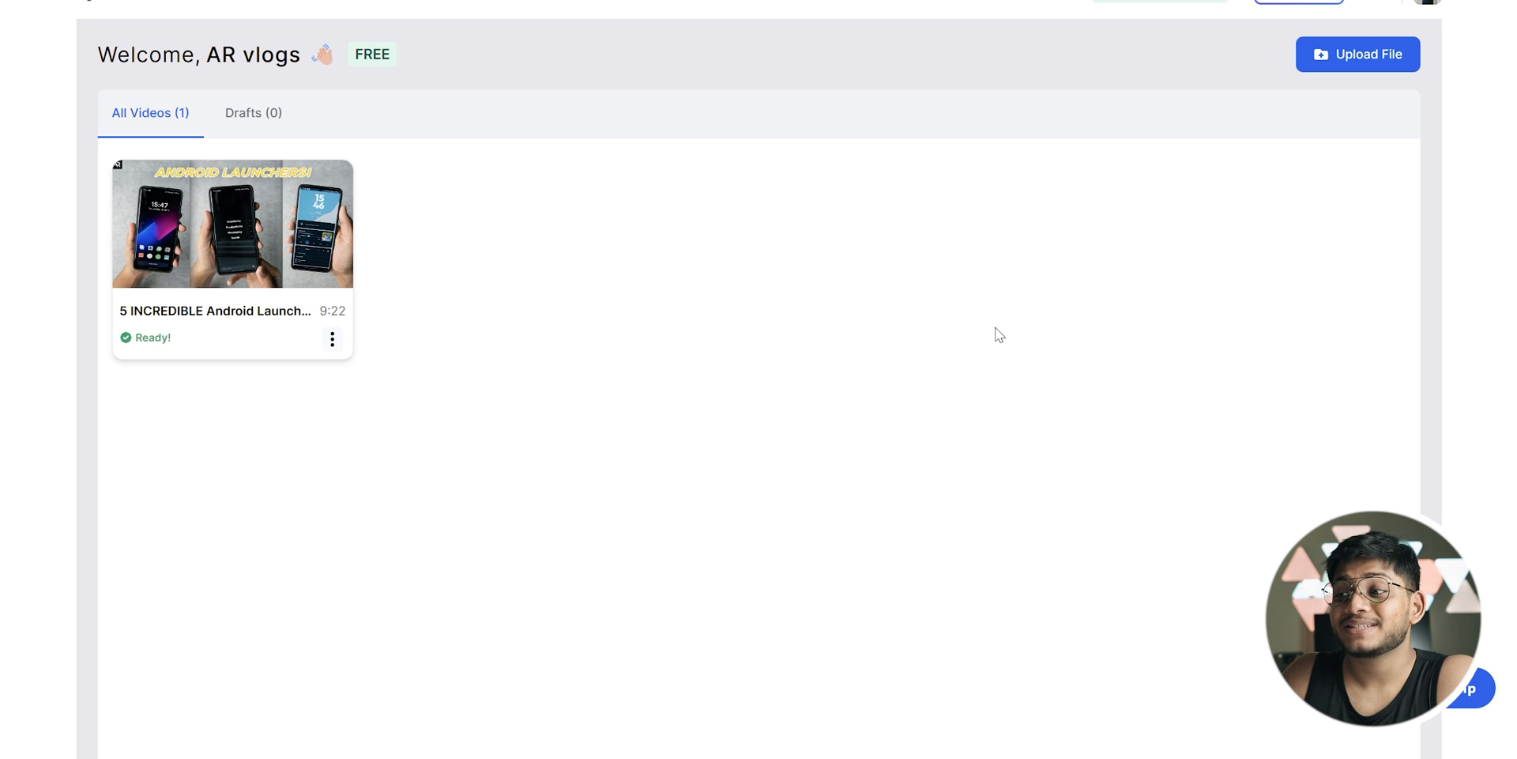
- Reach the vidyo.ai dashboard via Start For Free and bring up the Import your video page
{"action": "left_click", "coordinate": [1356, 53]}
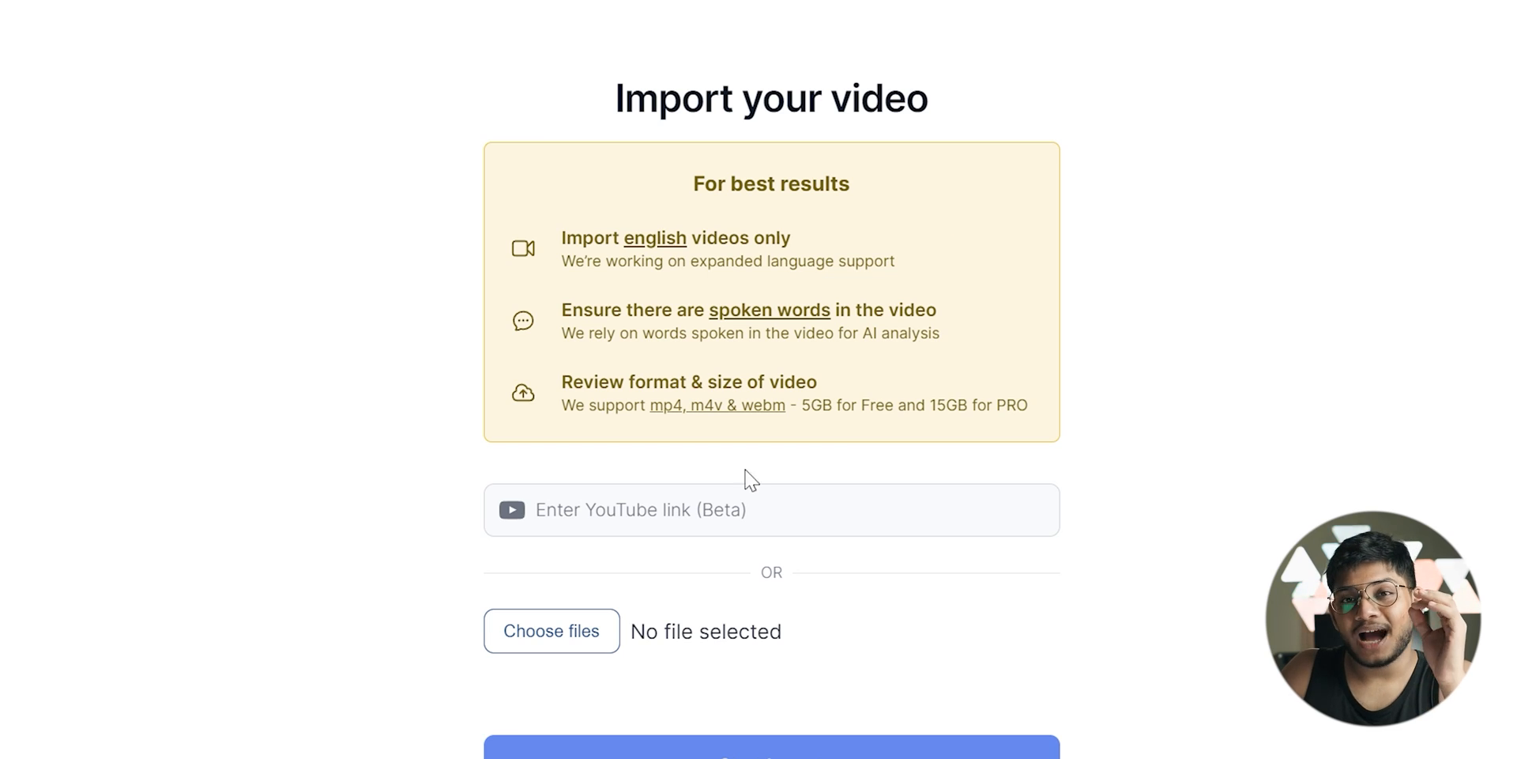
{"action": "mouse_move", "coordinate": [755, 471]}
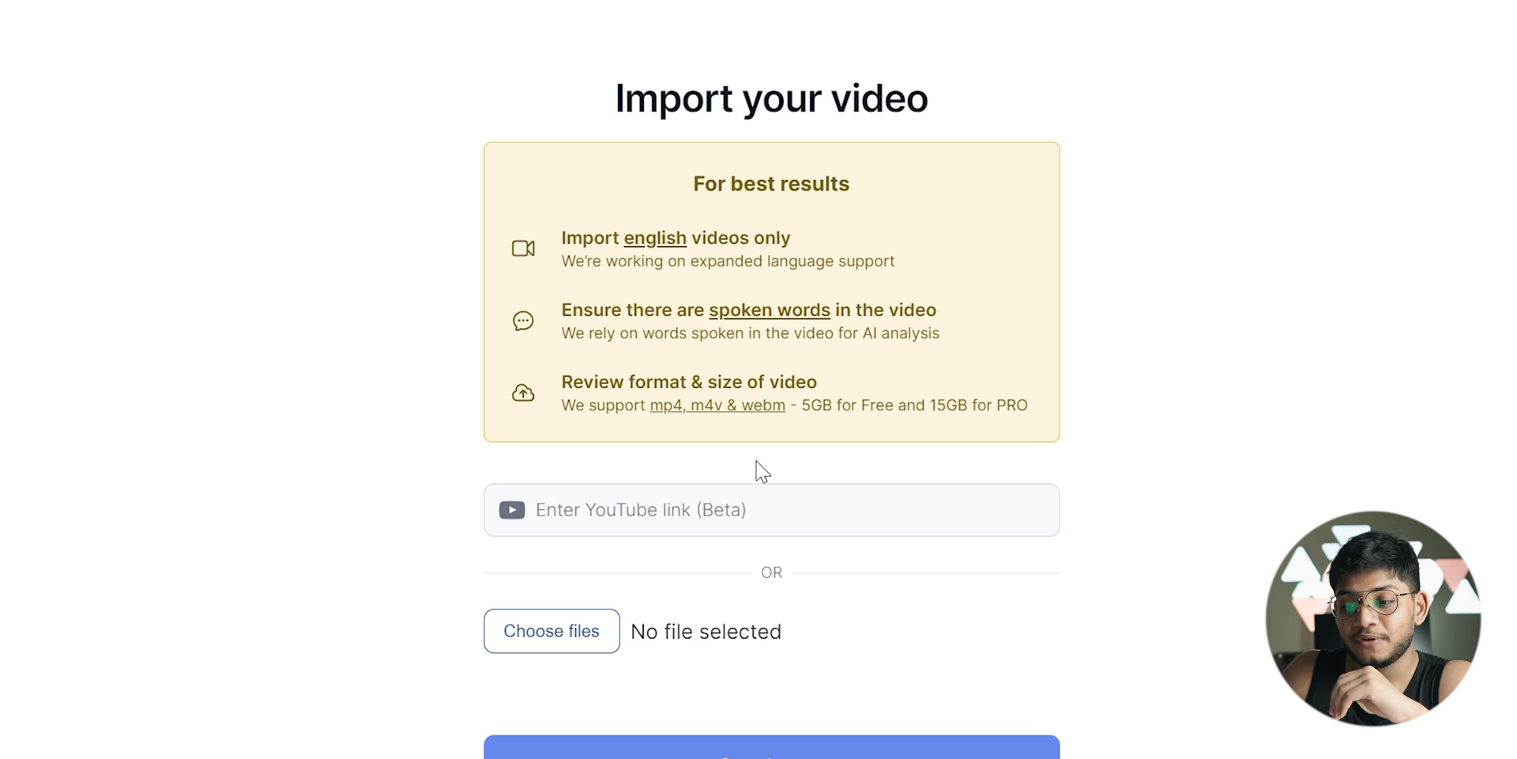
{"action": "left_click", "coordinate": [771, 509]}
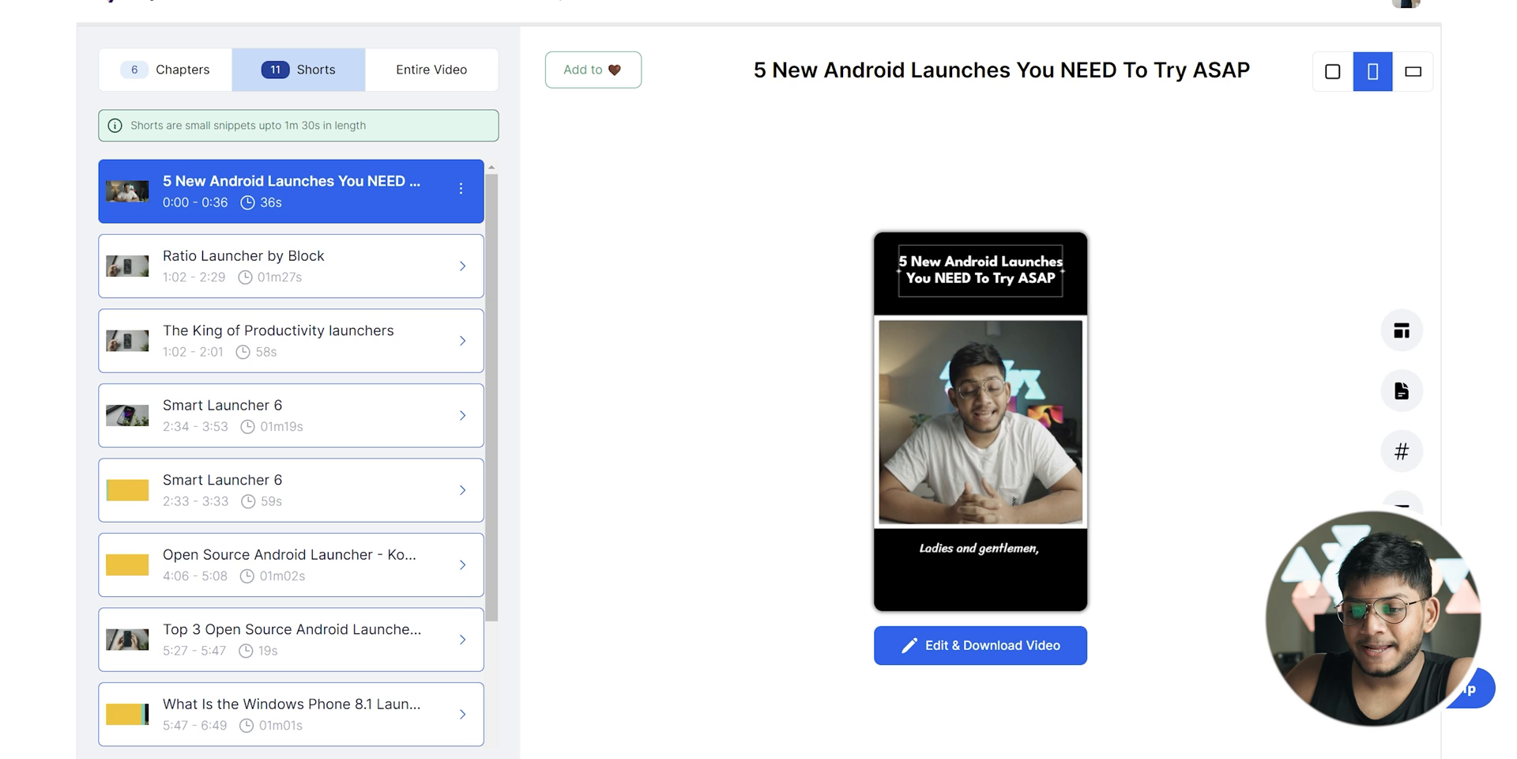
- Select the 'Ratio Launcher by Block' short in Shorts and open it via Edit & Download Video
{"action": "left_click", "coordinate": [291, 266]}
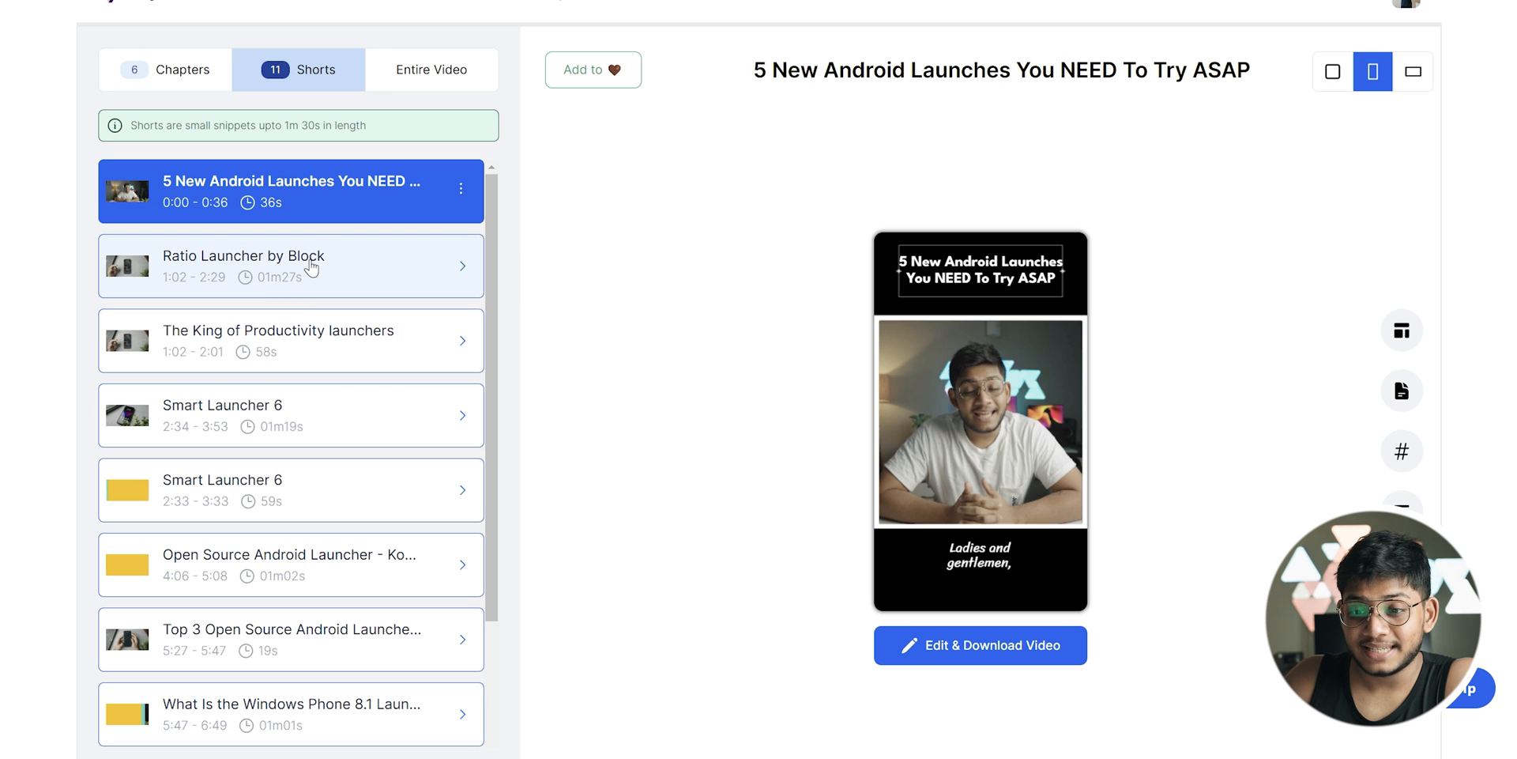
{"action": "mouse_move", "coordinate": [368, 201]}
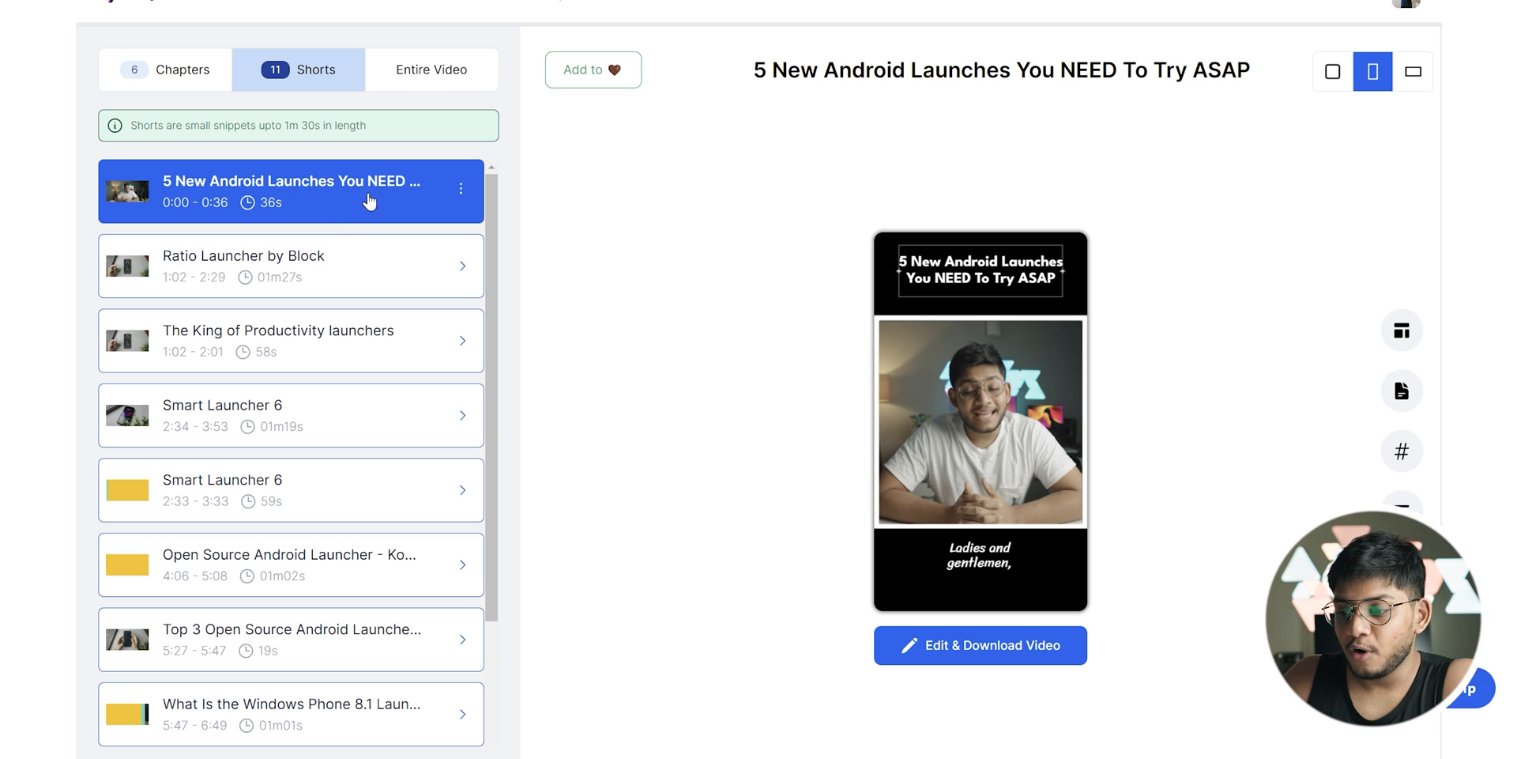
{"action": "left_click", "coordinate": [243, 266]}
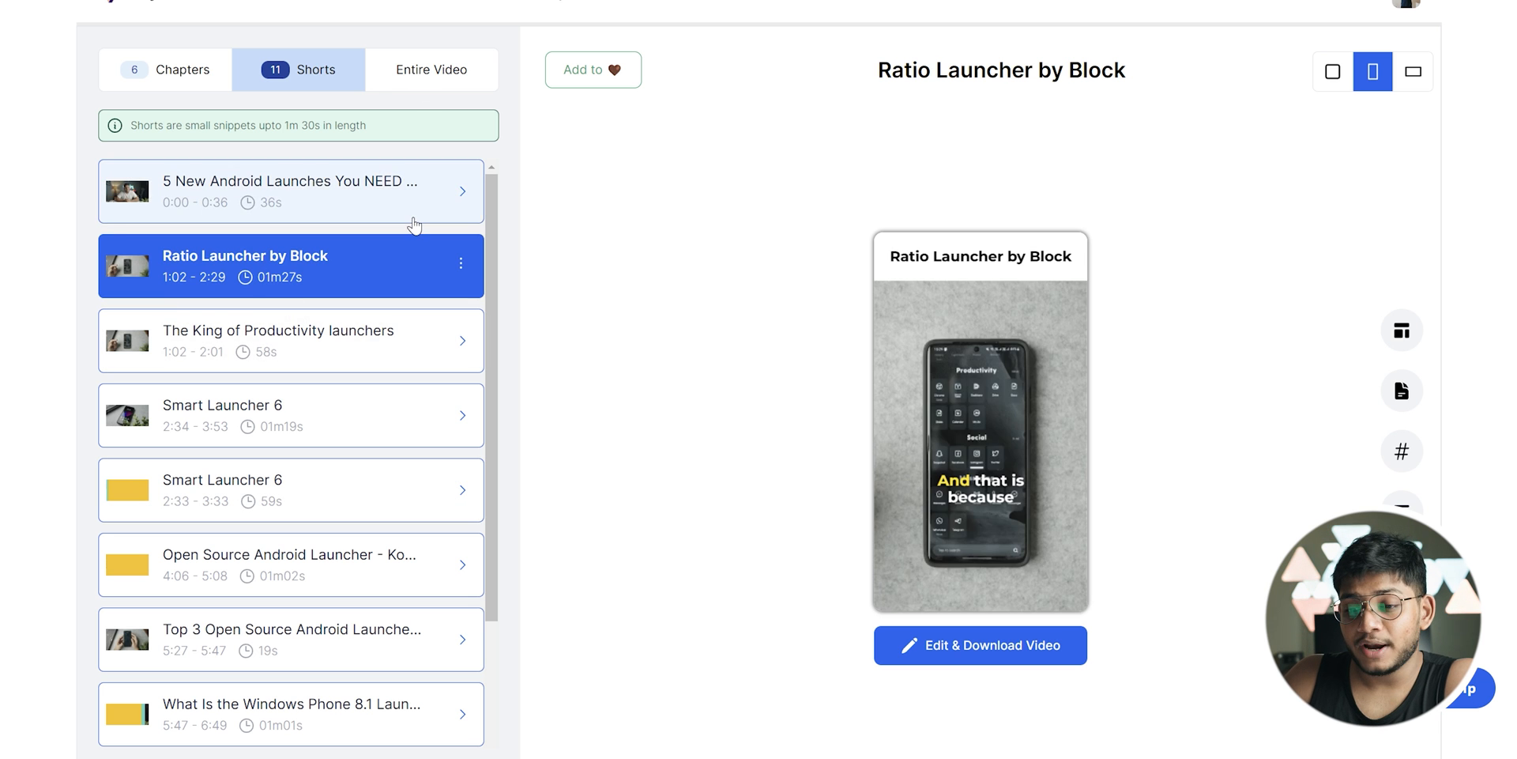
{"action": "left_click", "coordinate": [281, 340]}
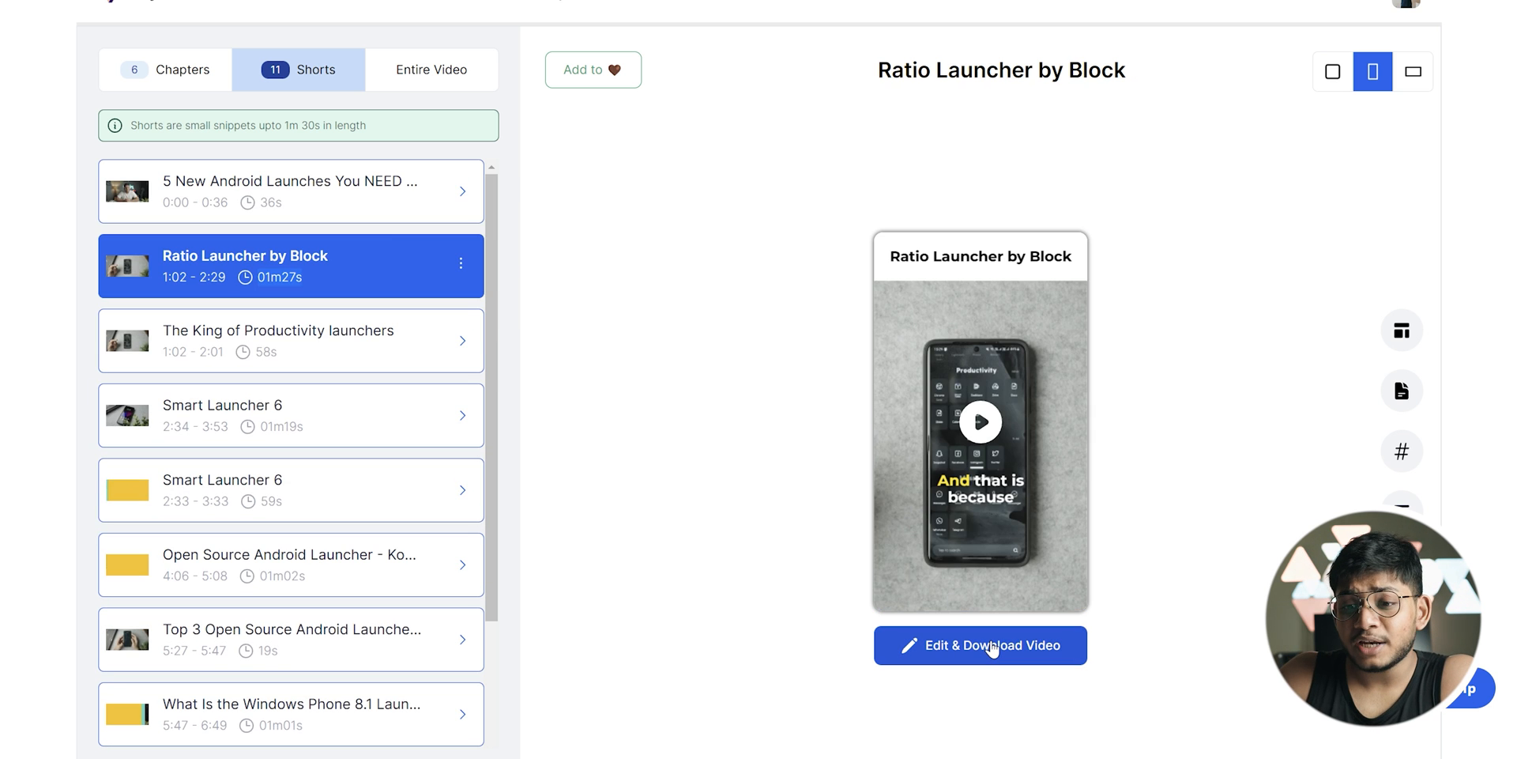
{"action": "left_click", "coordinate": [980, 645]}
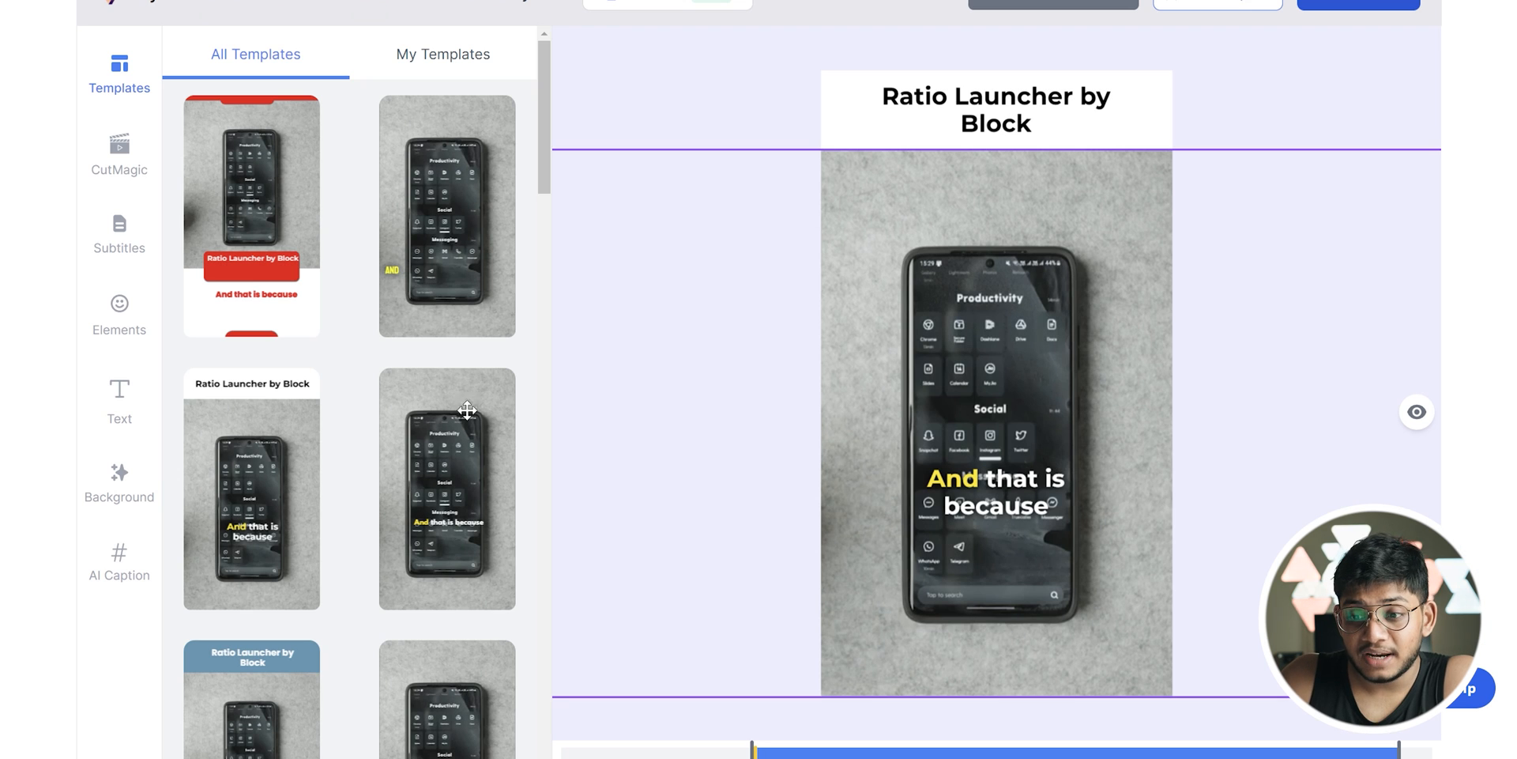
- Close the vidyo.ai editor so the Flair.ai Projects gallery shows
{"action": "left_click", "coordinate": [119, 233]}
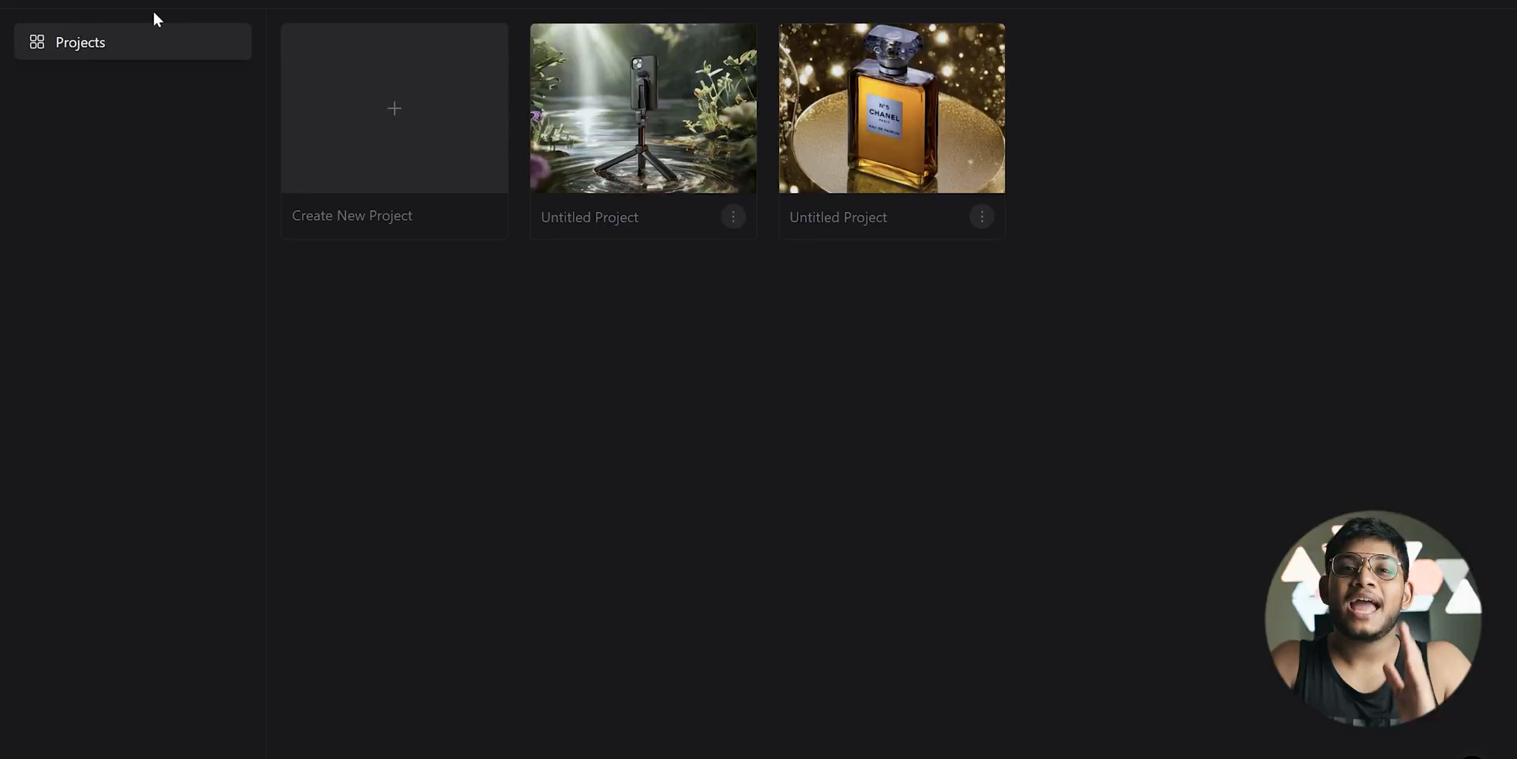
- Browse the phone-on-tripod project's Generate and Edit panels, then start a new canvas with the Starbucks cup
{"action": "left_click", "coordinate": [393, 108]}
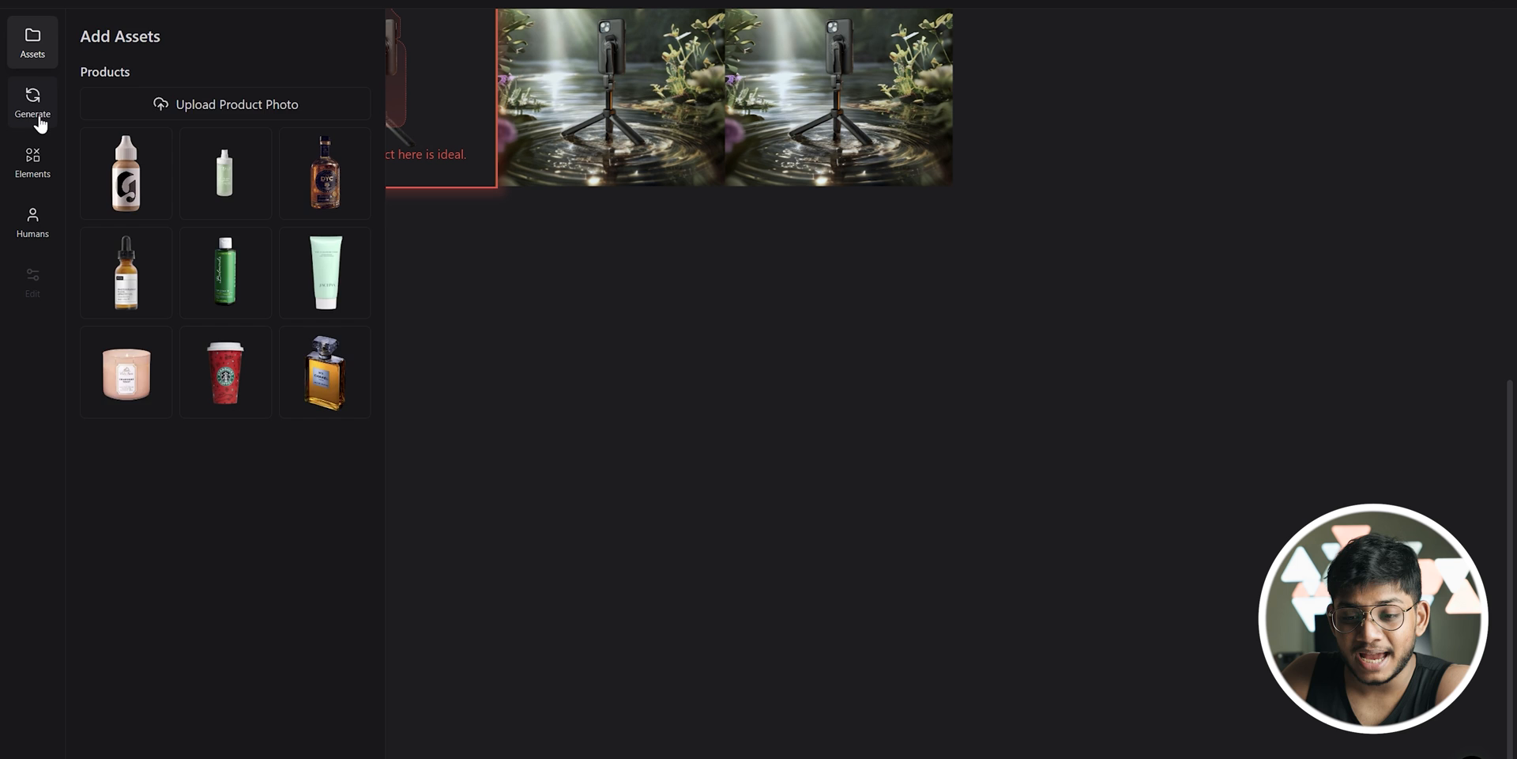
{"action": "left_click", "coordinate": [31, 101]}
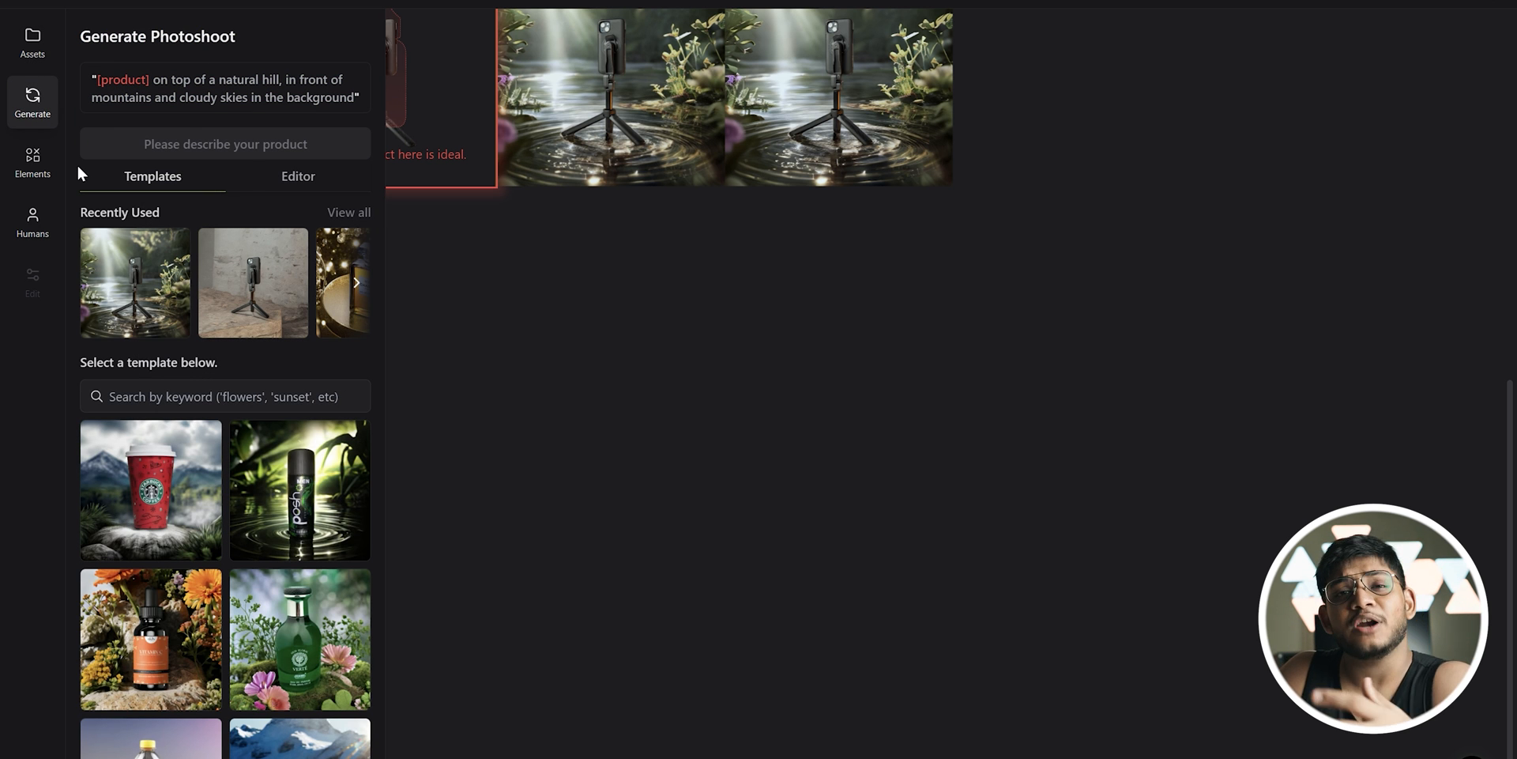
{"action": "mouse_move", "coordinate": [65, 310]}
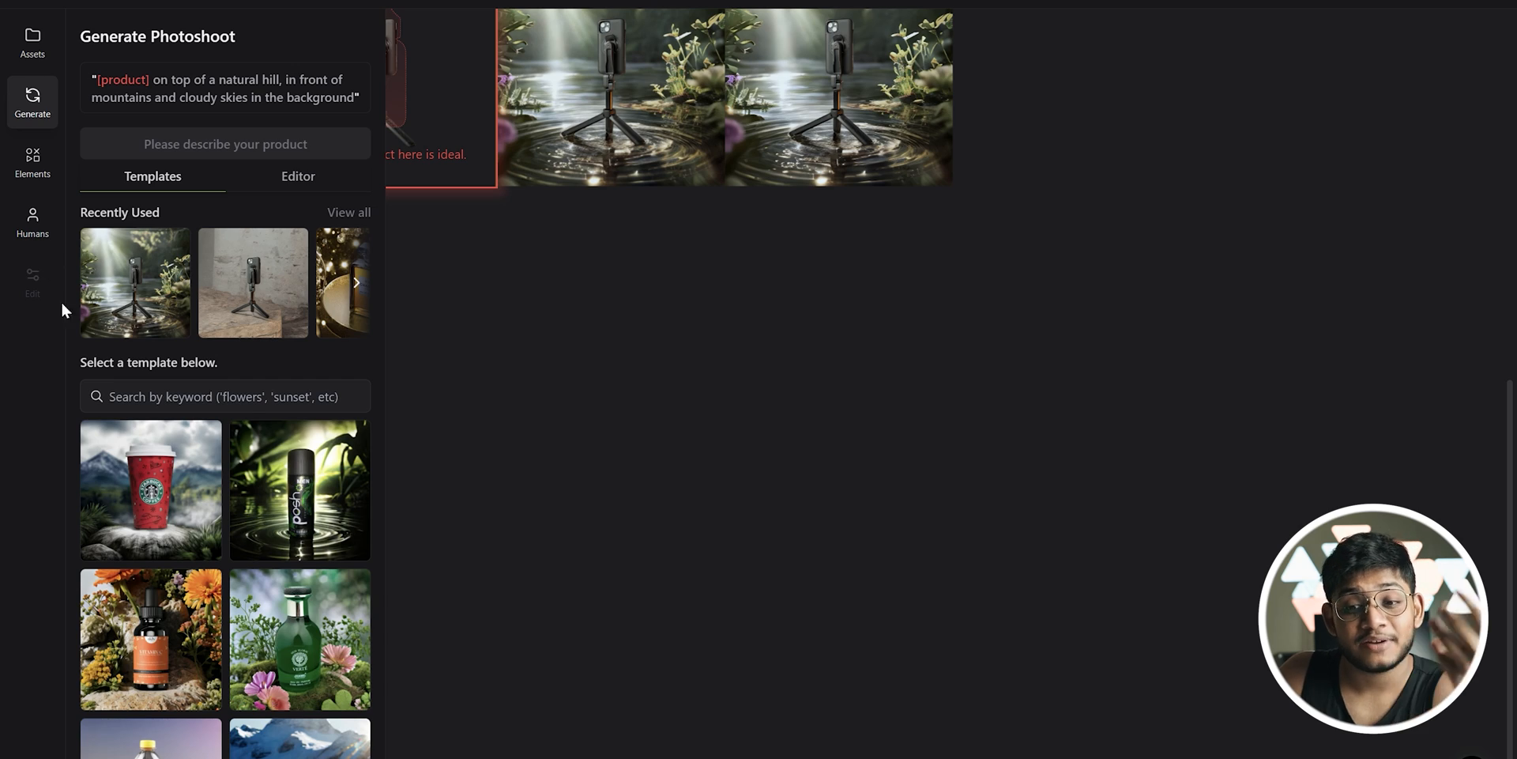
{"action": "left_click", "coordinate": [610, 96]}
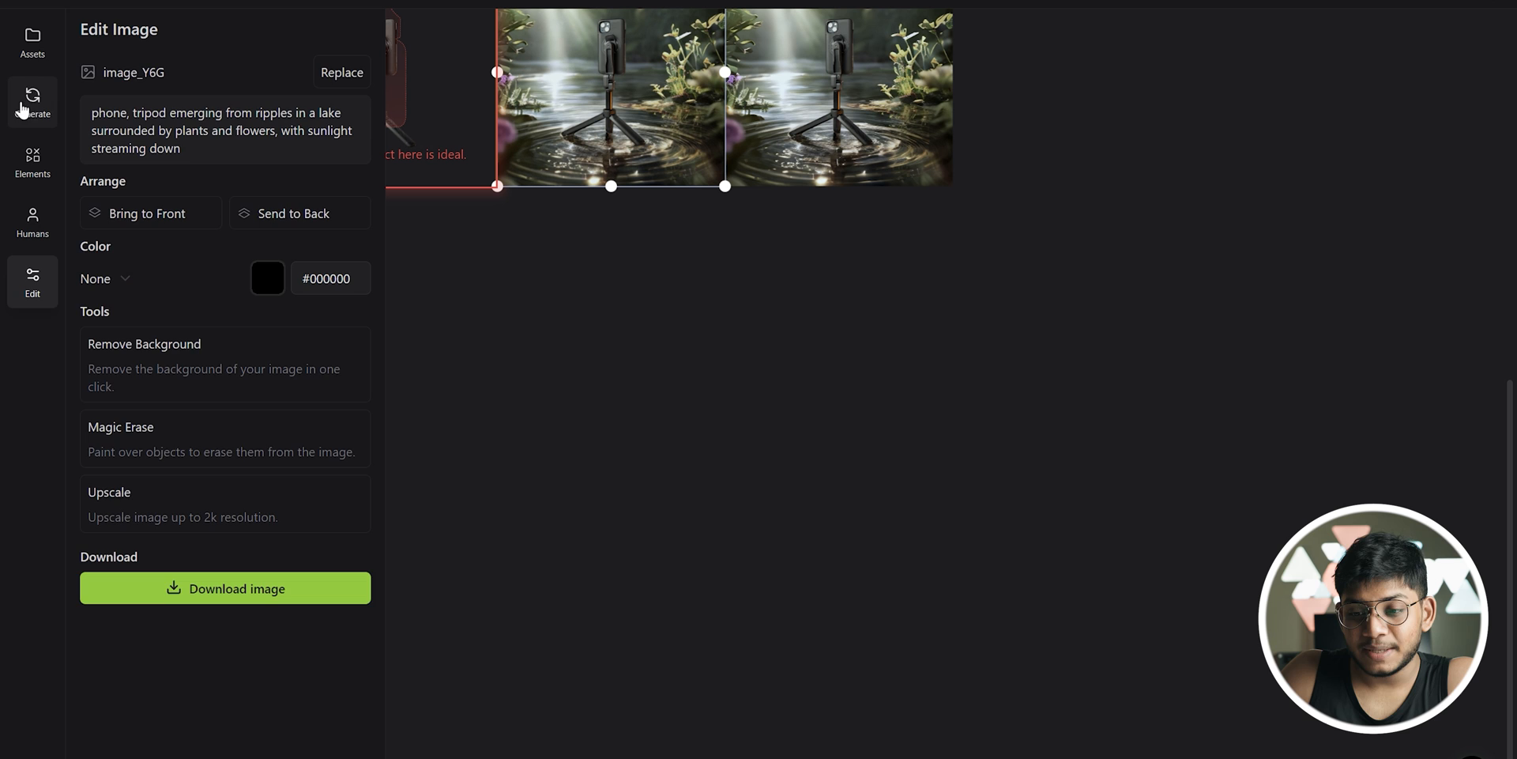
{"action": "left_click", "coordinate": [32, 101]}
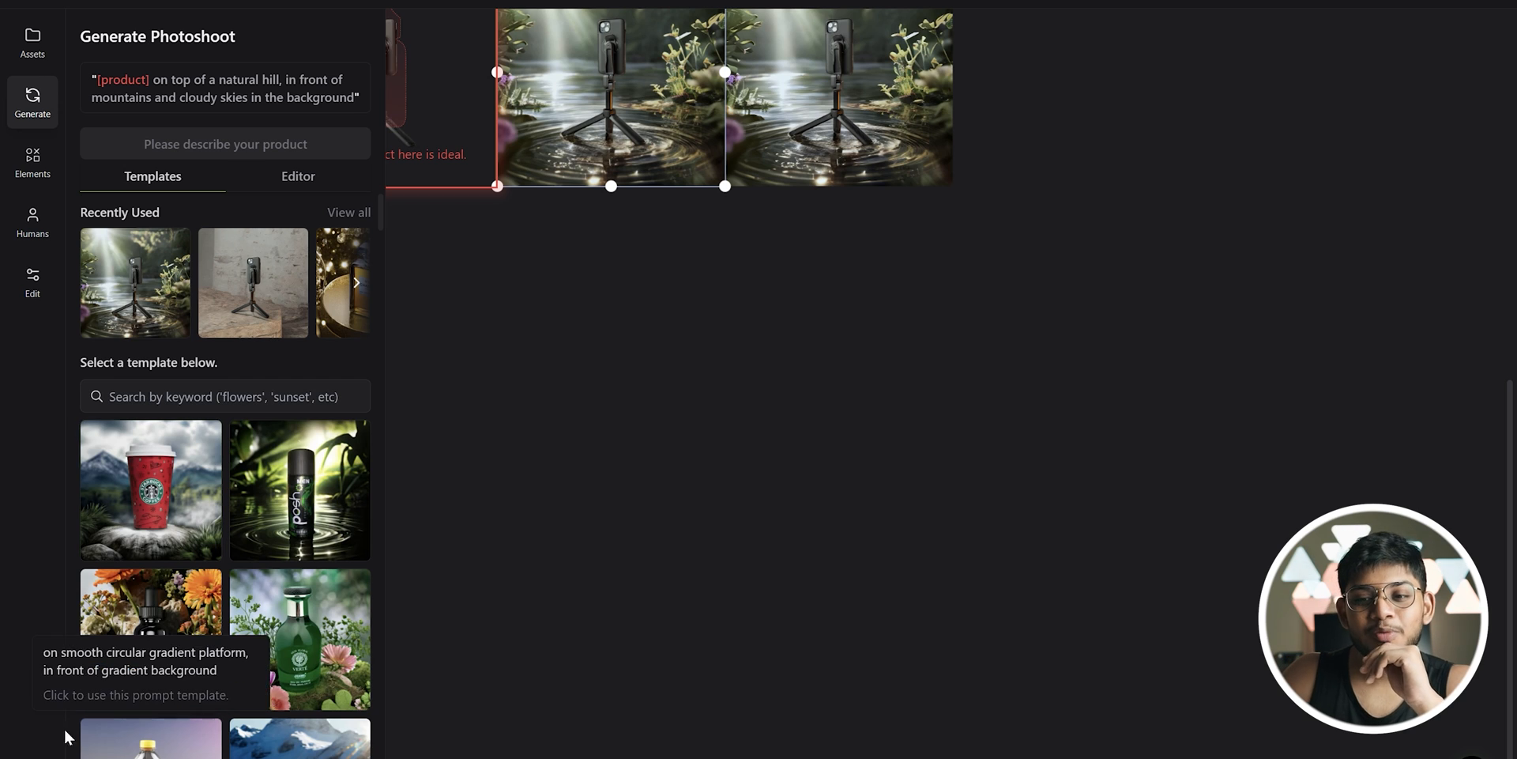
{"action": "left_click", "coordinate": [32, 43]}
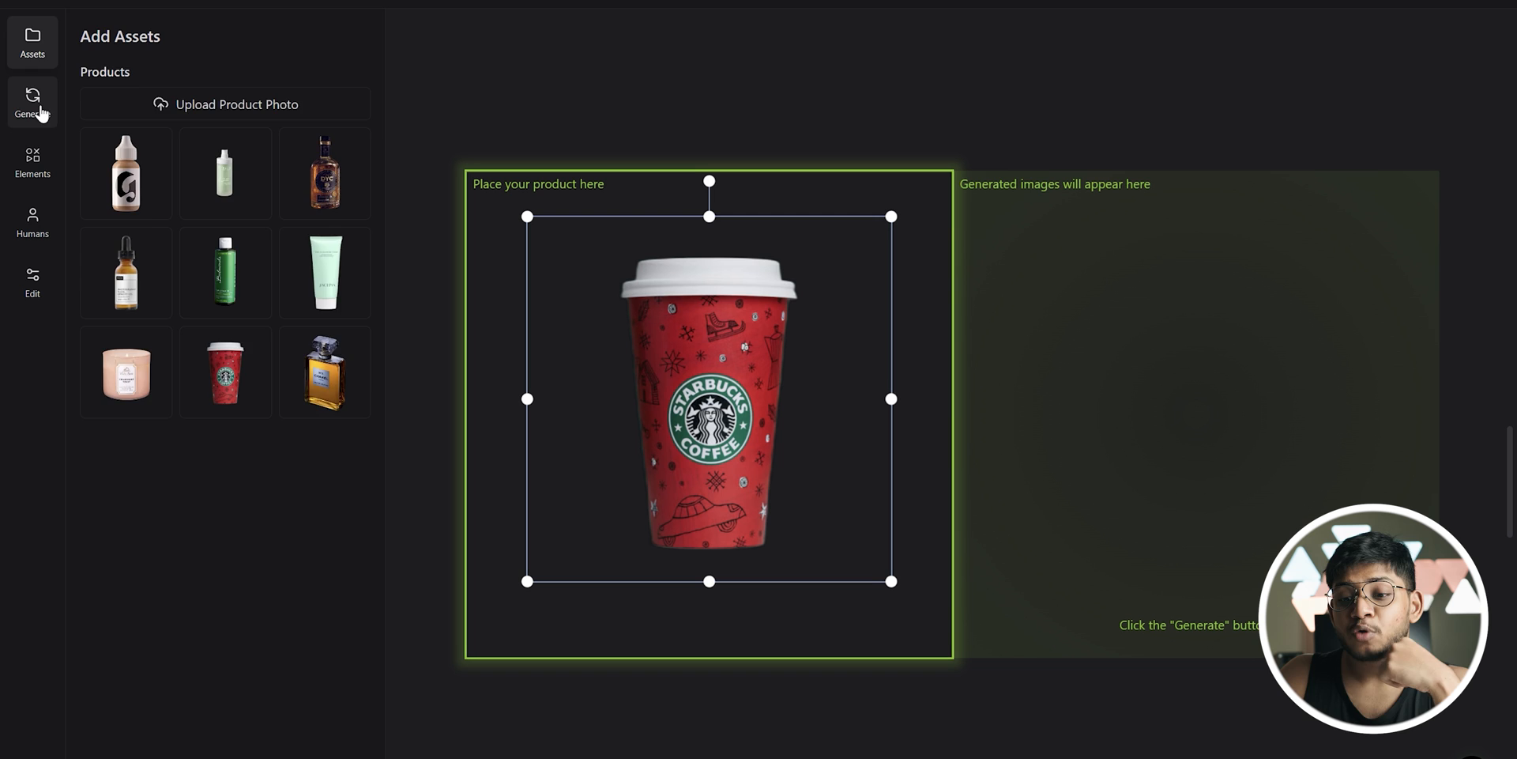
- Set Placement to marble surface and Background to sunlight streaming down, then generate the cup photo
{"action": "left_click", "coordinate": [32, 101]}
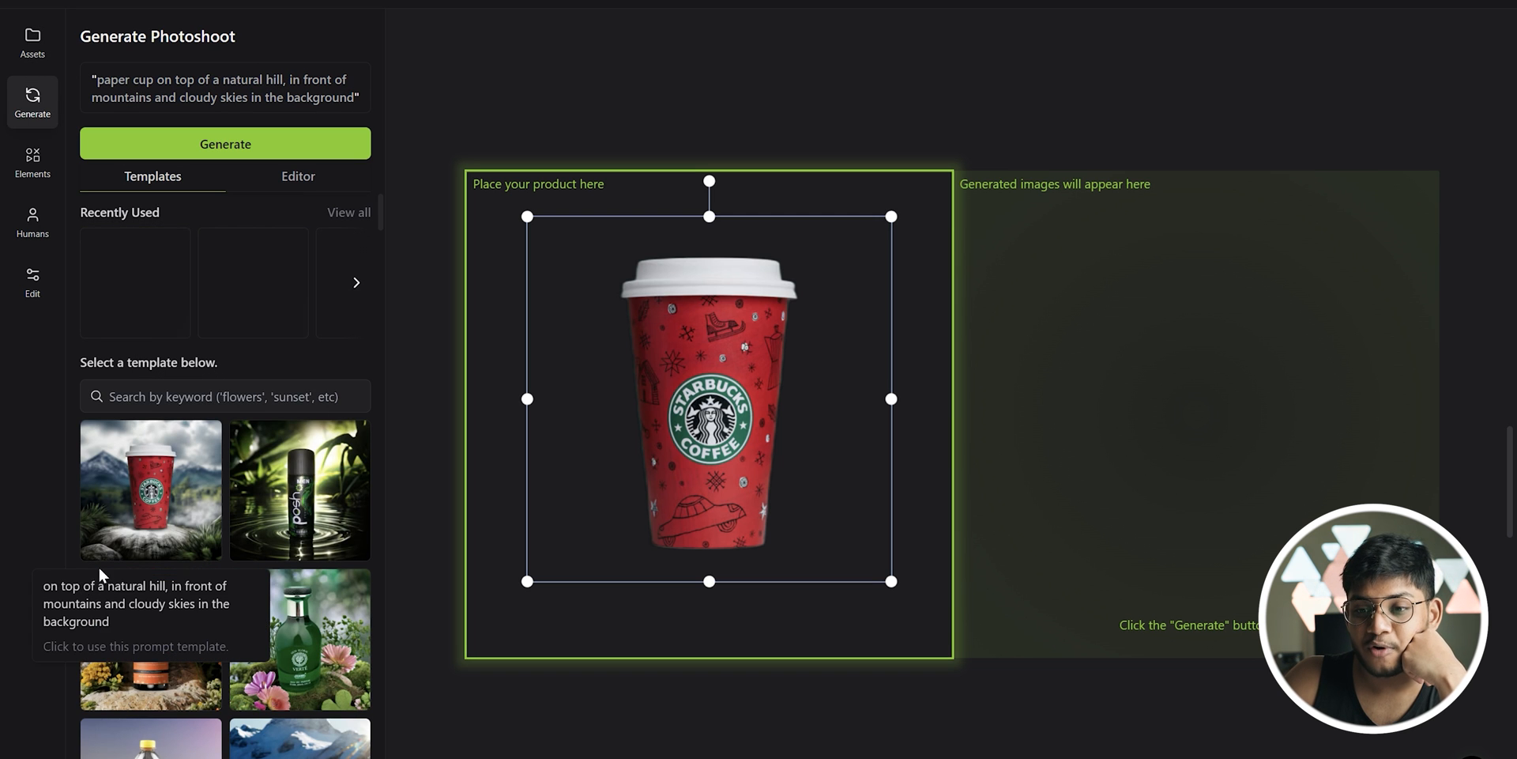
{"action": "left_click", "coordinate": [299, 175]}
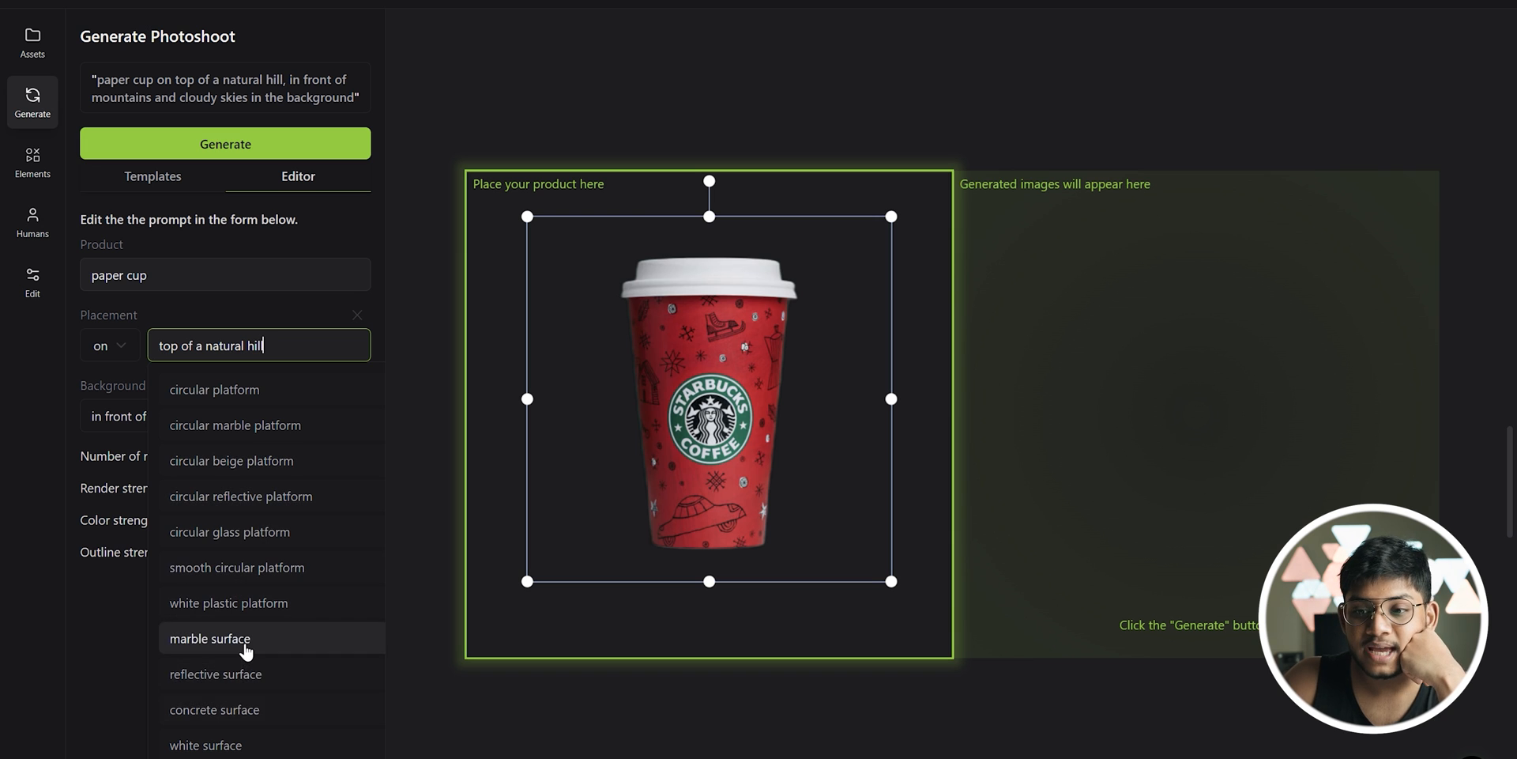
{"action": "left_click", "coordinate": [209, 637]}
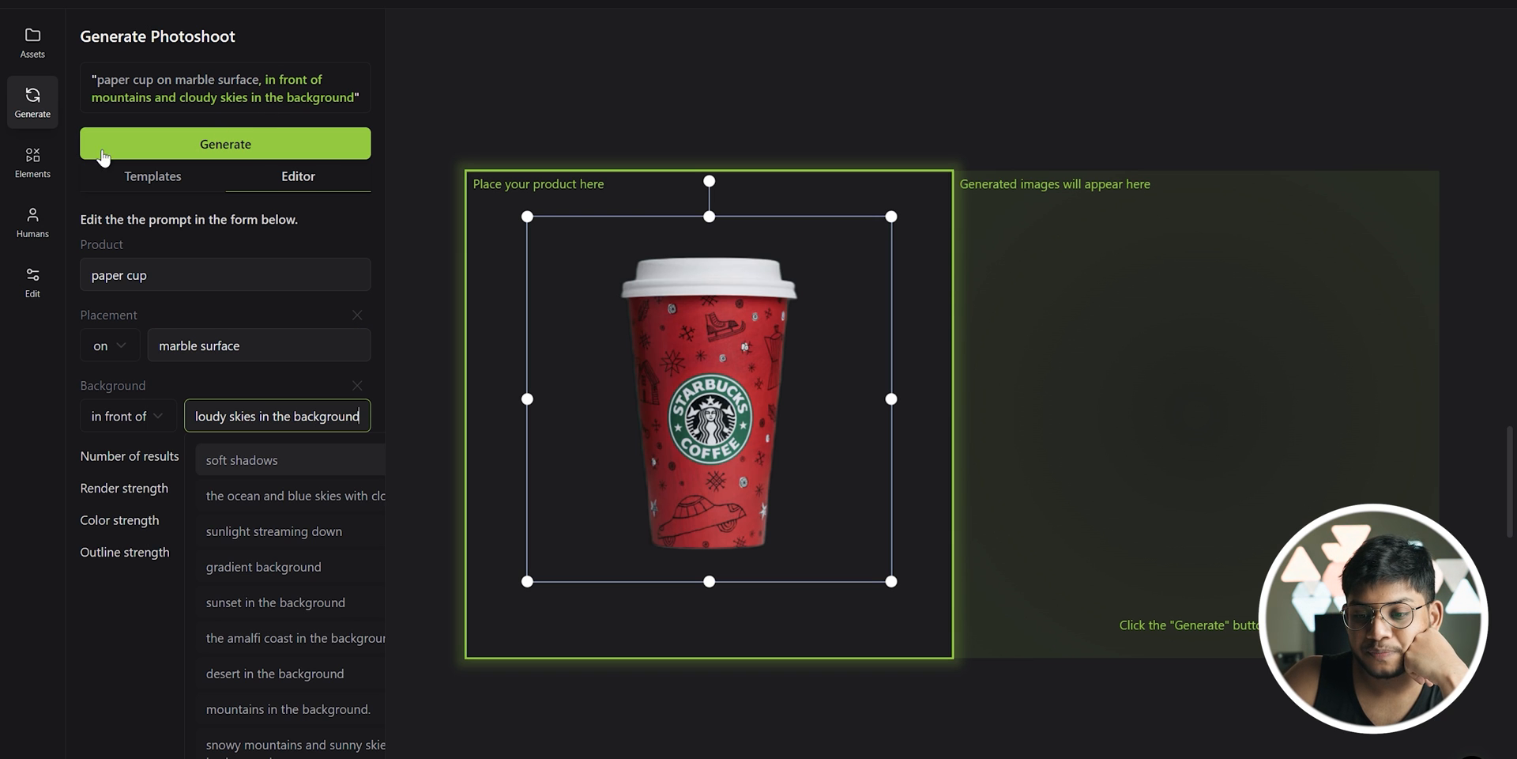
{"action": "left_click", "coordinate": [273, 531]}
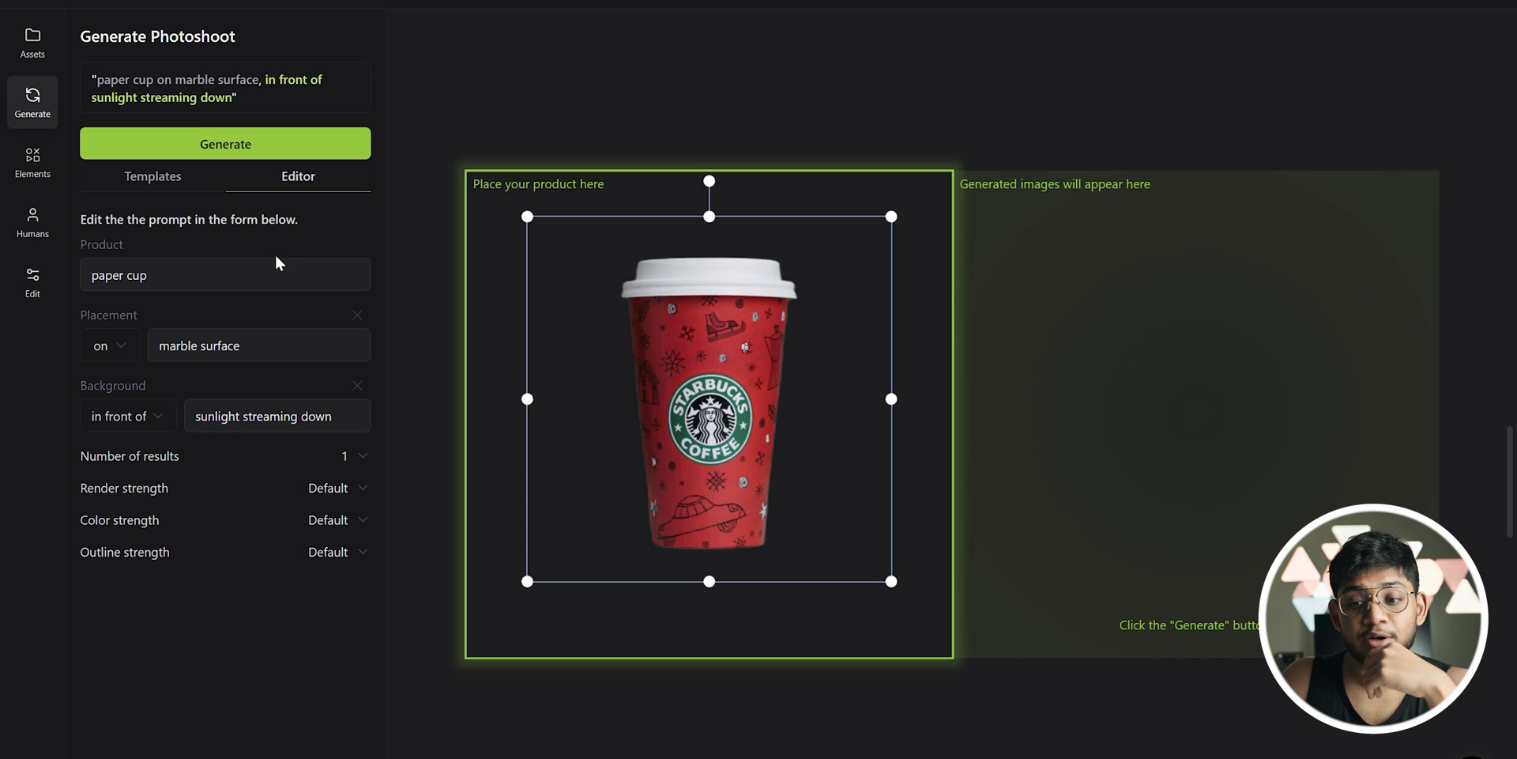
{"action": "left_click", "coordinate": [225, 144]}
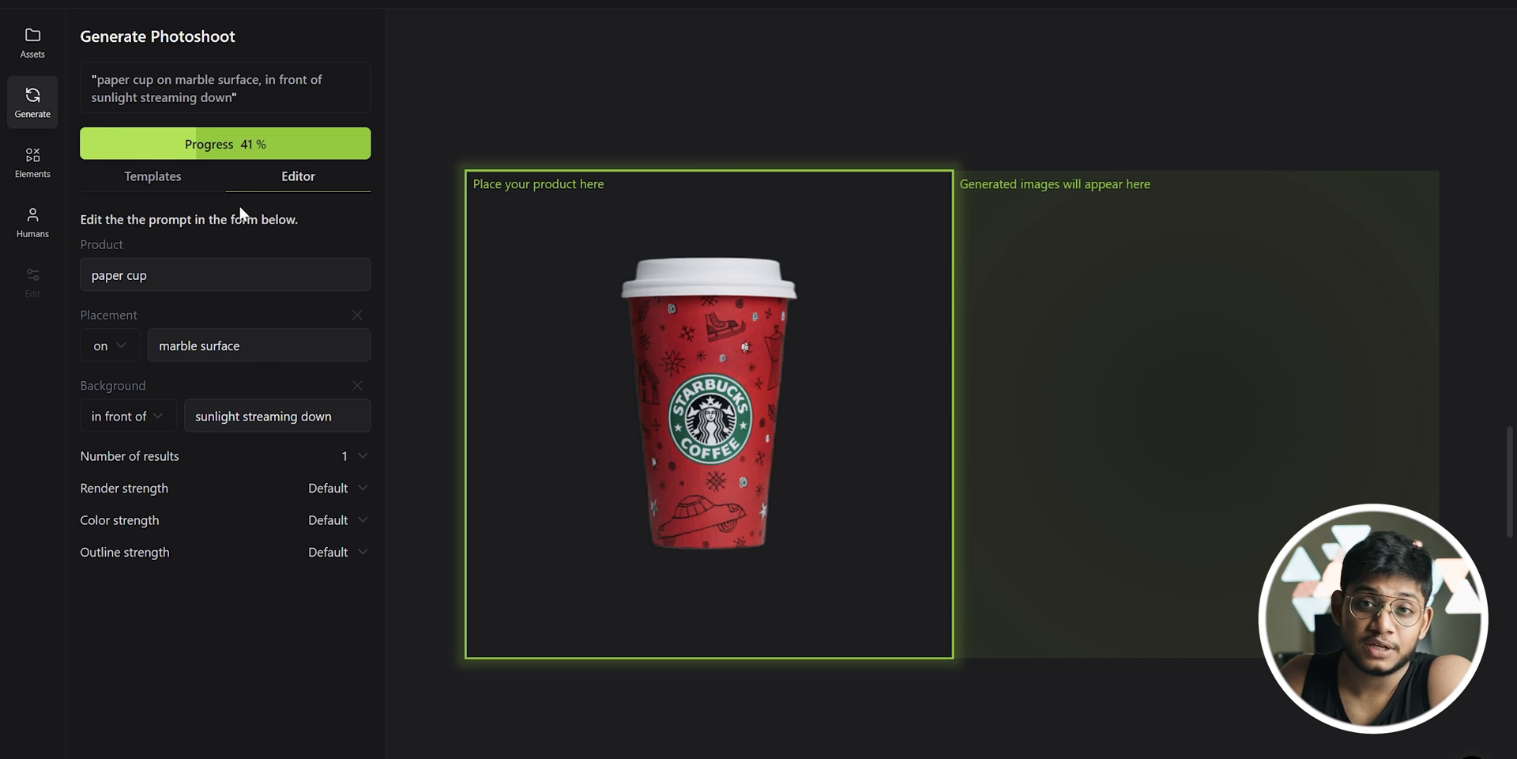
{"action": "mouse_move", "coordinate": [253, 255]}
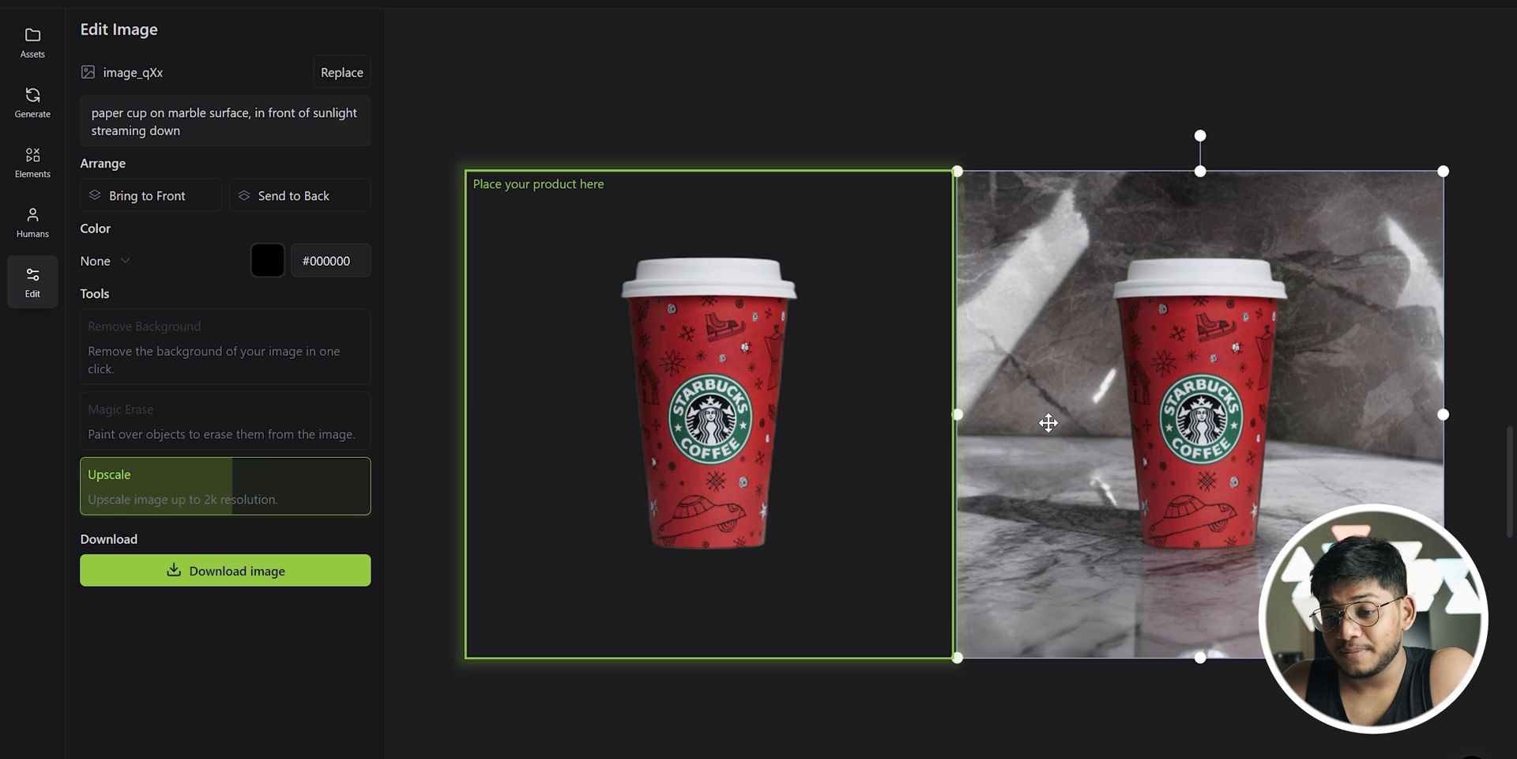
{"action": "mouse_move", "coordinate": [1070, 368]}
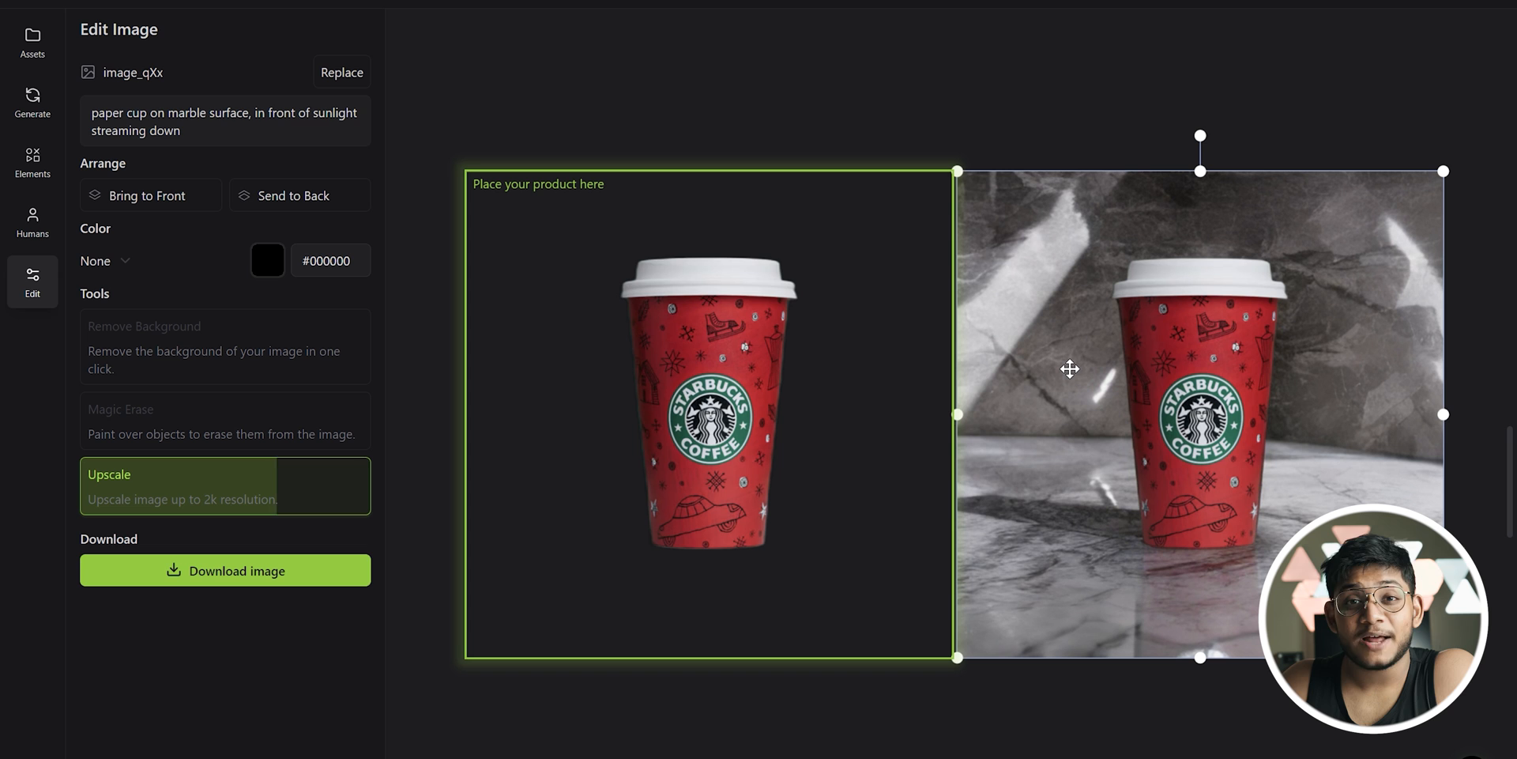
{"action": "mouse_move", "coordinate": [1089, 351]}
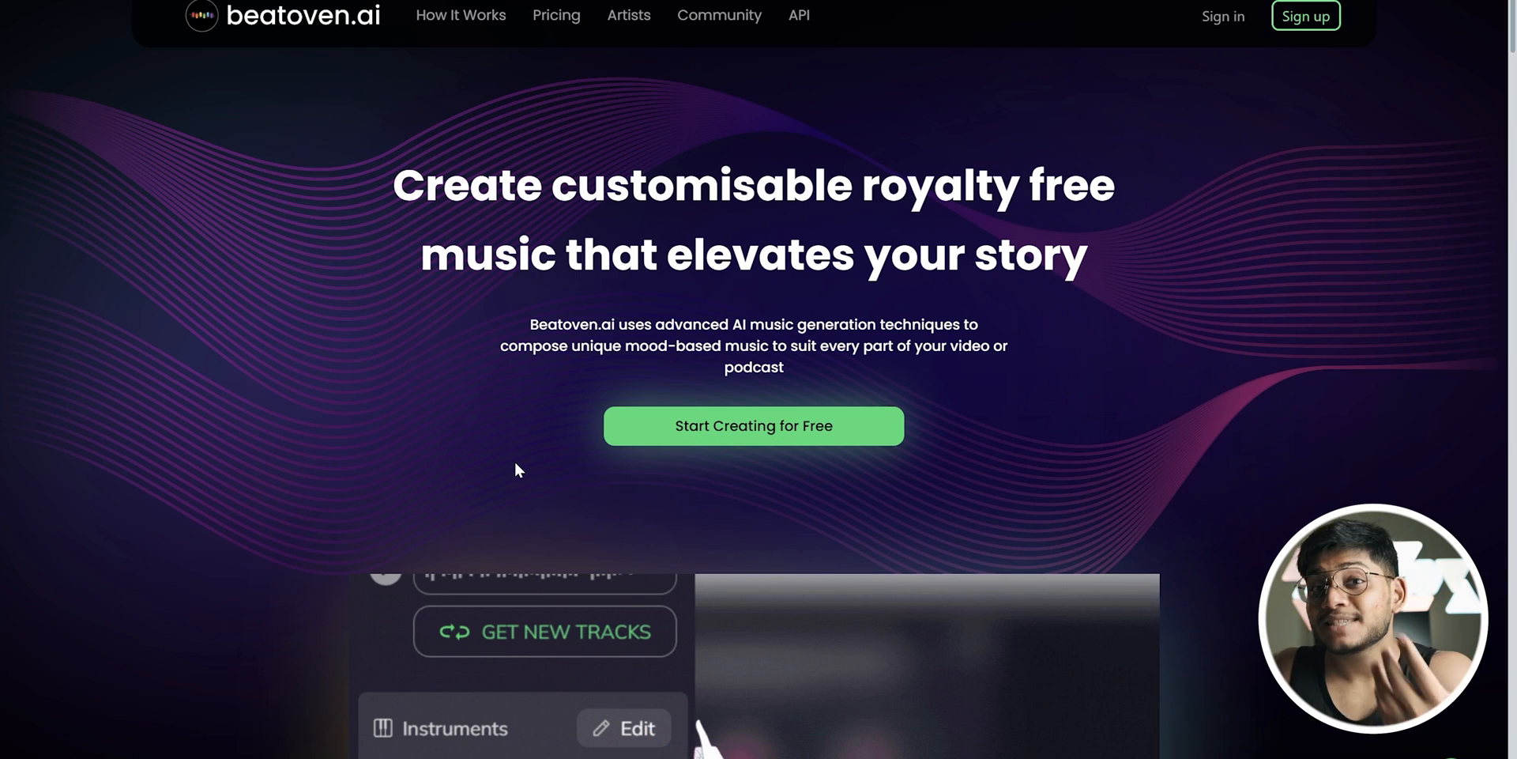
- Start creating for free on Beatoven.ai and sign up with Google to reach My Projects
{"action": "left_click", "coordinate": [624, 727]}
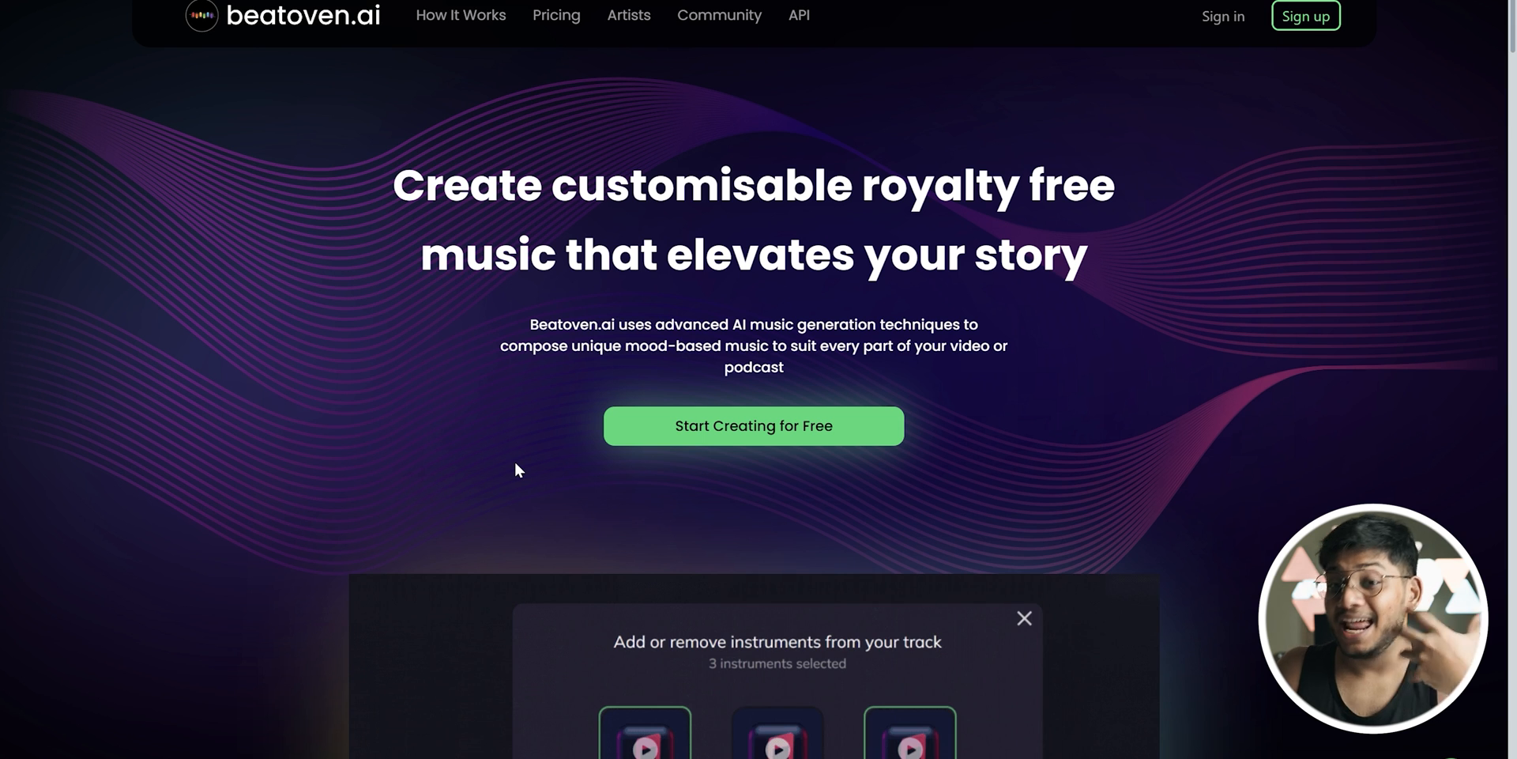
{"action": "scroll", "scroll_direction": "down", "scroll_amount": 3}
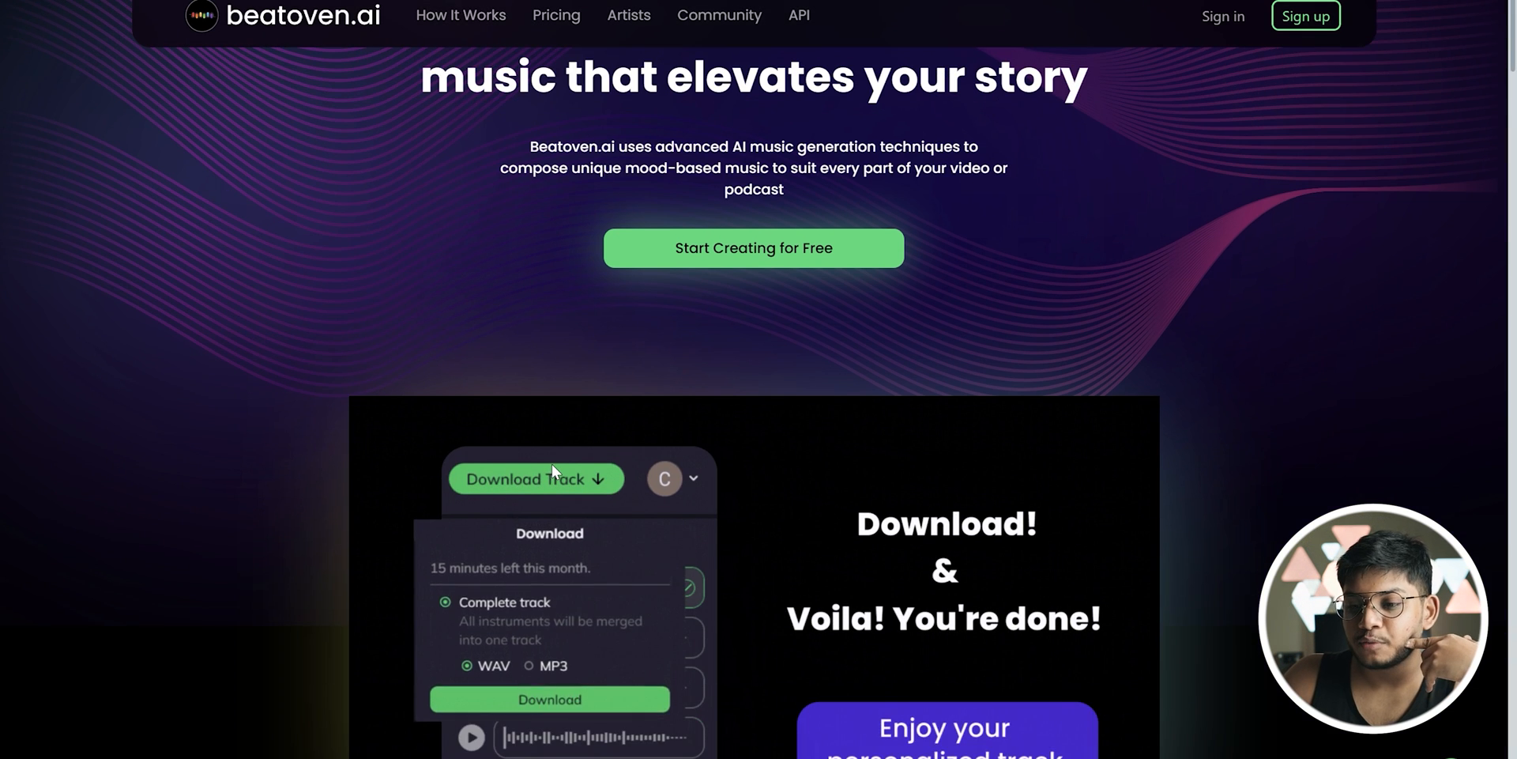
{"action": "scroll", "scroll_direction": "down", "scroll_amount": 3}
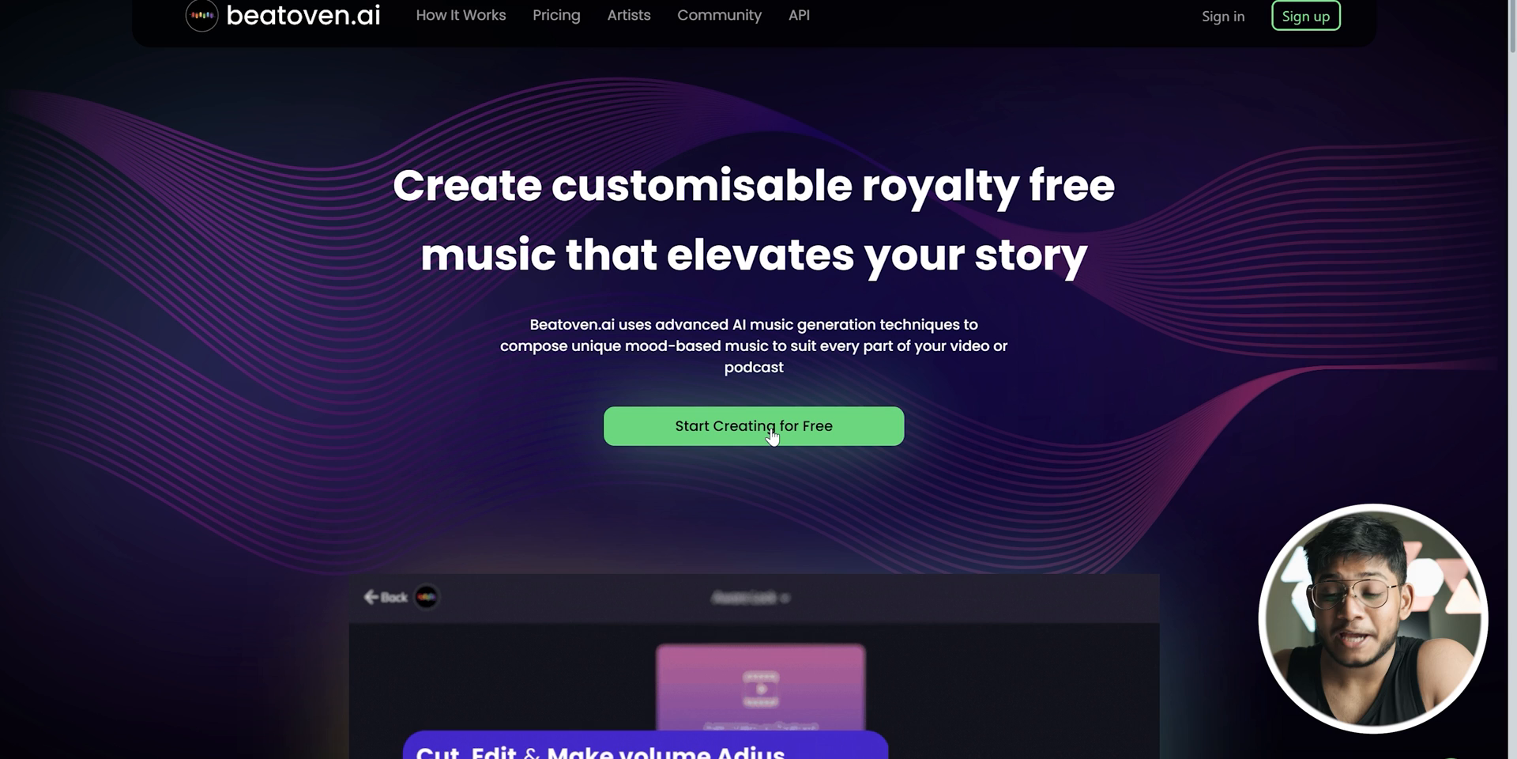
{"action": "left_click", "coordinate": [753, 425]}
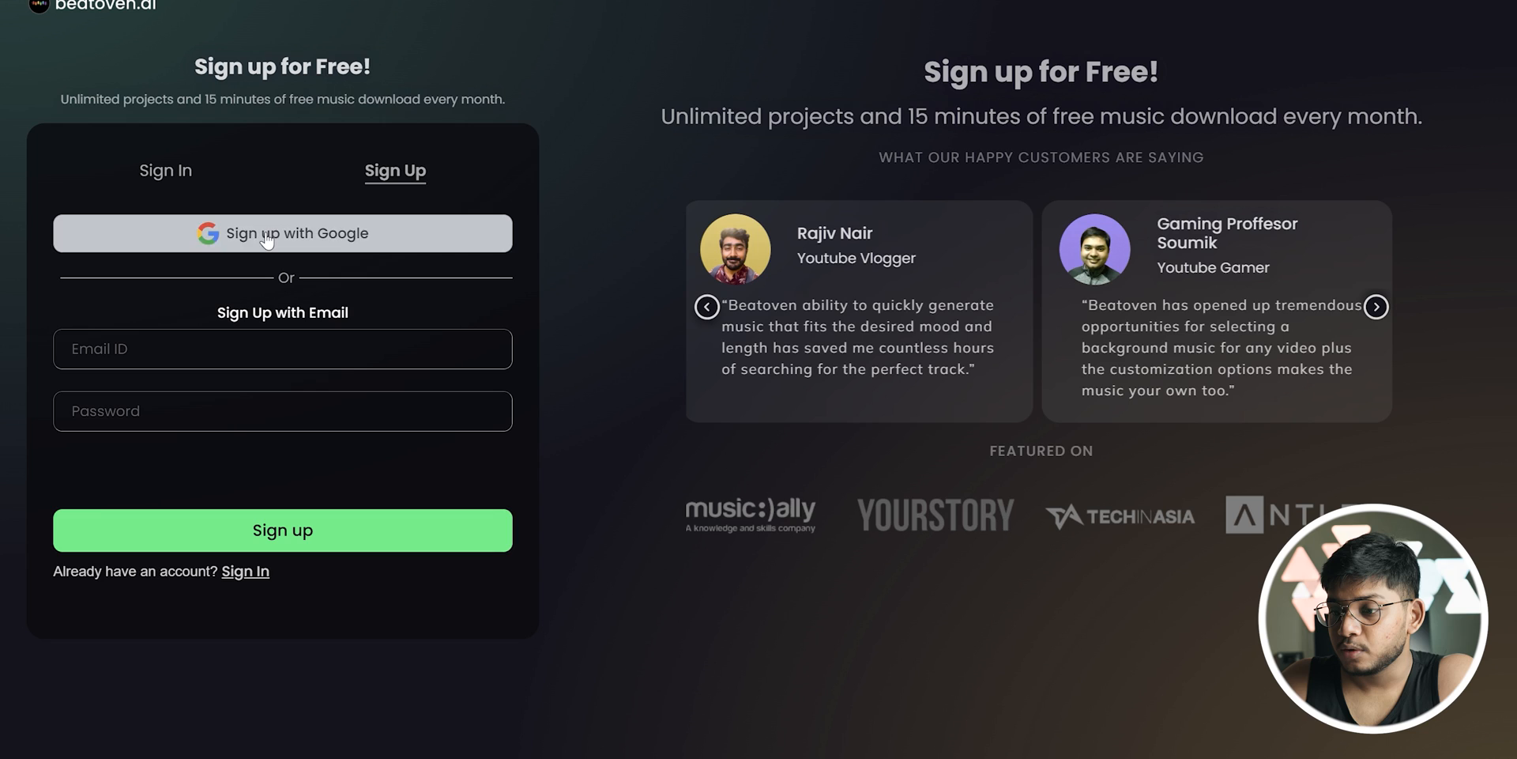
{"action": "left_click", "coordinate": [283, 232]}
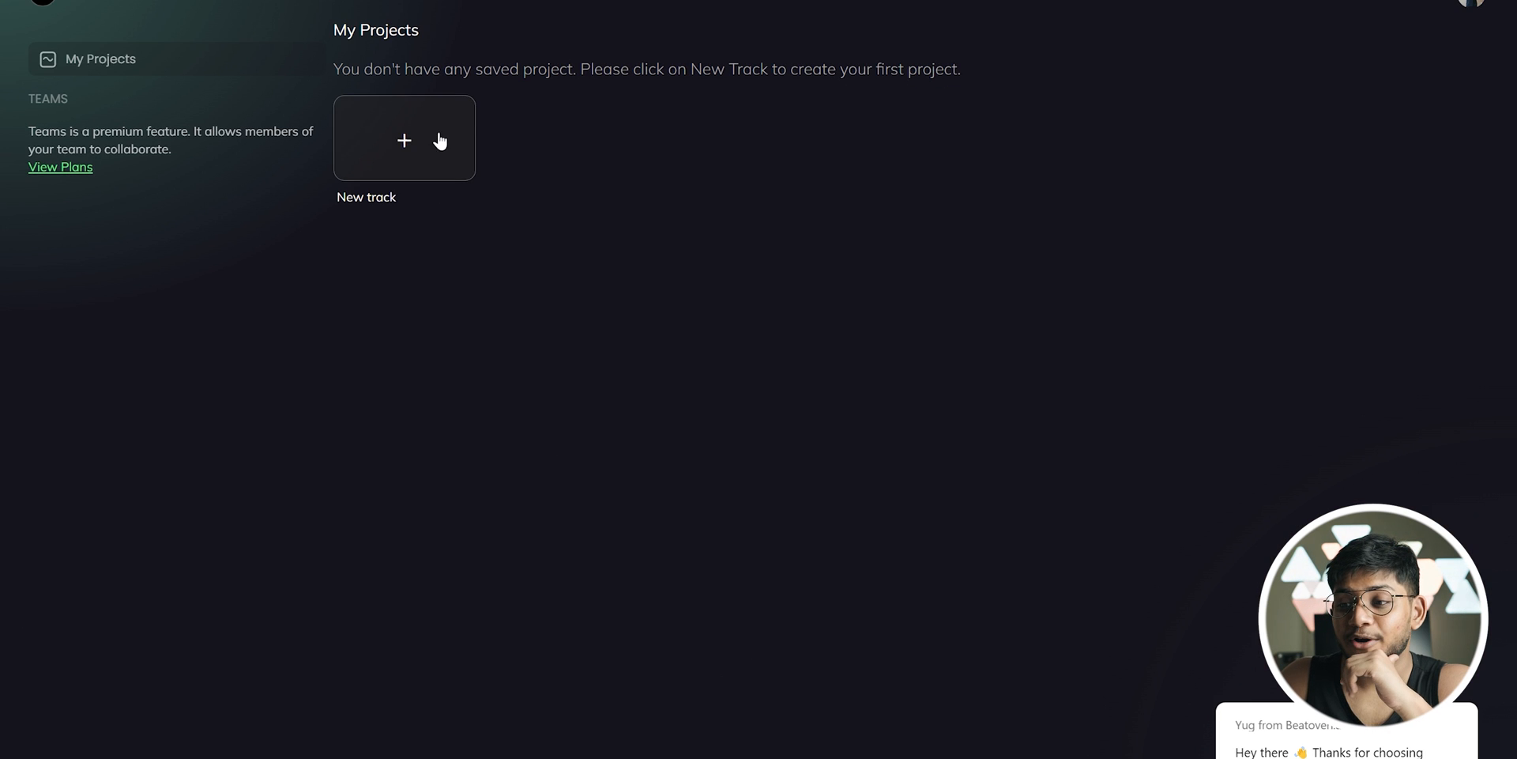
- Start a new track titled 'A dreamy sunrise' with Medium tempo
{"action": "left_click", "coordinate": [404, 139]}
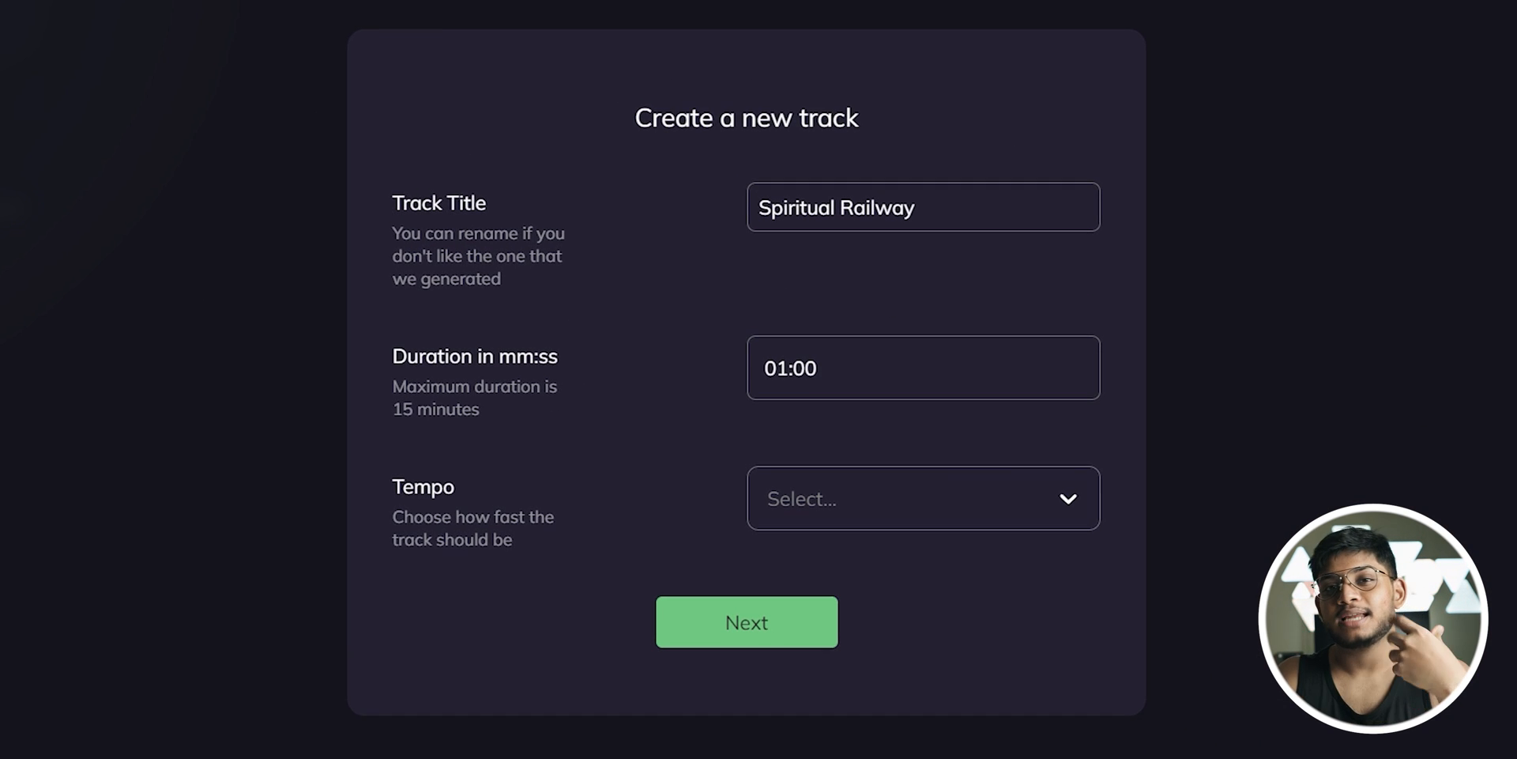
{"action": "triple_click", "coordinate": [835, 207]}
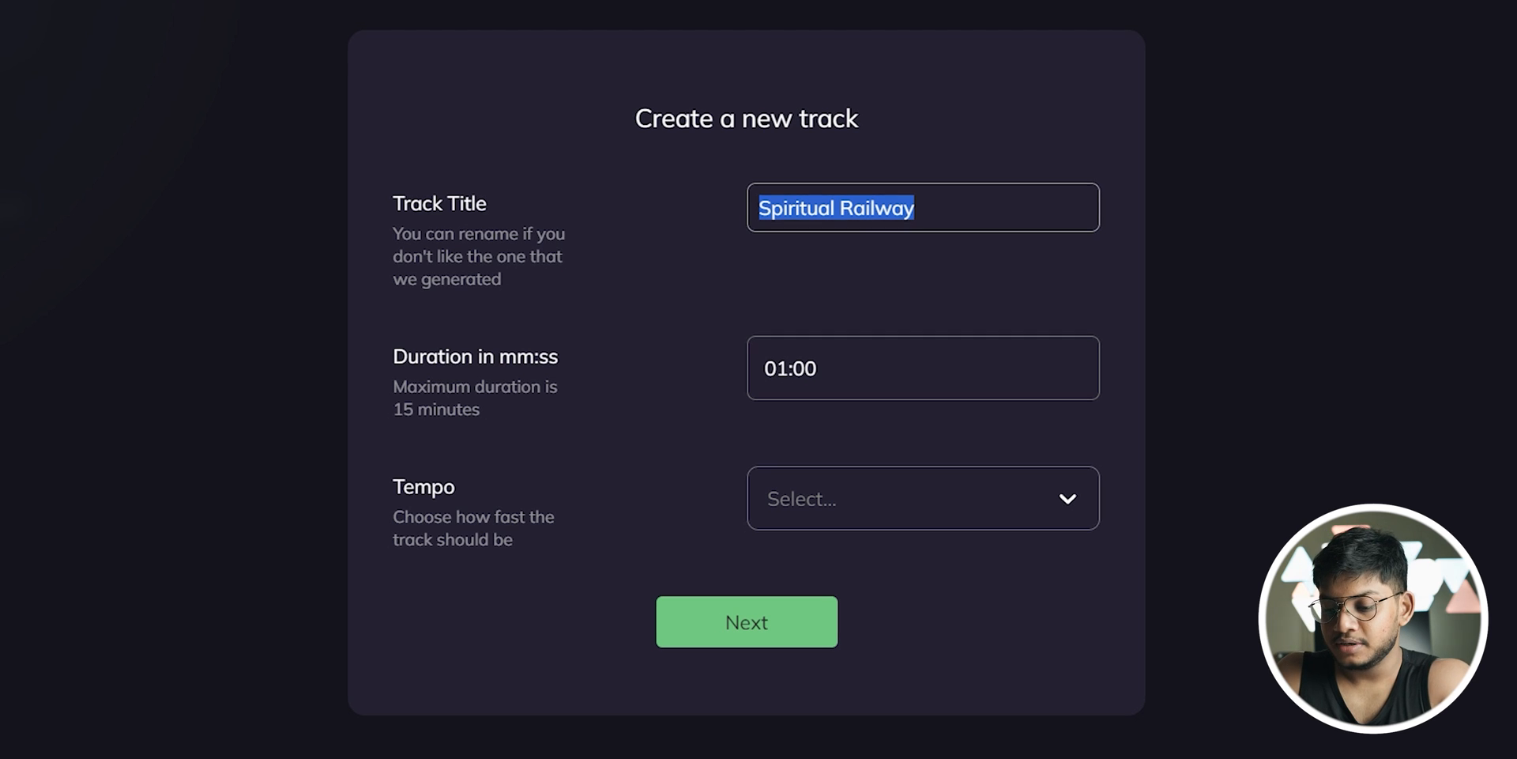
{"action": "type", "text": "A dreamy sunrs"}
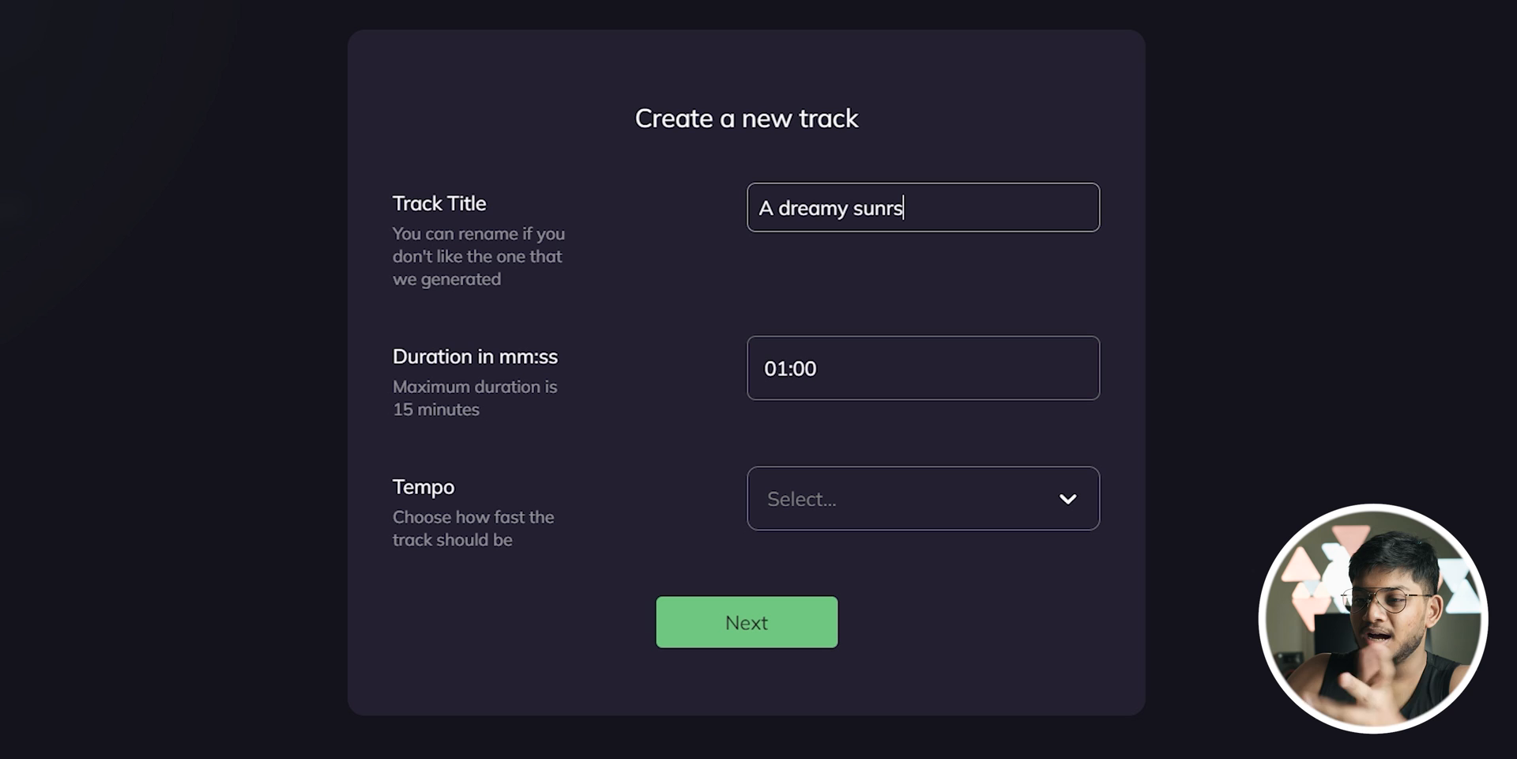
{"action": "type", "text": "ise"}
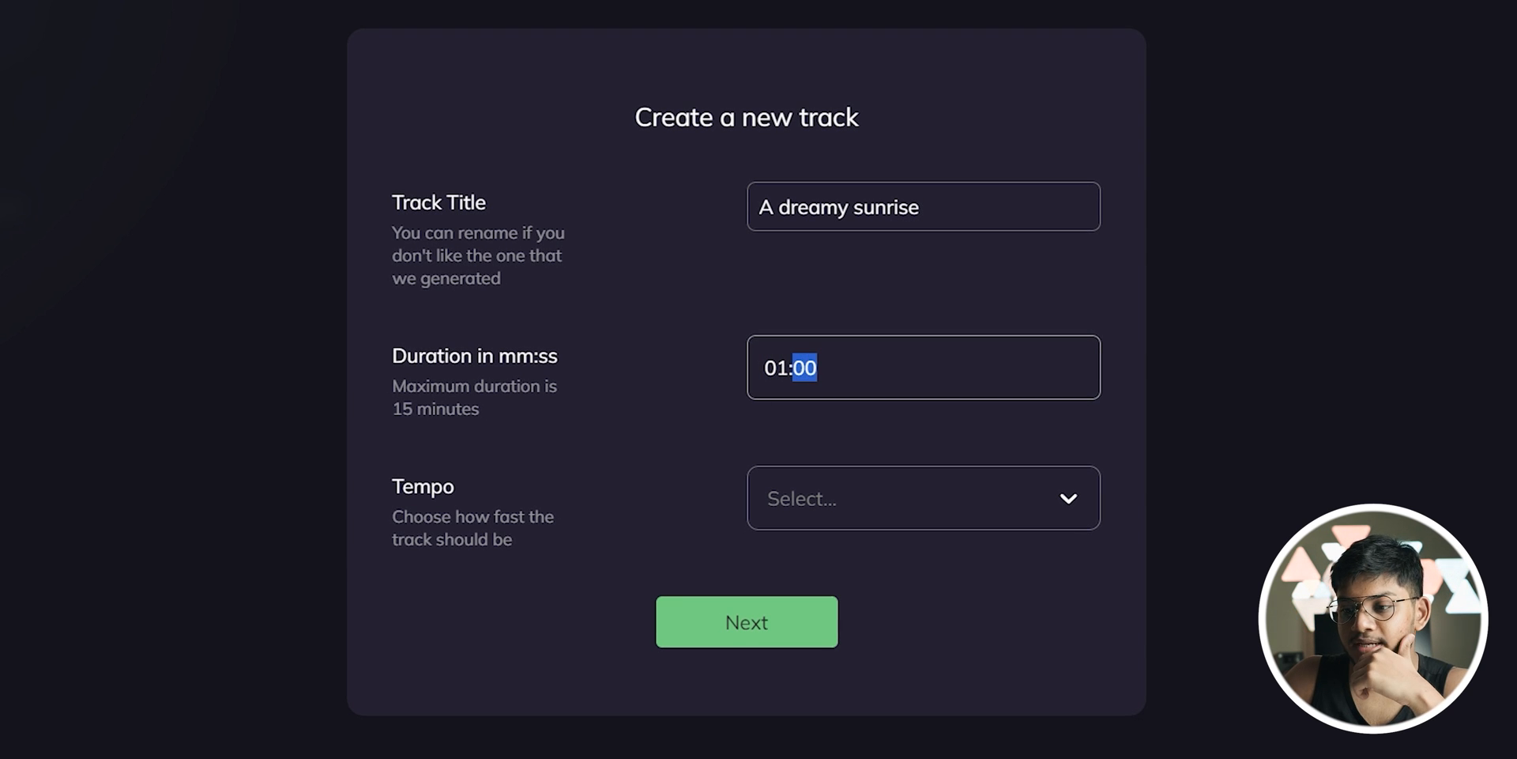
{"action": "left_click", "coordinate": [921, 498]}
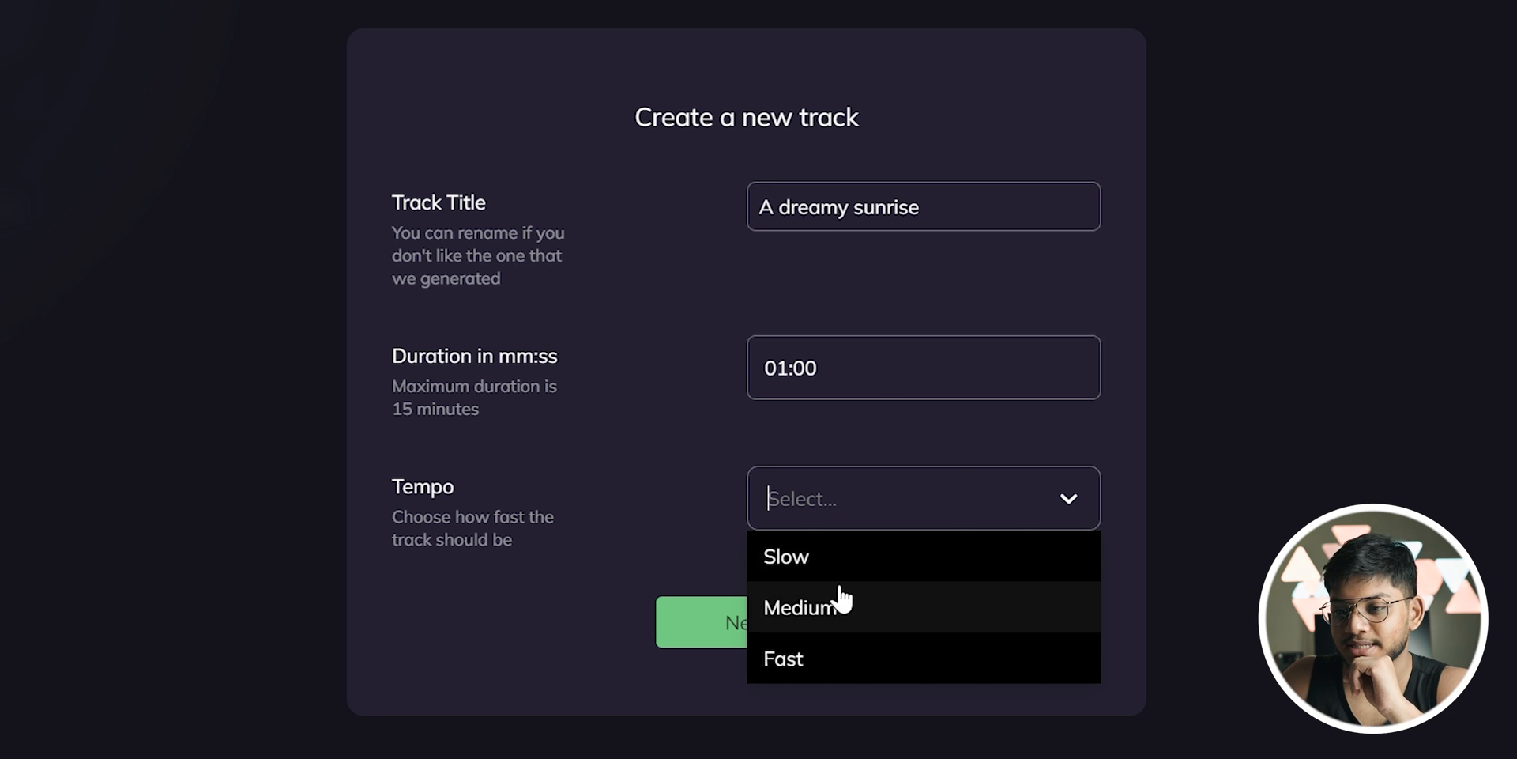
{"action": "left_click", "coordinate": [801, 607]}
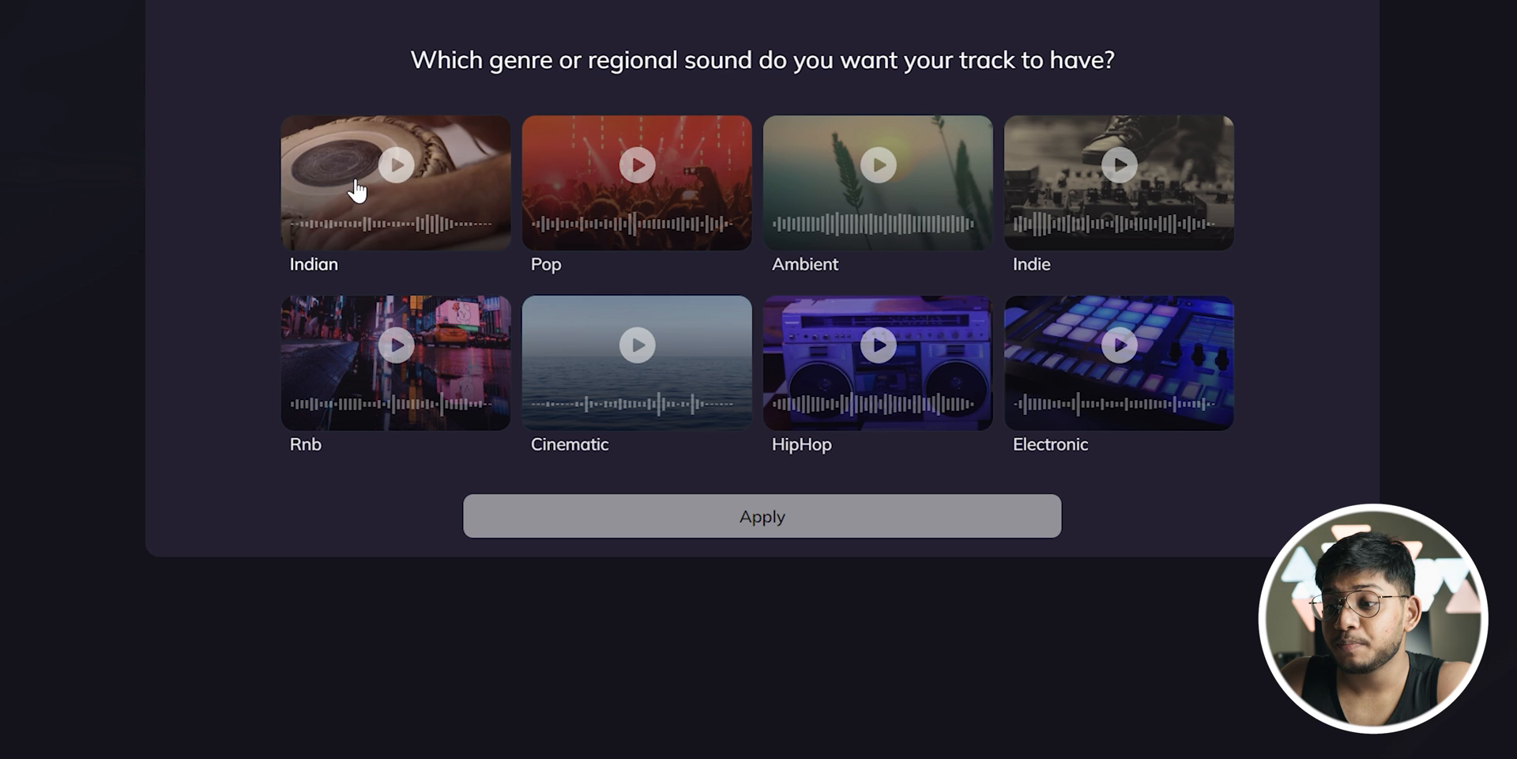
{"action": "mouse_move", "coordinate": [1268, 354]}
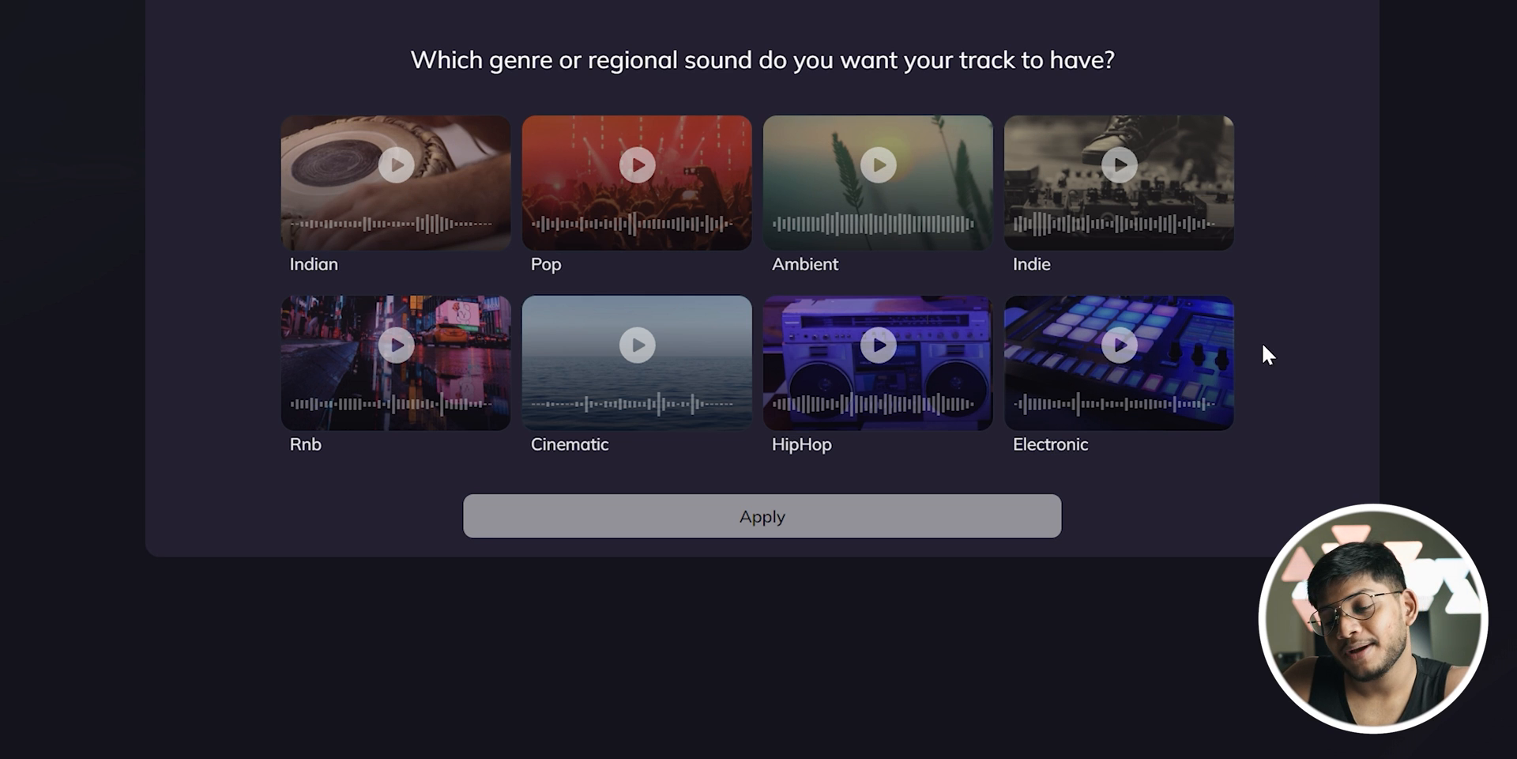
{"action": "mouse_move", "coordinate": [429, 218]}
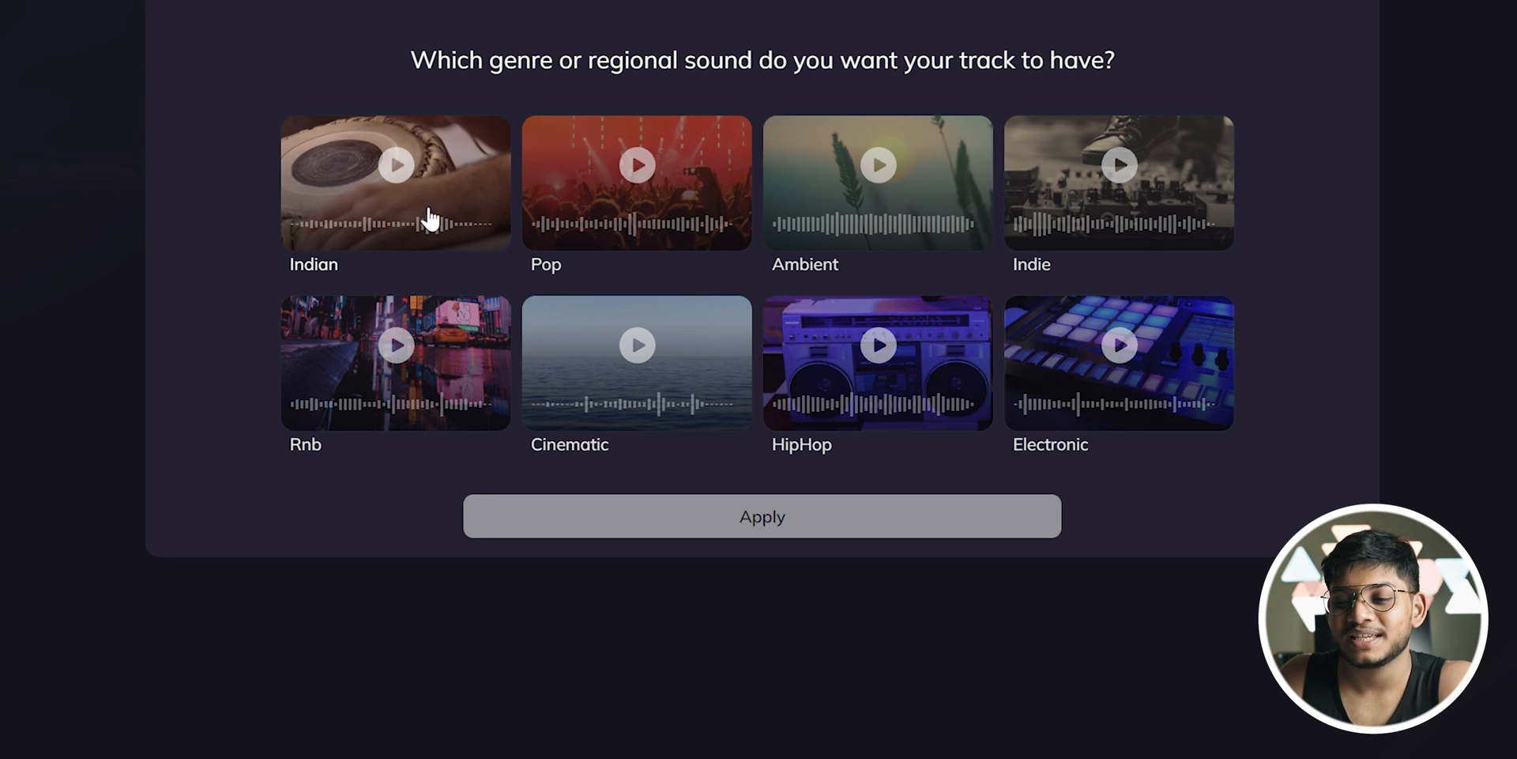
- Apply the Indian genre and Dreamy emotion so the track composes
{"action": "left_click", "coordinate": [395, 183]}
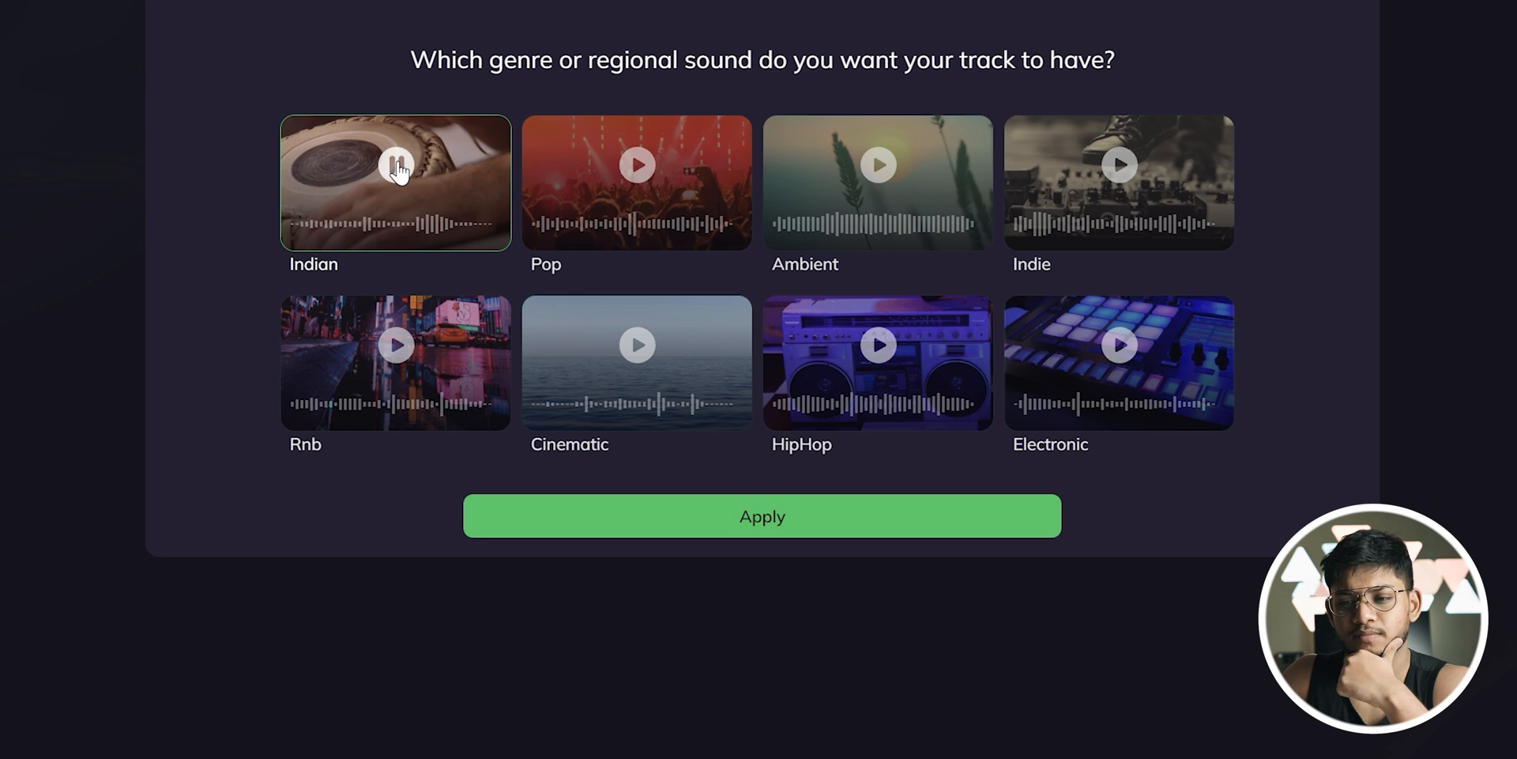
{"action": "left_click", "coordinate": [637, 344]}
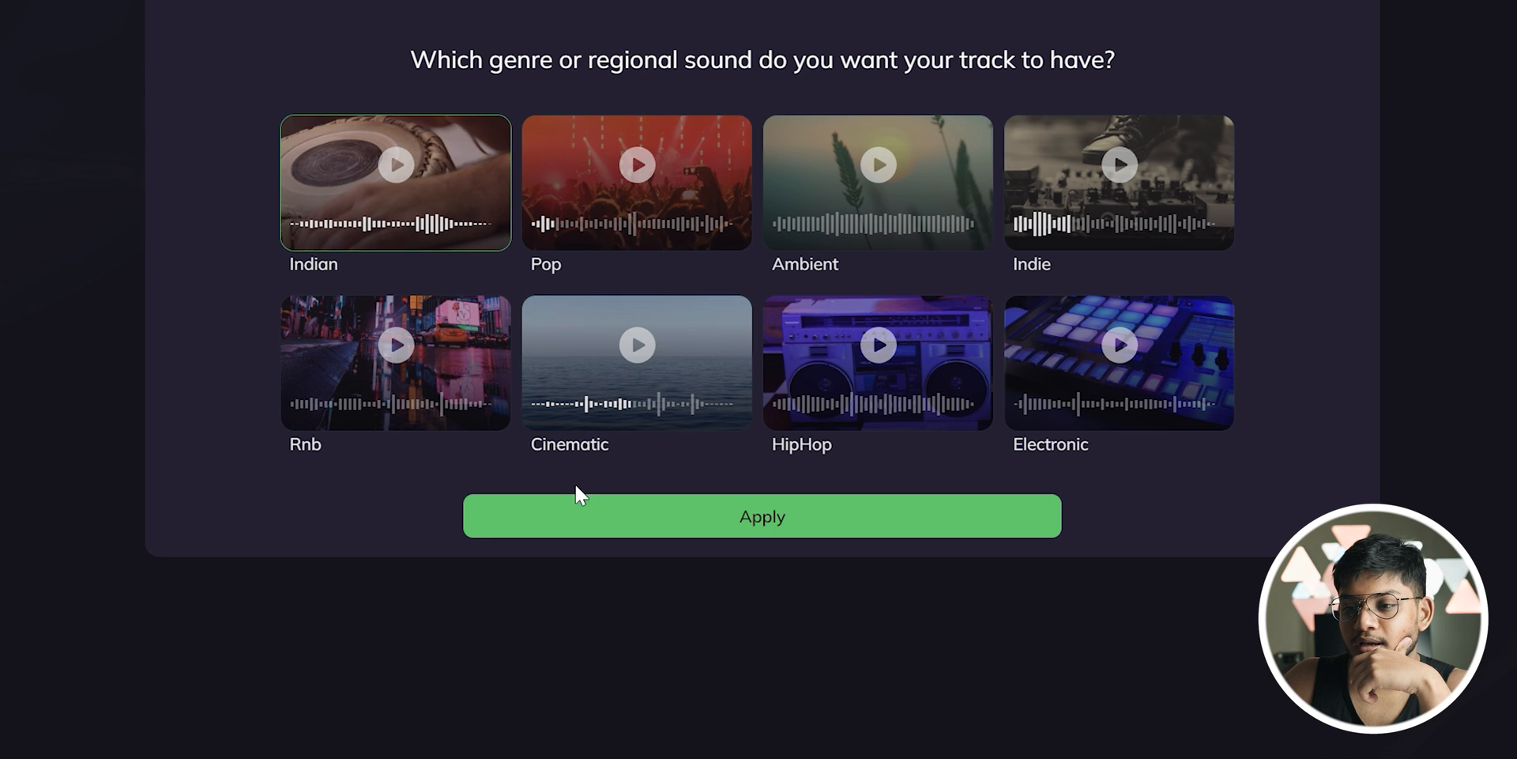
{"action": "left_click", "coordinate": [760, 515]}
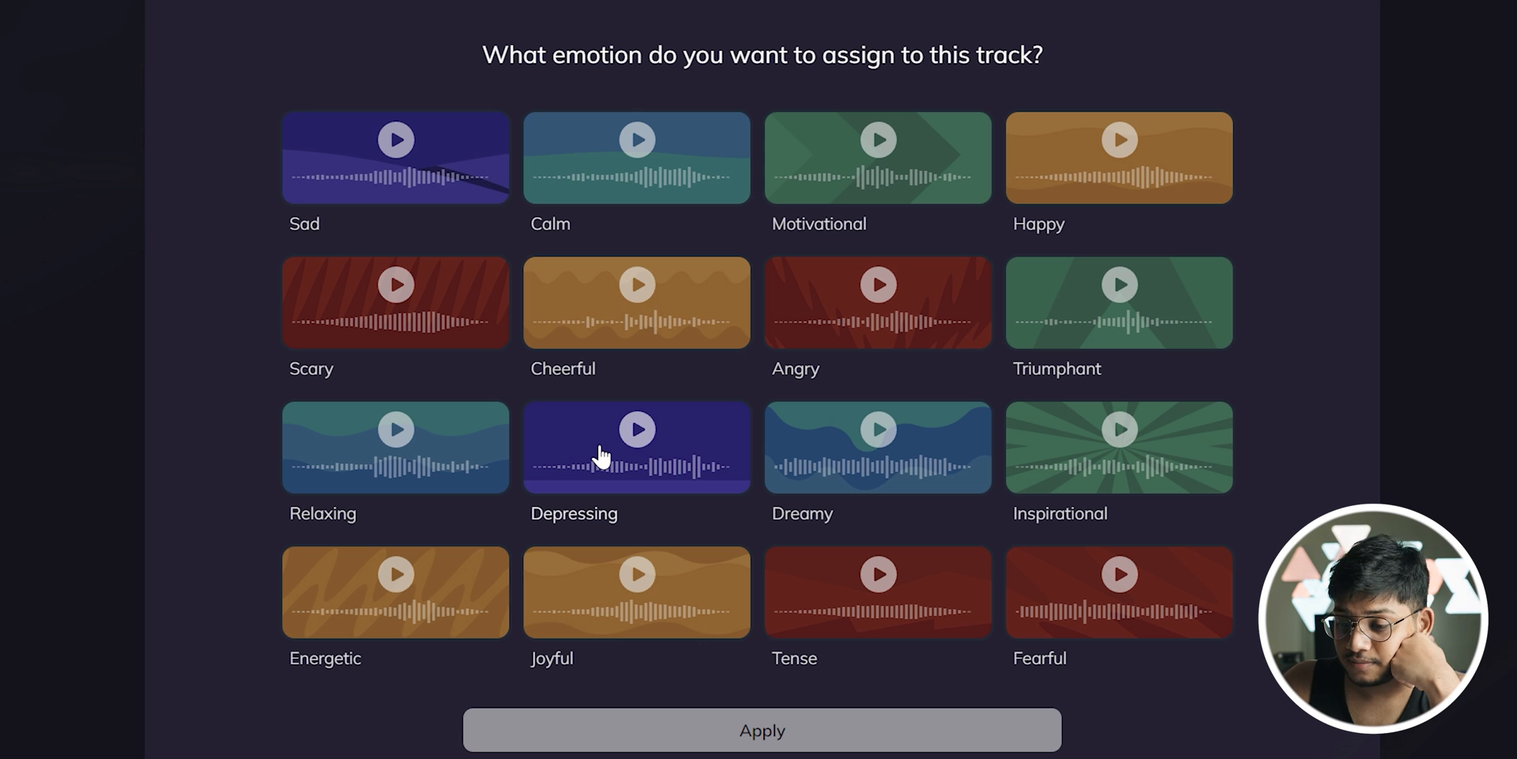
{"action": "left_click", "coordinate": [878, 430]}
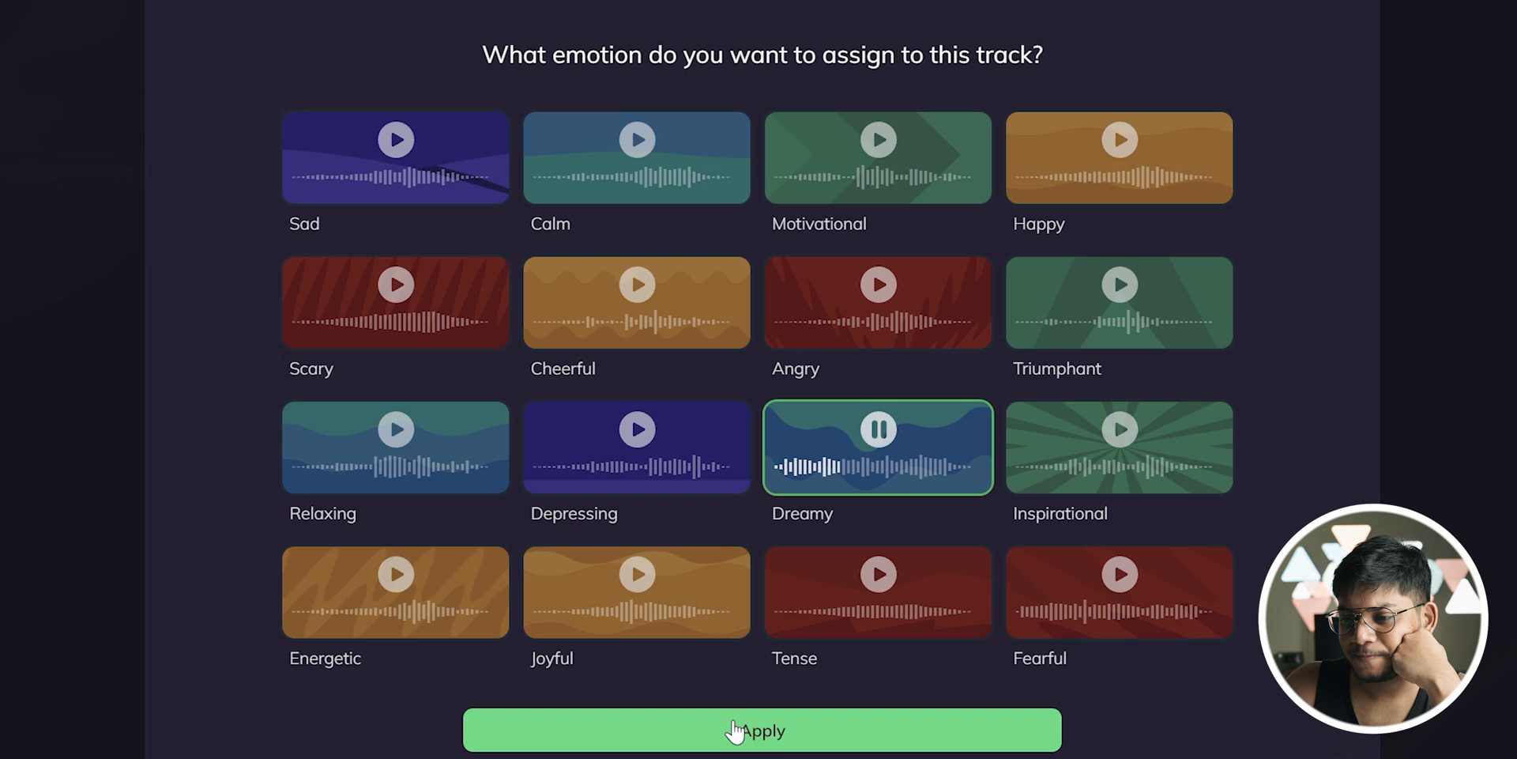
{"action": "left_click", "coordinate": [762, 730]}
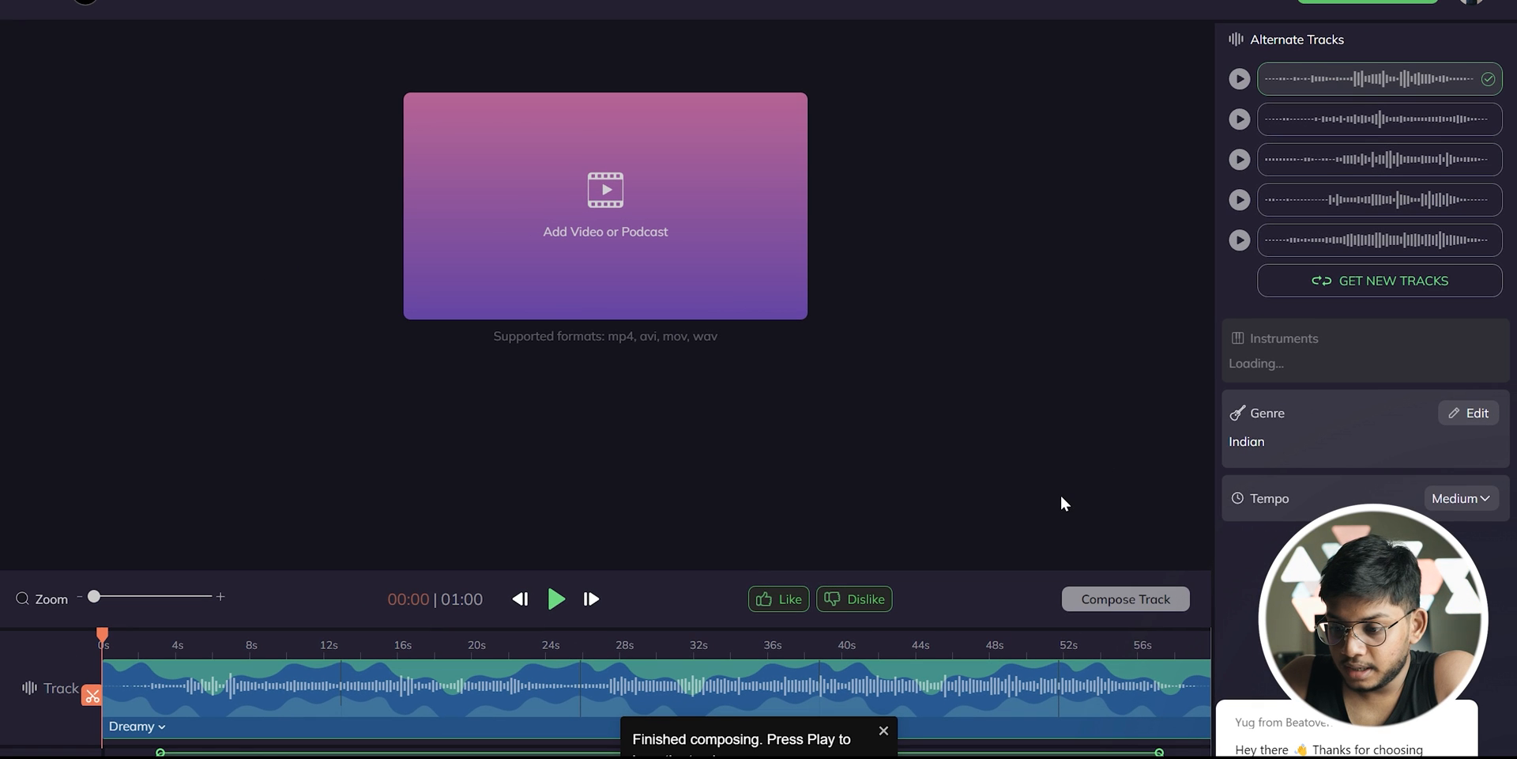
{"action": "mouse_move", "coordinate": [597, 645]}
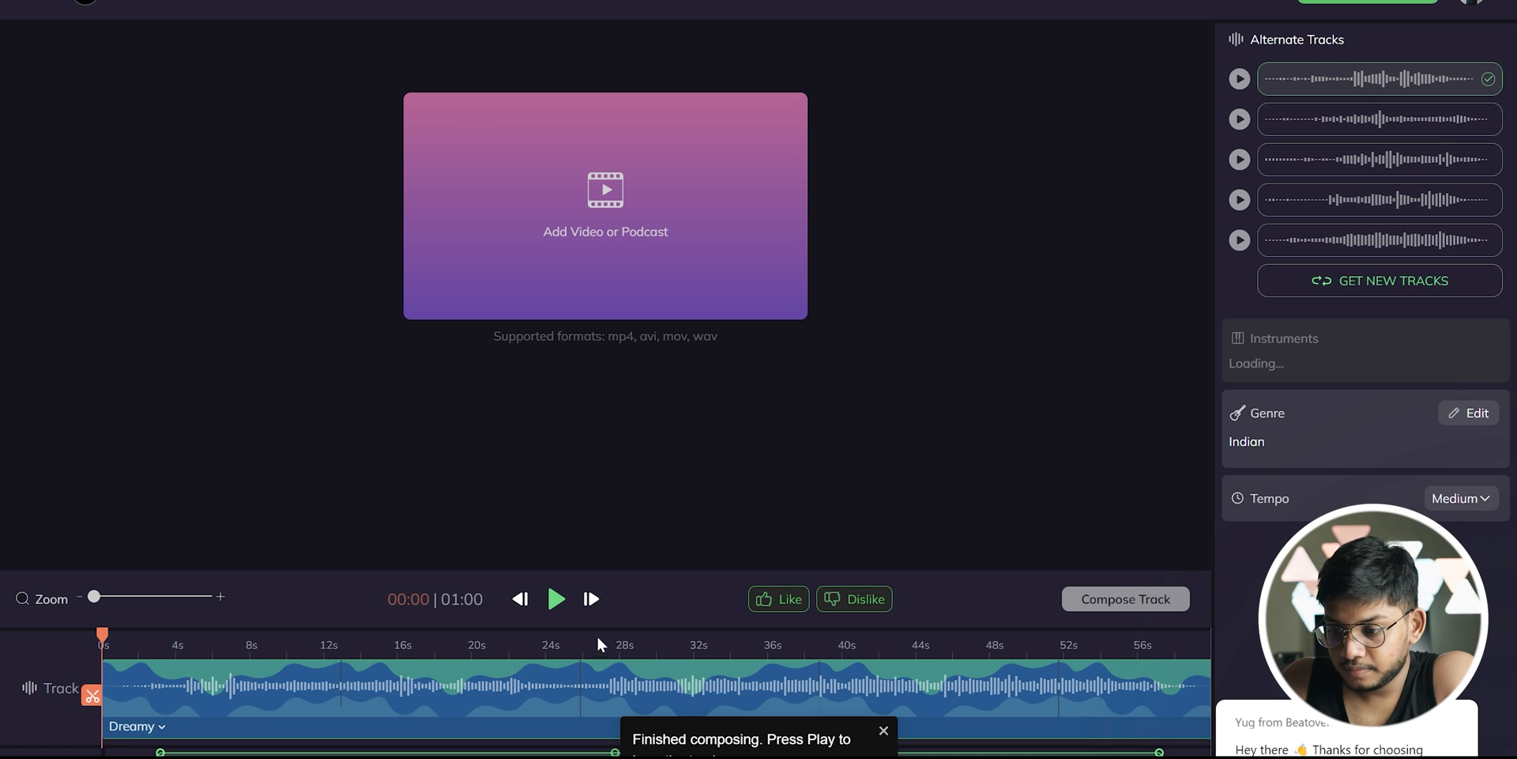
- Split the composed track into two sections near the 24-second mark
{"action": "left_click", "coordinate": [555, 598]}
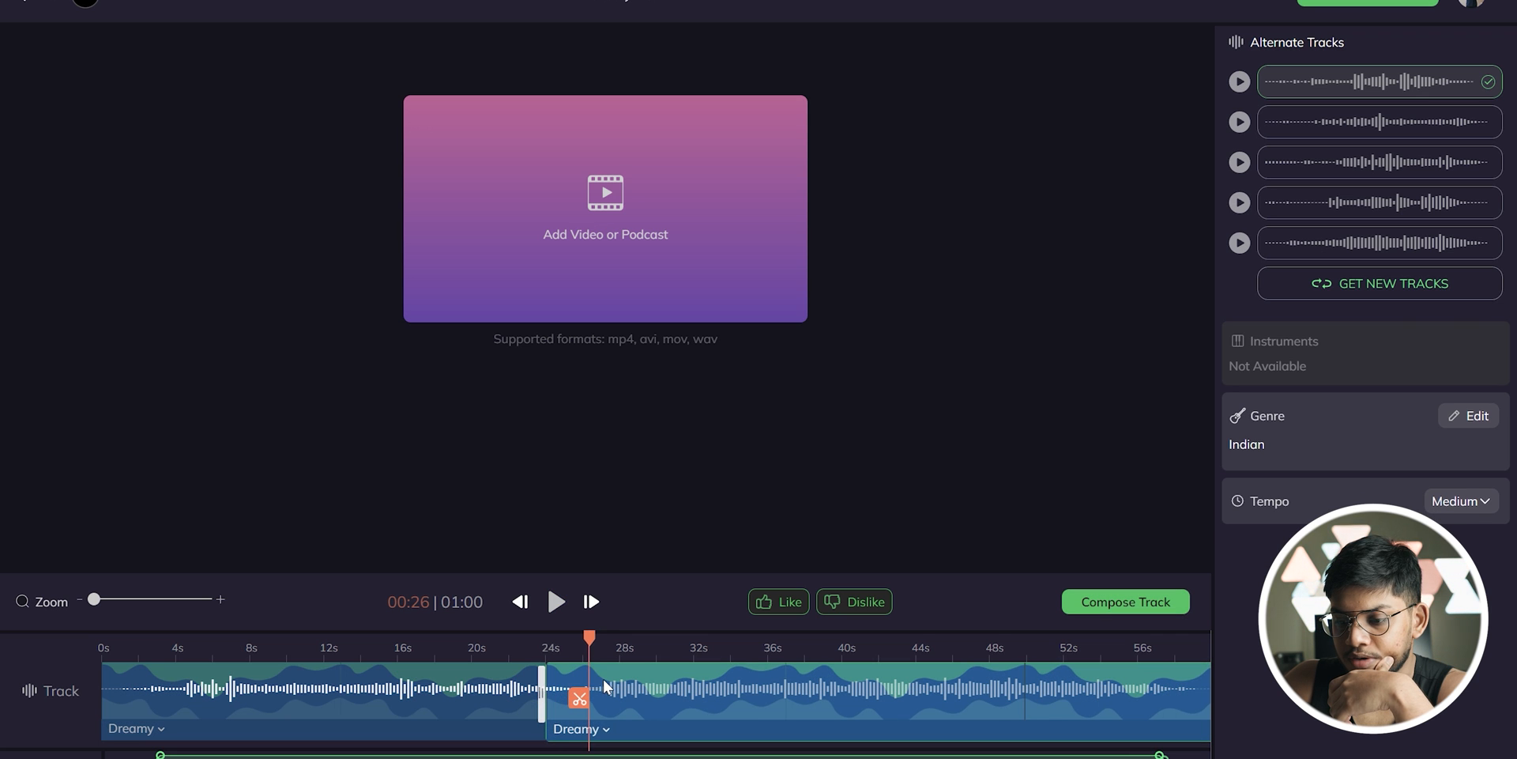
- Nudge the section boundary, switch to the last alternate track with Tabla, Tanpura and Sarangi, preview it and play the download in Media Player
{"action": "left_click_drag", "start_coordinate": [578, 697], "coordinate": [593, 697]}
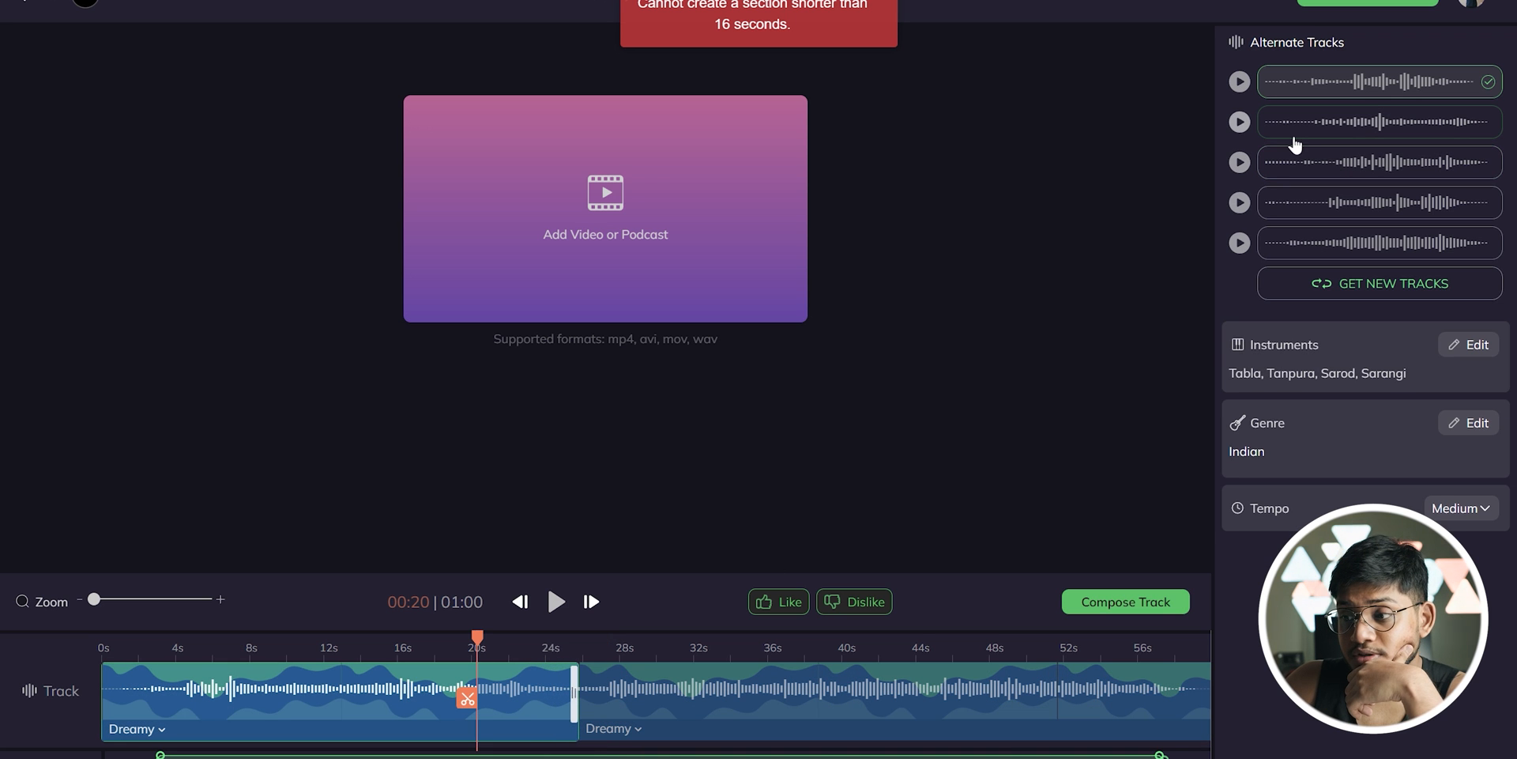
{"action": "left_click", "coordinate": [1239, 121]}
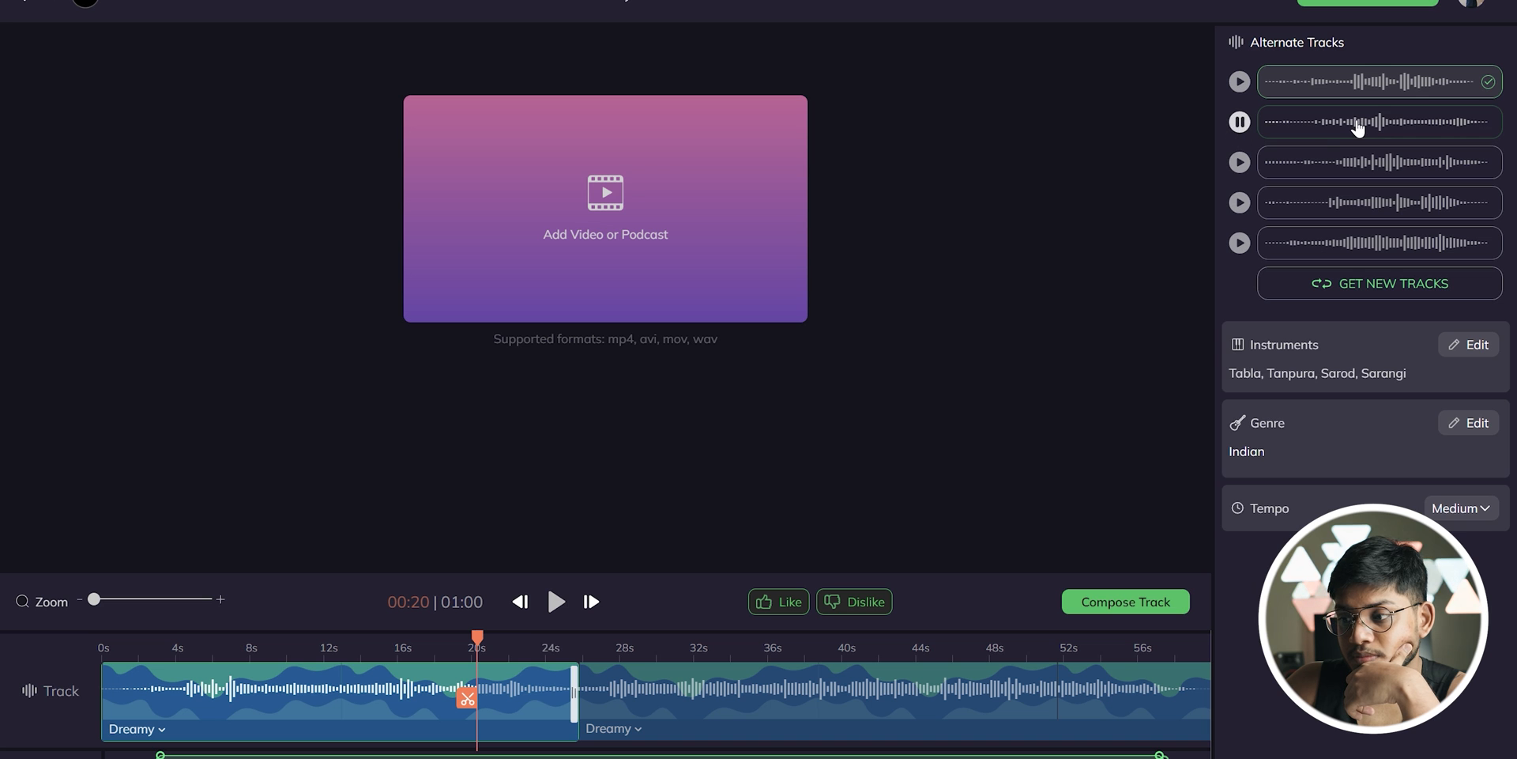
{"action": "left_click", "coordinate": [1239, 243]}
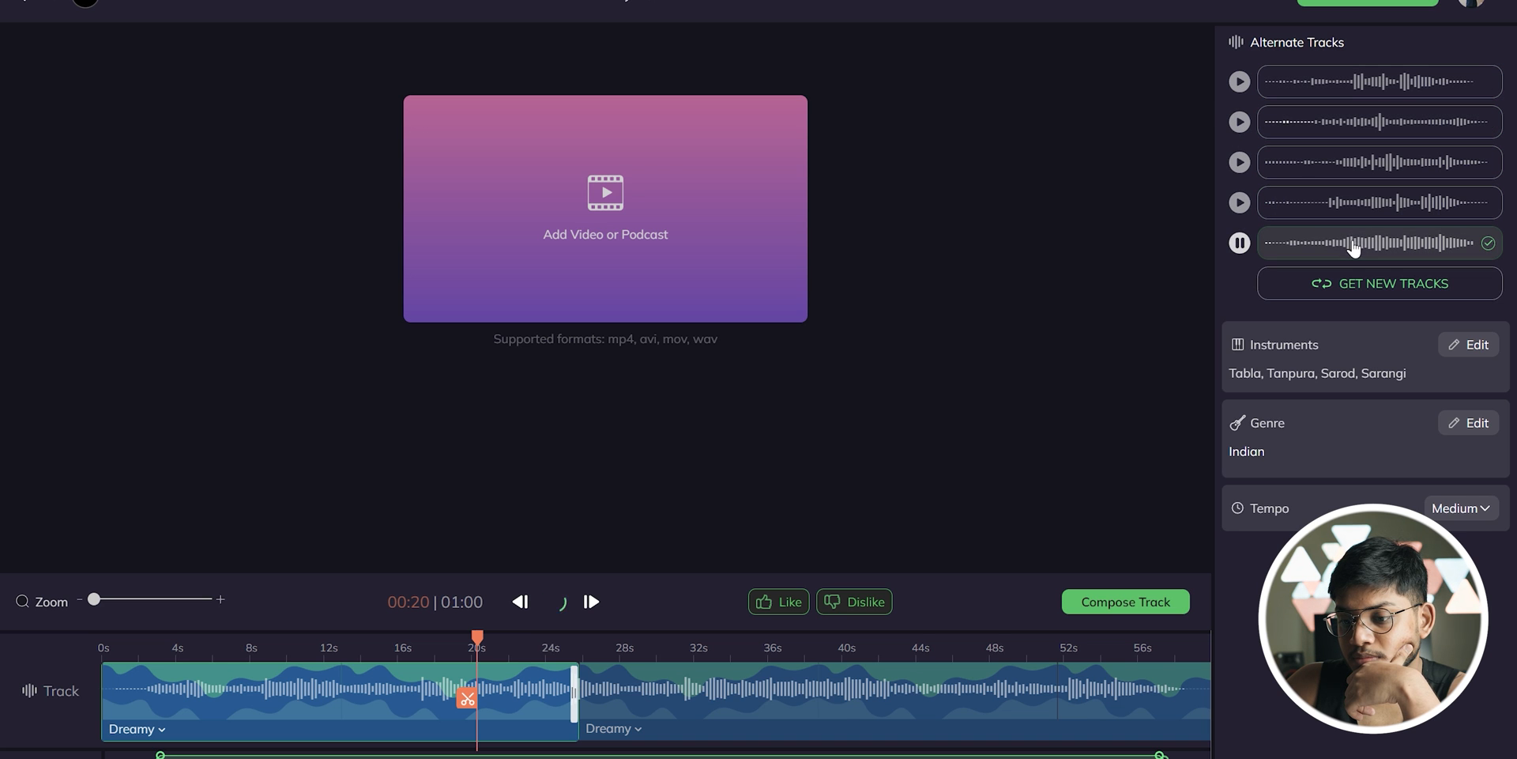
{"action": "left_click", "coordinate": [556, 601]}
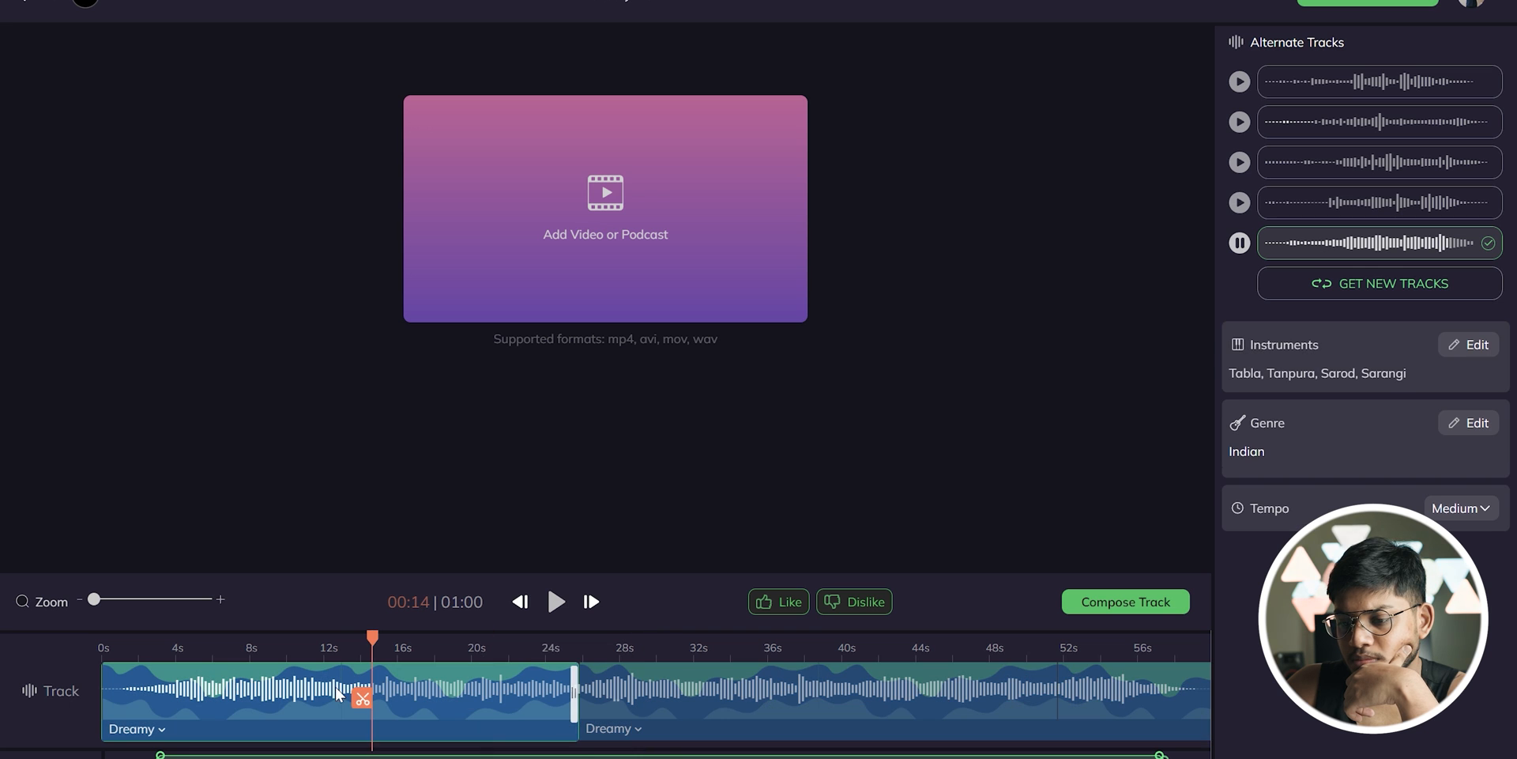
{"action": "left_click", "coordinate": [556, 601]}
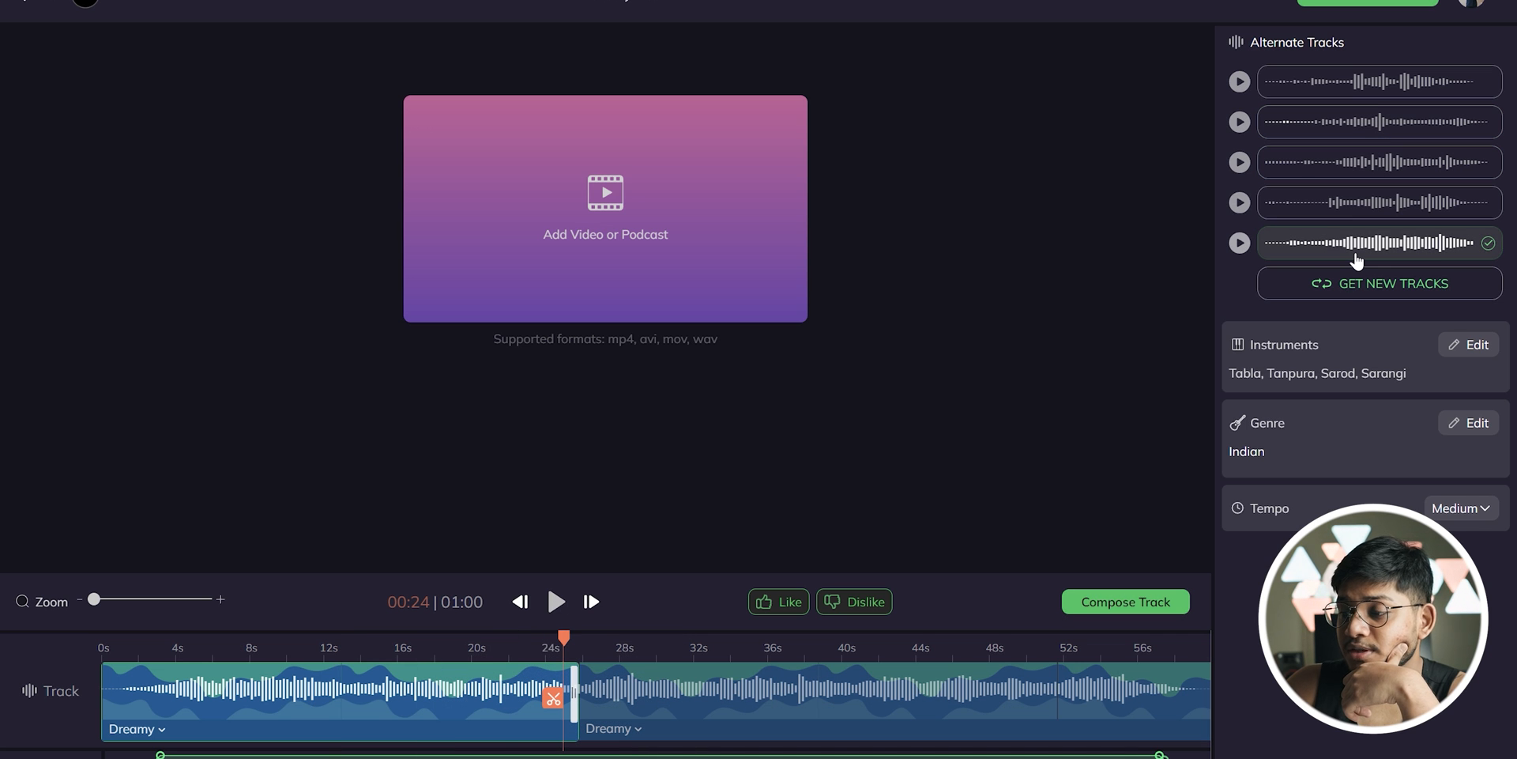
{"action": "left_click", "coordinate": [1366, 3]}
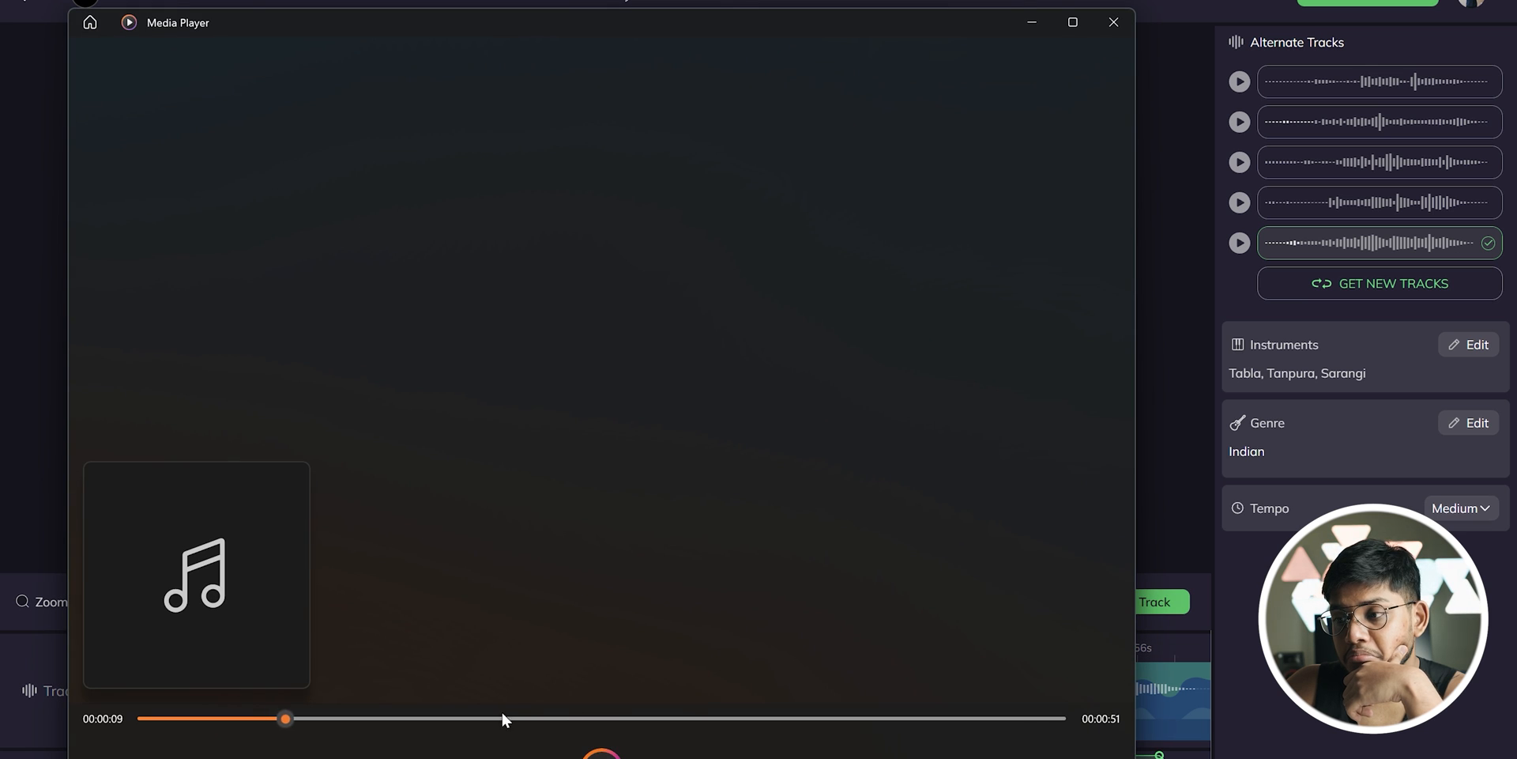
- Close Media Player and bring up the Adobe Firefly landing page
{"action": "left_click", "coordinate": [1112, 20]}
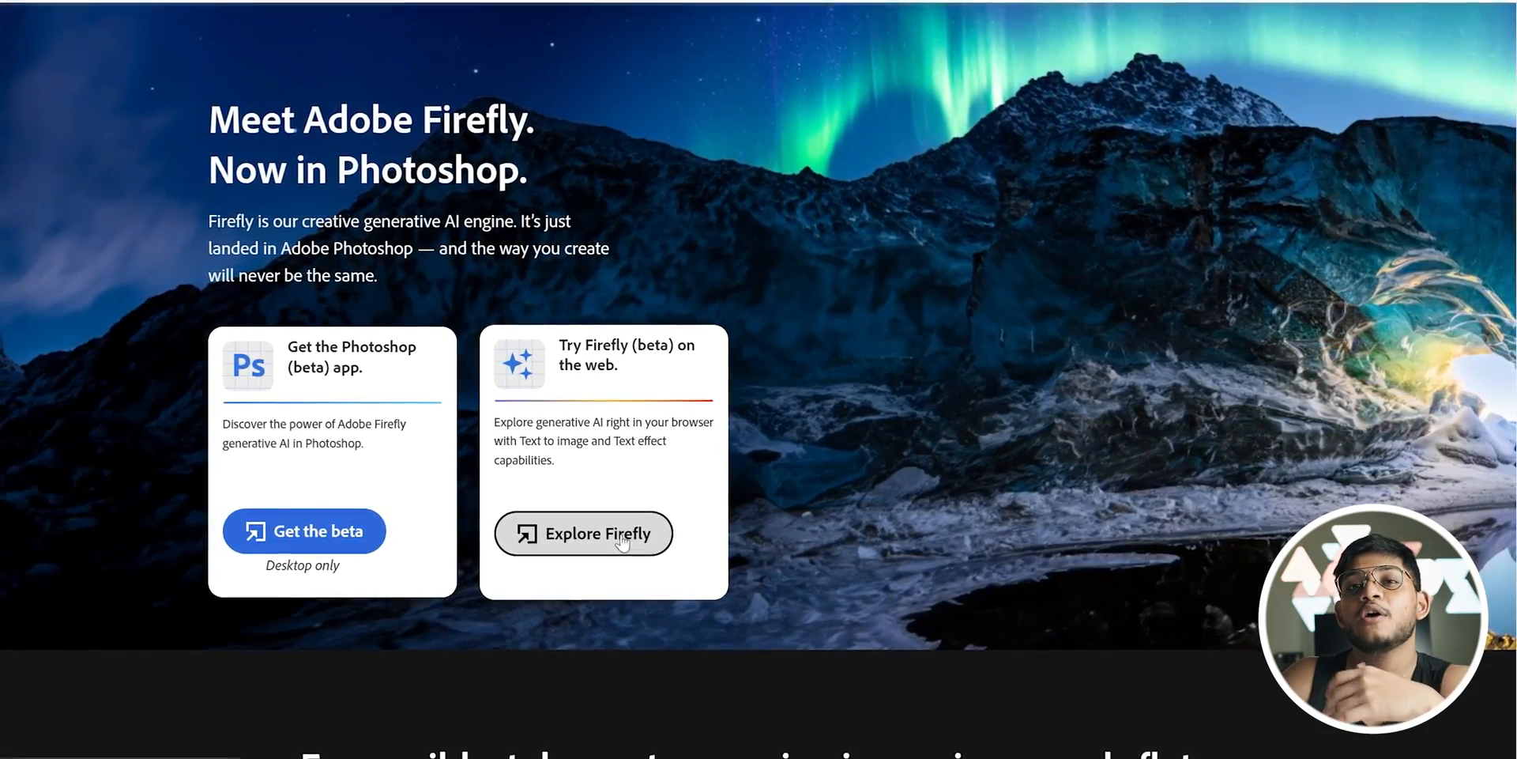
- Launch the Firefly web app and browse its Try these out tools and Get inspired gallery
{"action": "left_click", "coordinate": [584, 533]}
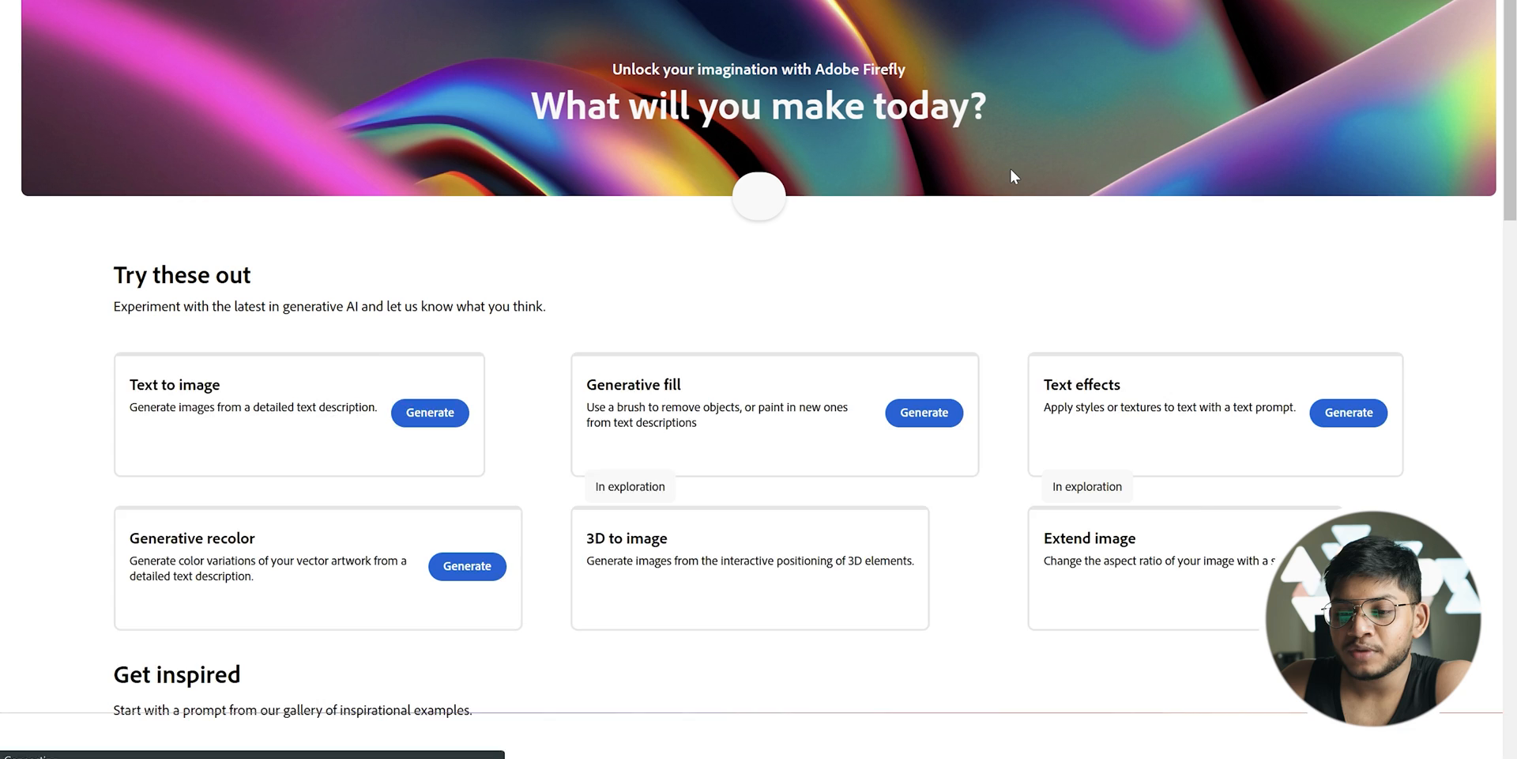
{"action": "scroll", "scroll_direction": "down", "scroll_amount": 3}
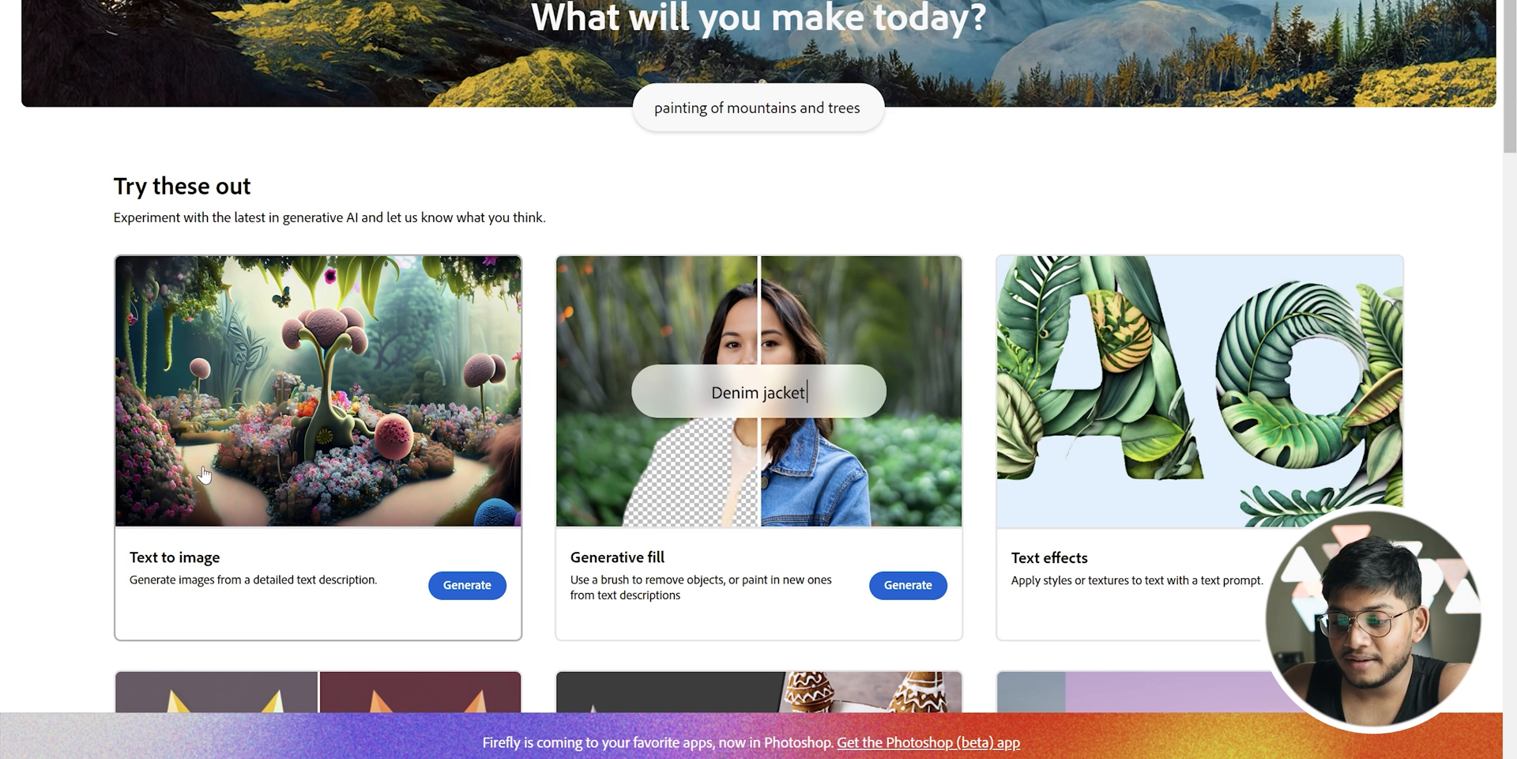
{"action": "scroll", "scroll_direction": "down", "scroll_amount": 3}
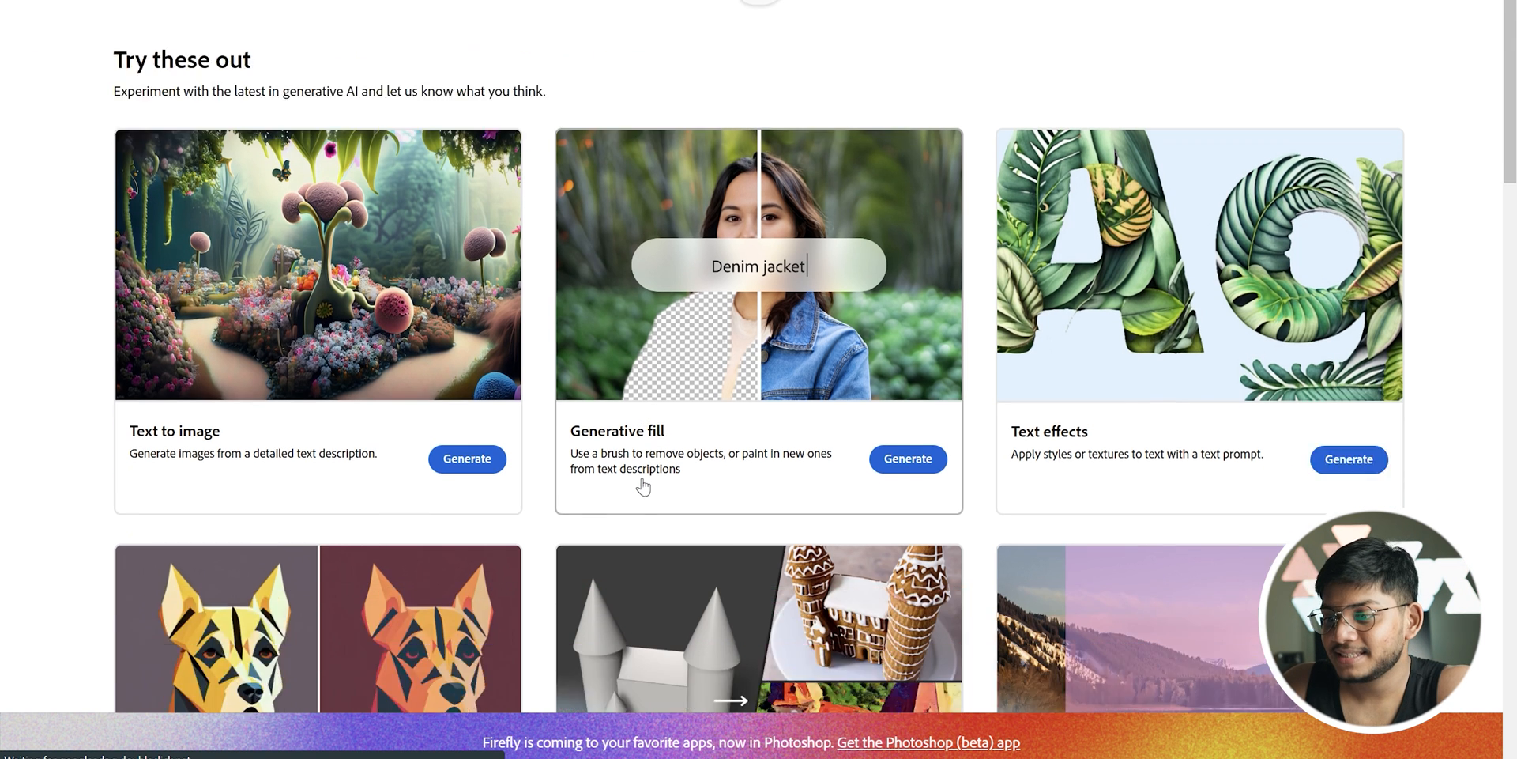
{"action": "scroll", "scroll_direction": "down", "scroll_amount": 3}
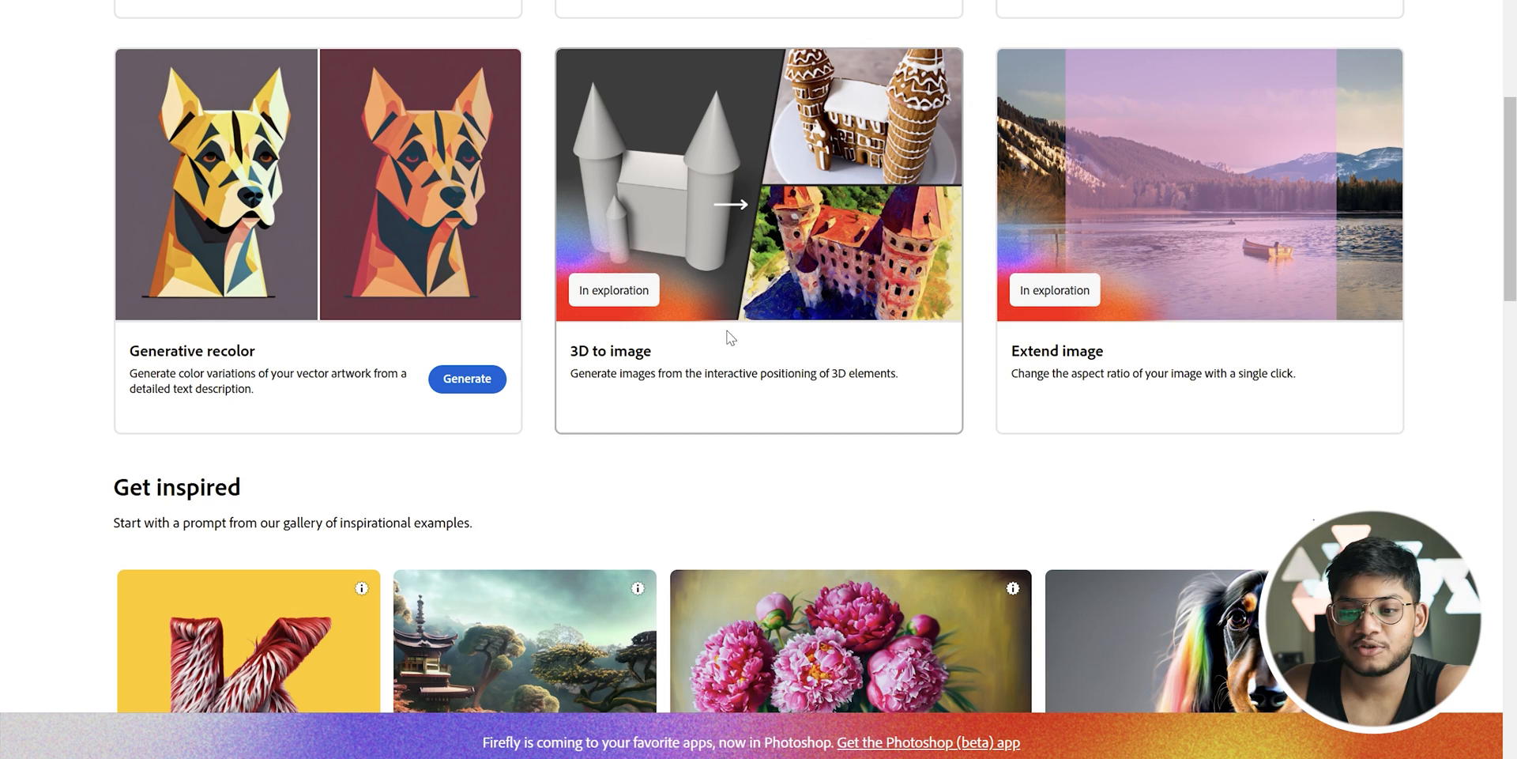
{"action": "scroll", "scroll_direction": "down", "scroll_amount": 3}
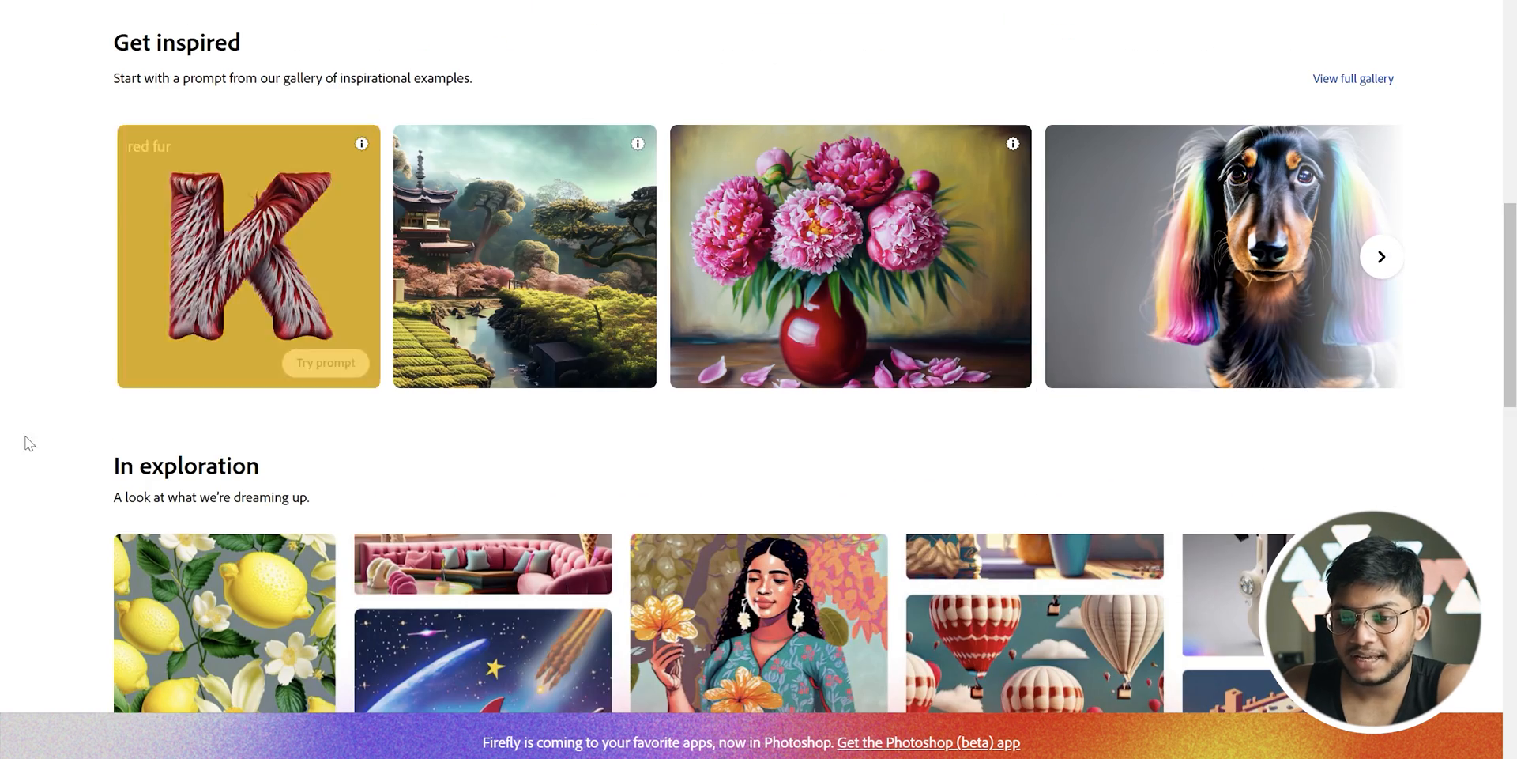
{"action": "scroll", "scroll_direction": "down", "scroll_amount": 3}
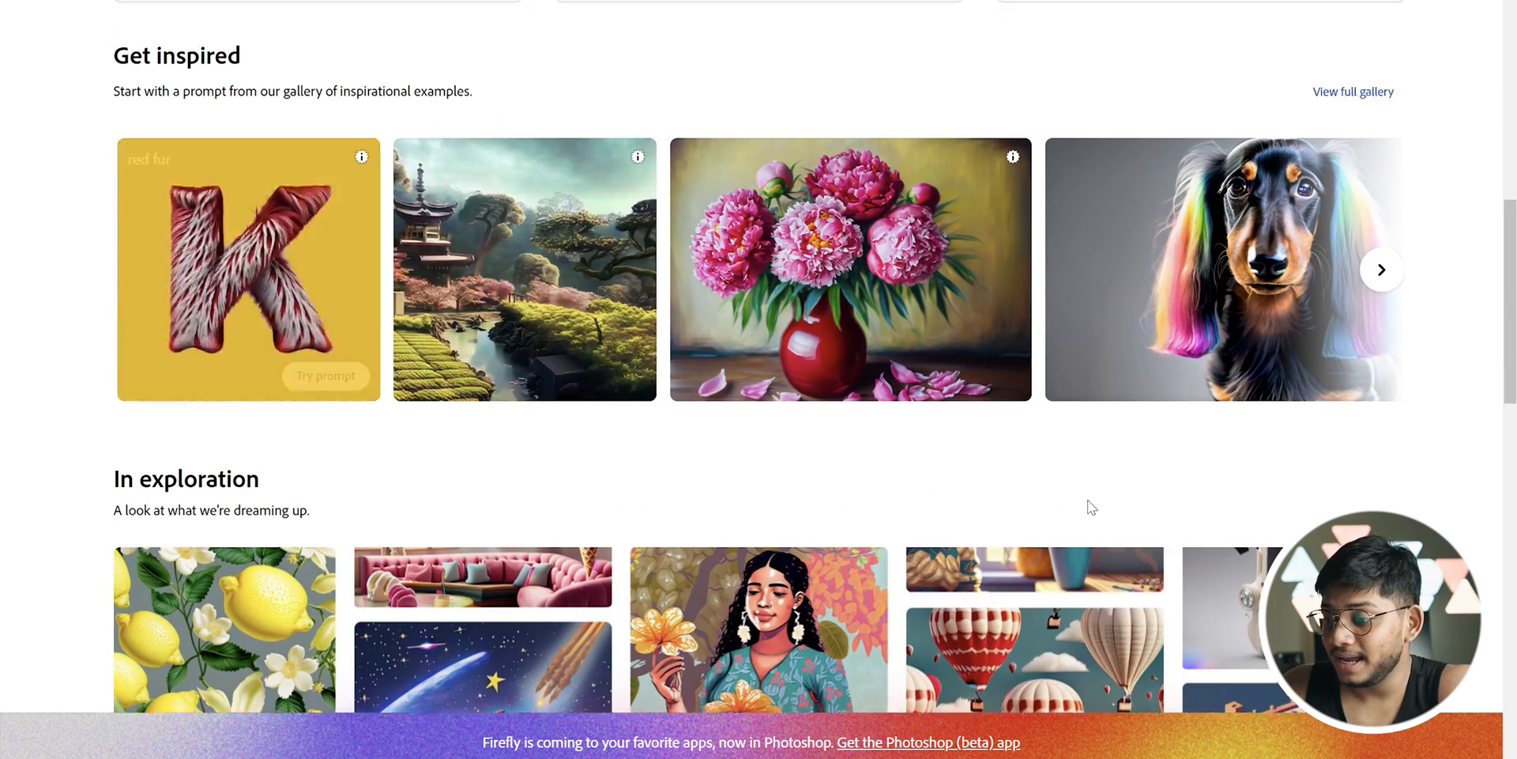
{"action": "scroll", "scroll_direction": "up", "scroll_amount": 3}
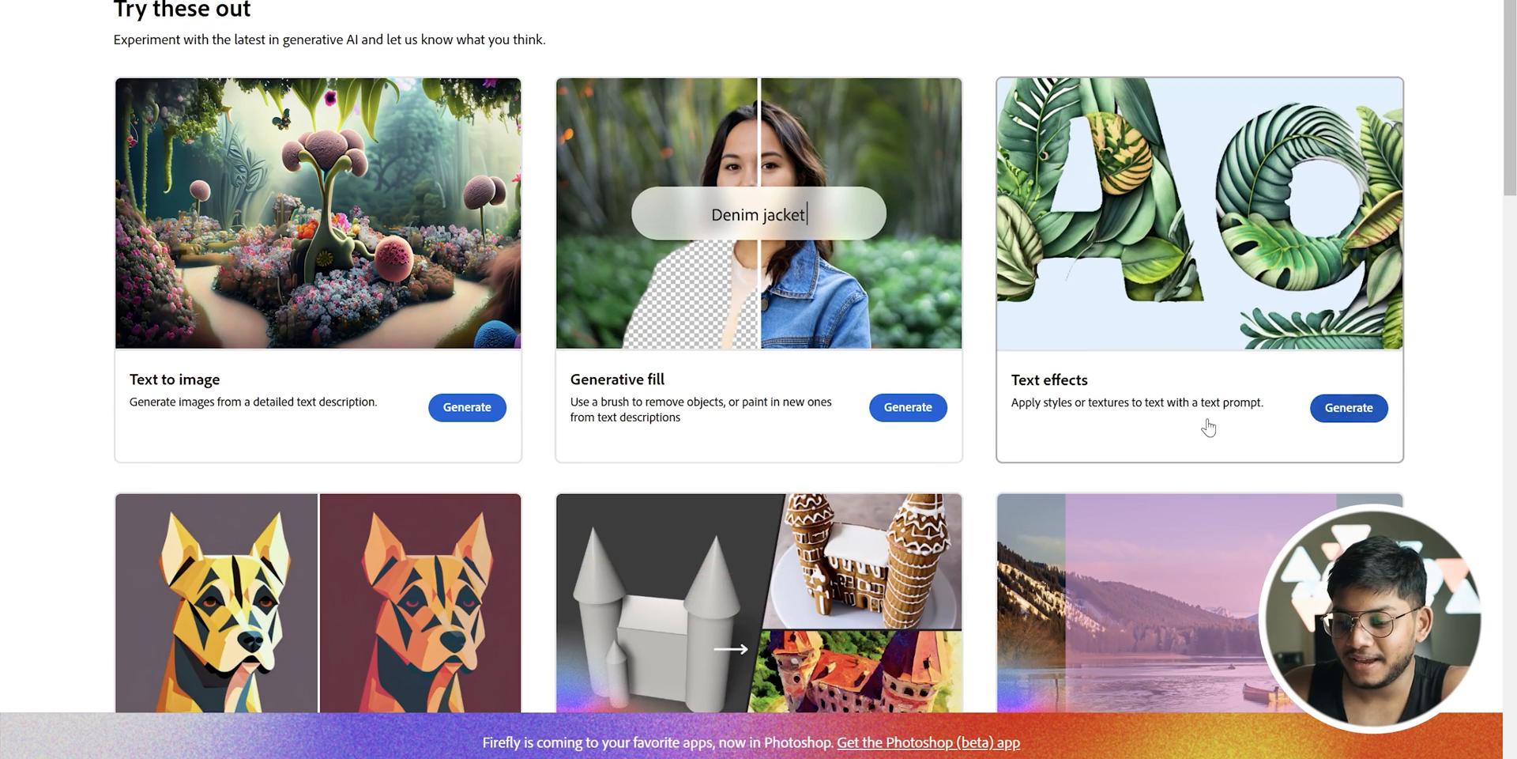
- Start Text effects and enter 'Ai tools' as the initial prompt
{"action": "left_click", "coordinate": [1346, 406]}
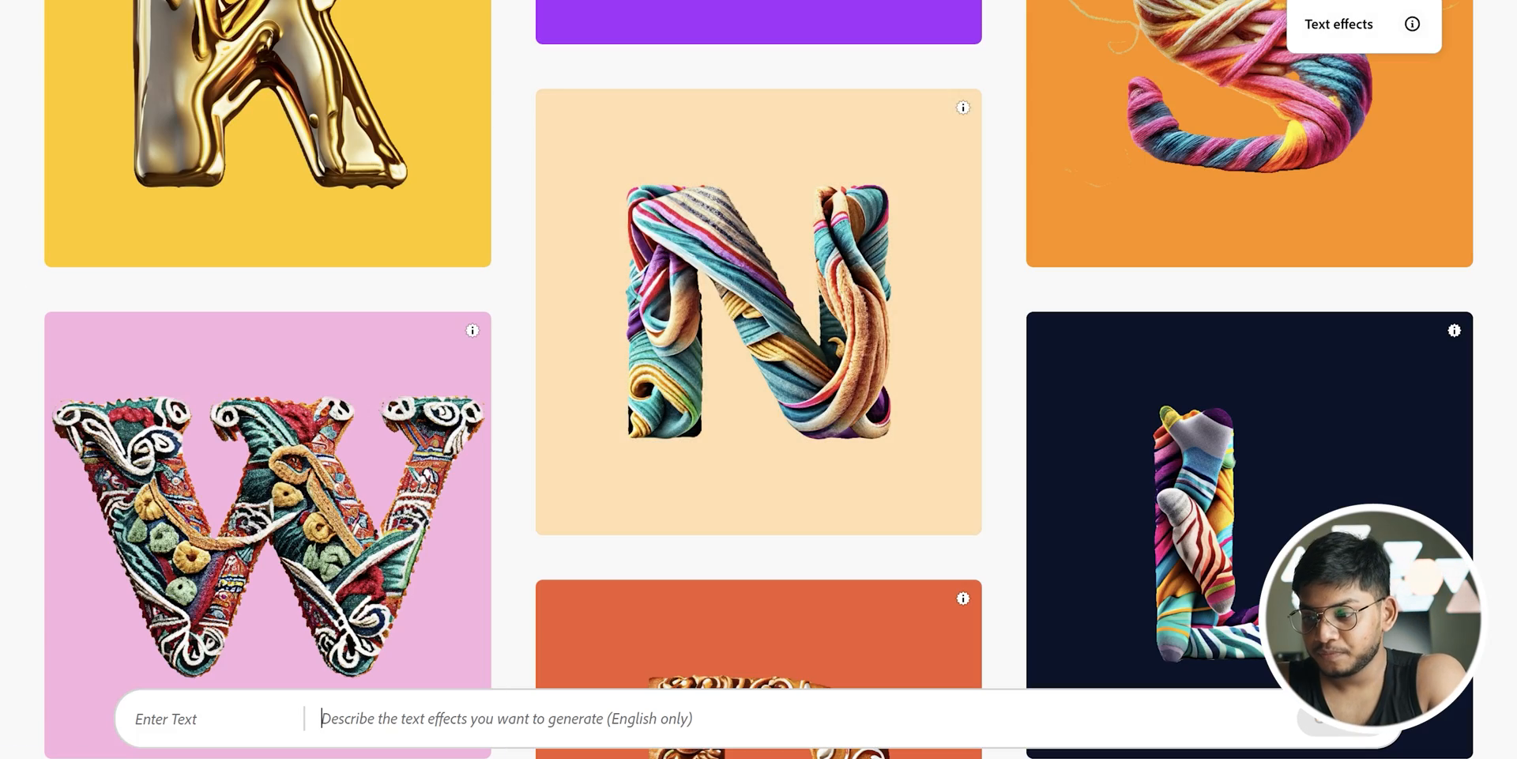
{"action": "type", "text": "Ai"}
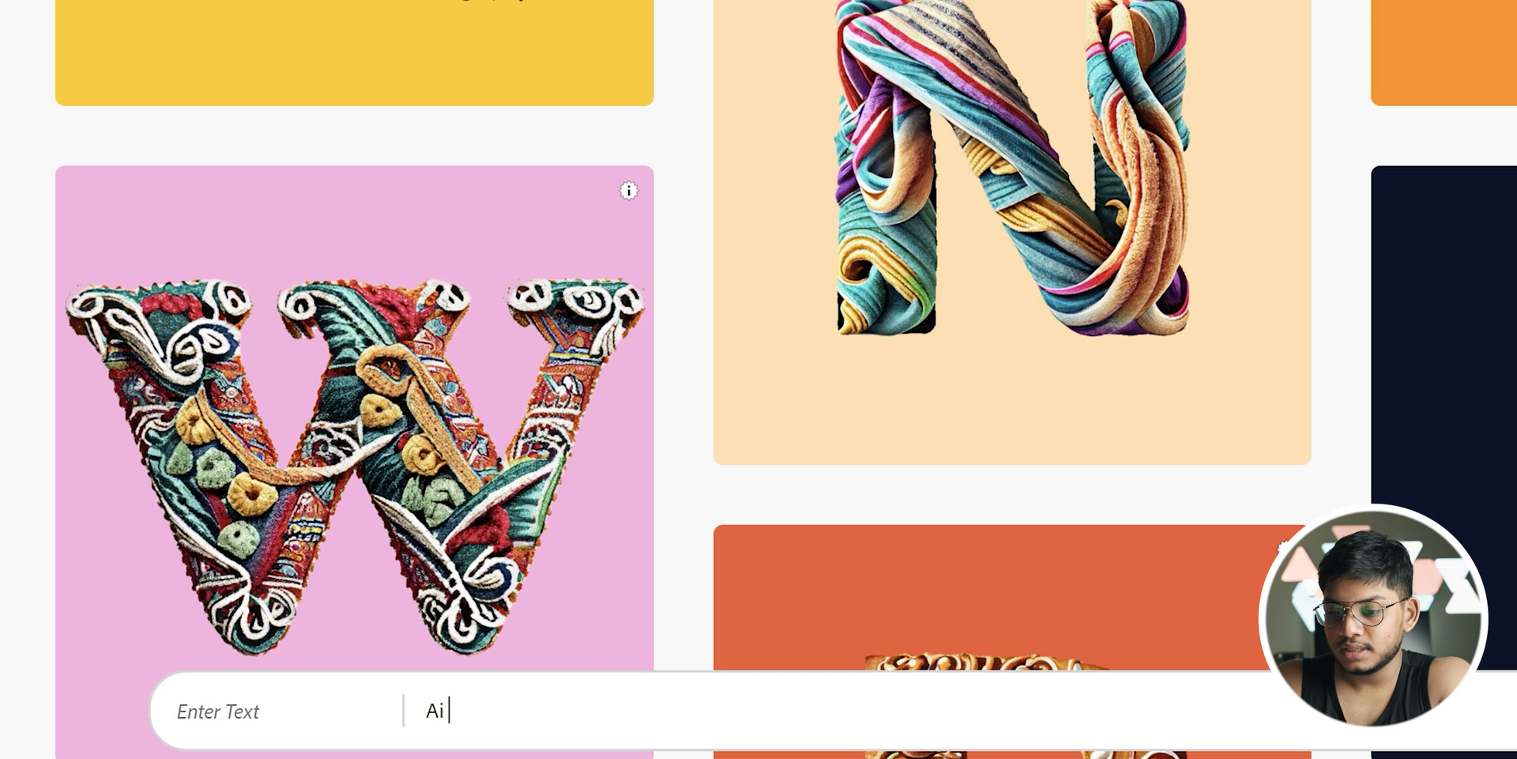
{"action": "type", "text": "tools"}
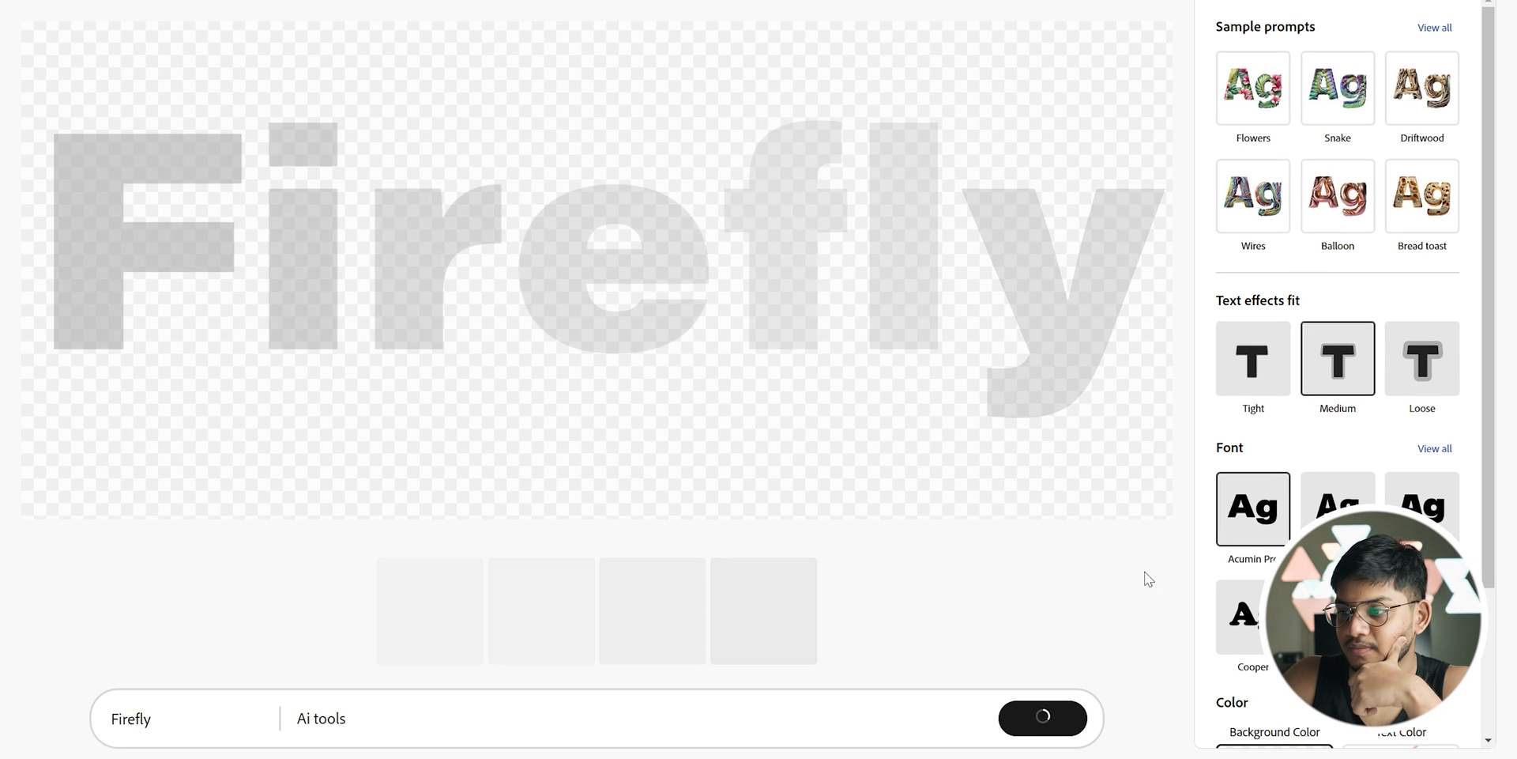
{"action": "mouse_move", "coordinate": [1279, 420]}
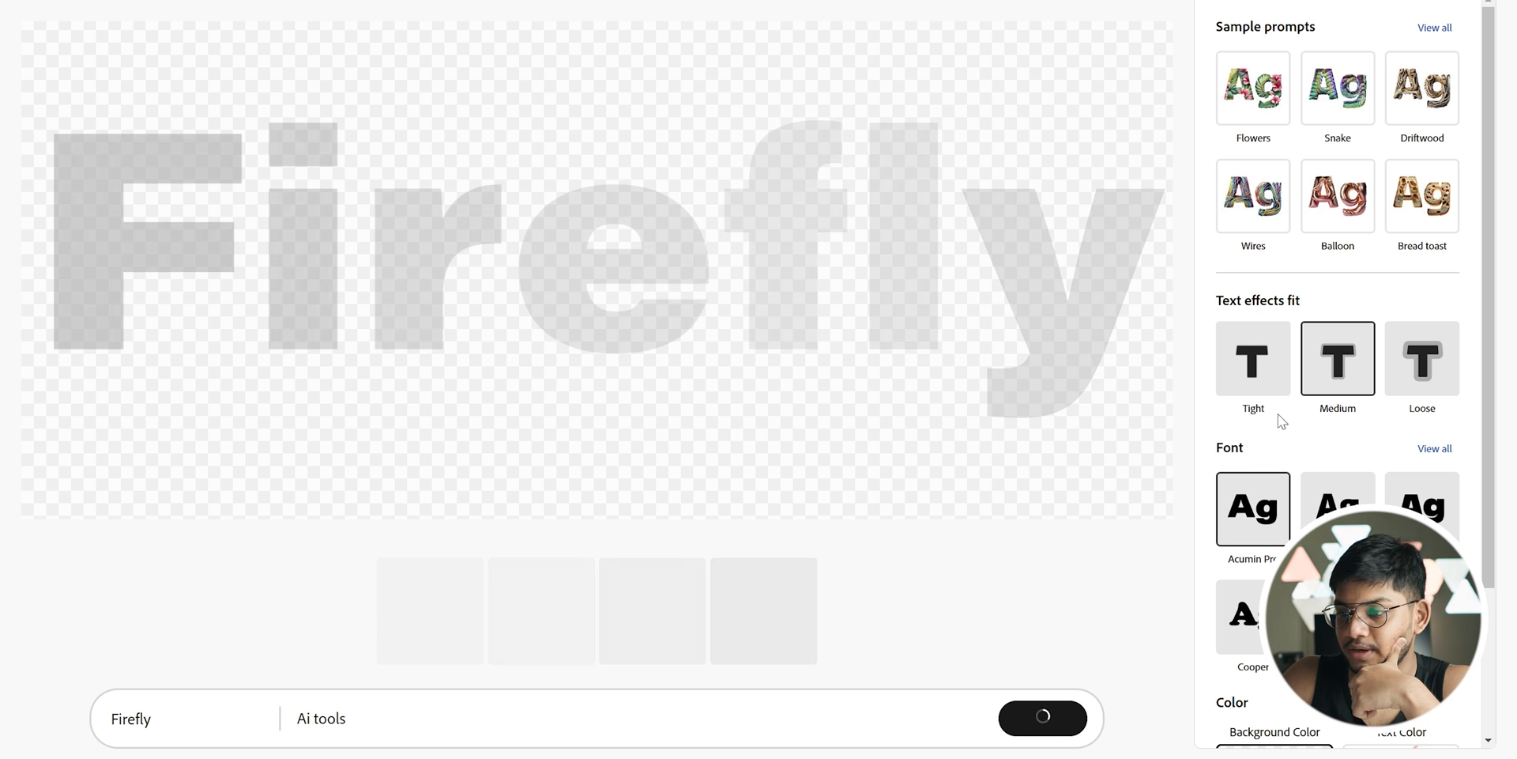
{"action": "mouse_move", "coordinate": [1313, 169]}
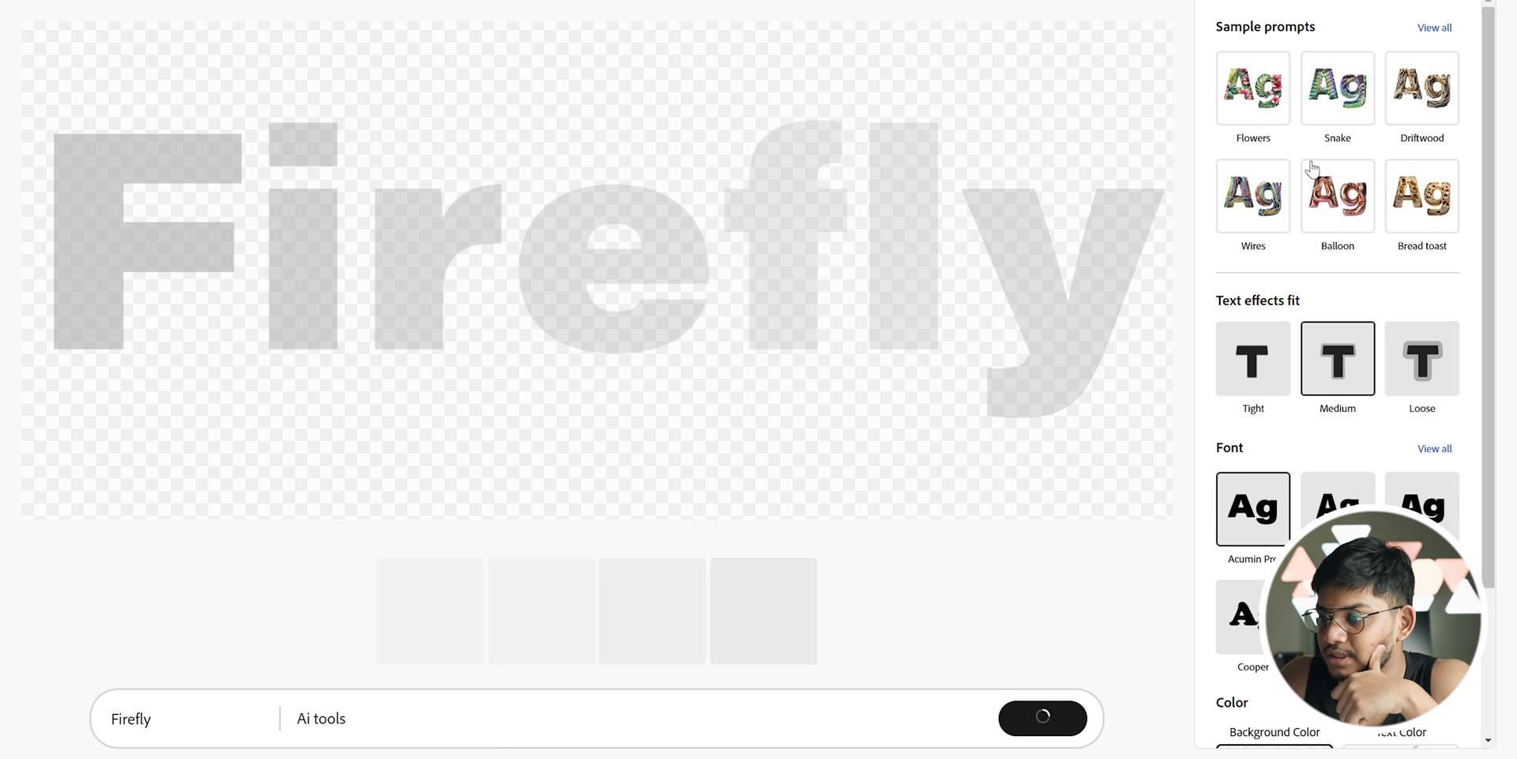
- Apply the Plastic wrap sample style and change the display text to 'AI Tools'
{"action": "left_click", "coordinate": [1434, 27]}
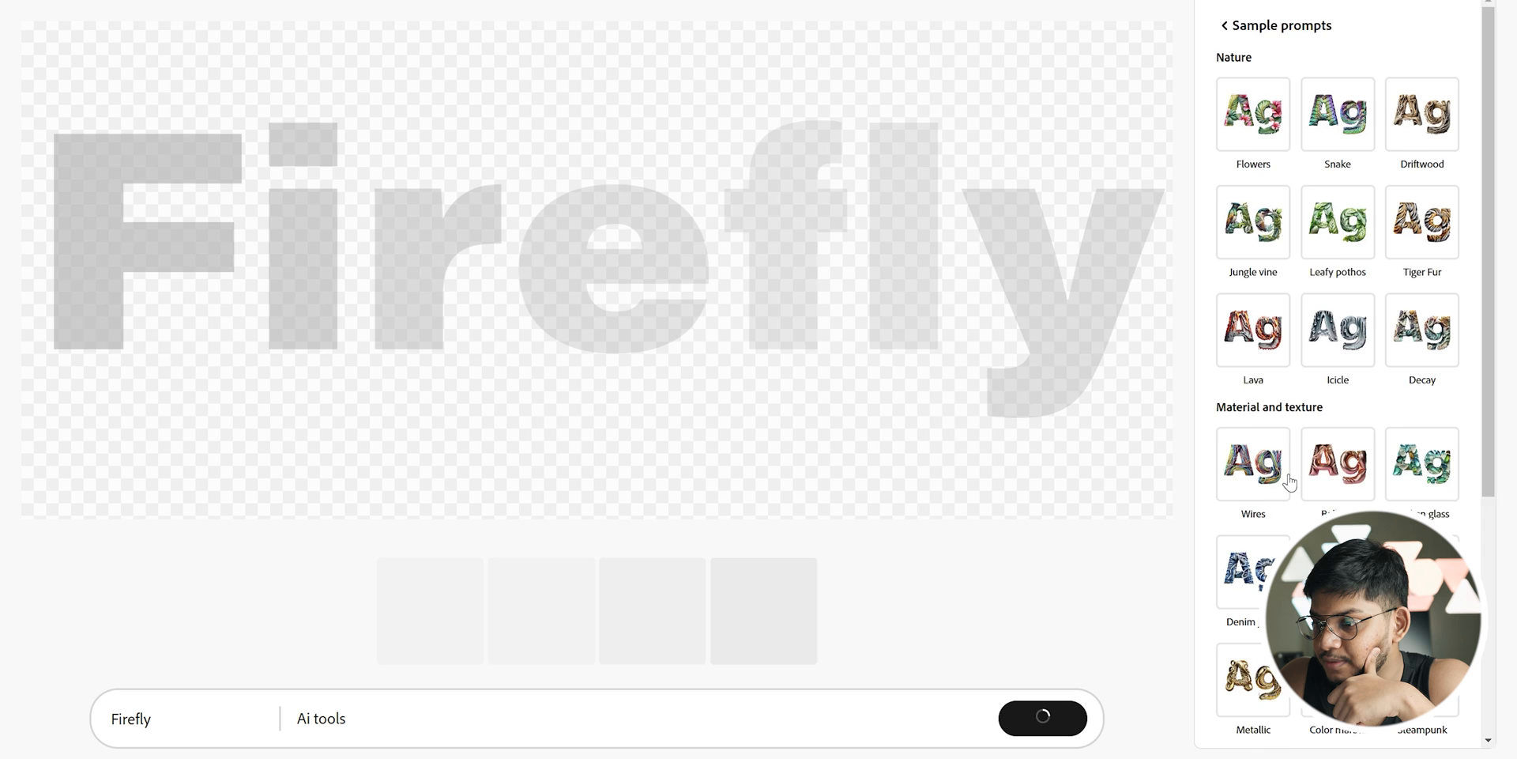
{"action": "scroll", "scroll_direction": "down", "scroll_amount": 3}
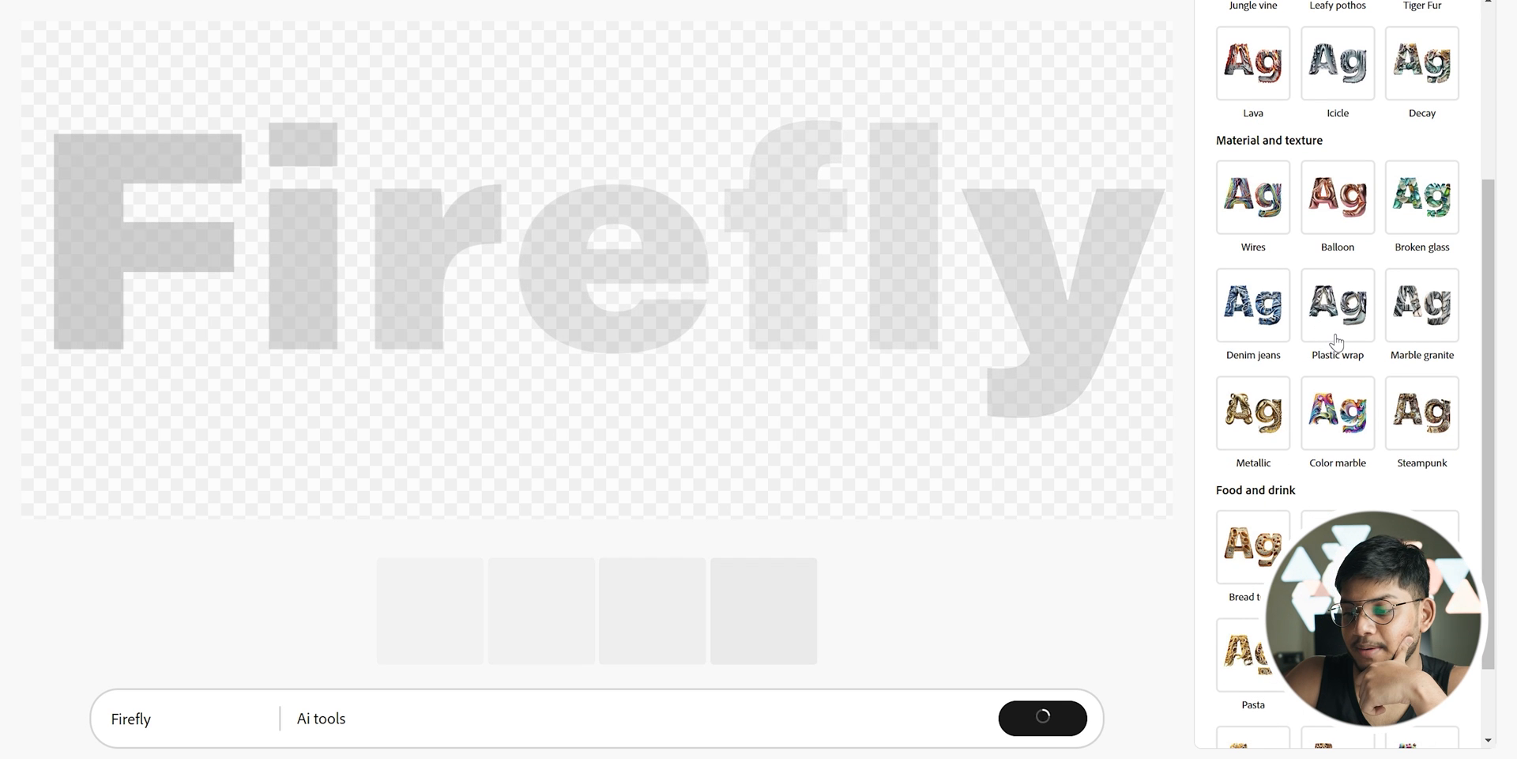
{"action": "left_click", "coordinate": [1337, 306]}
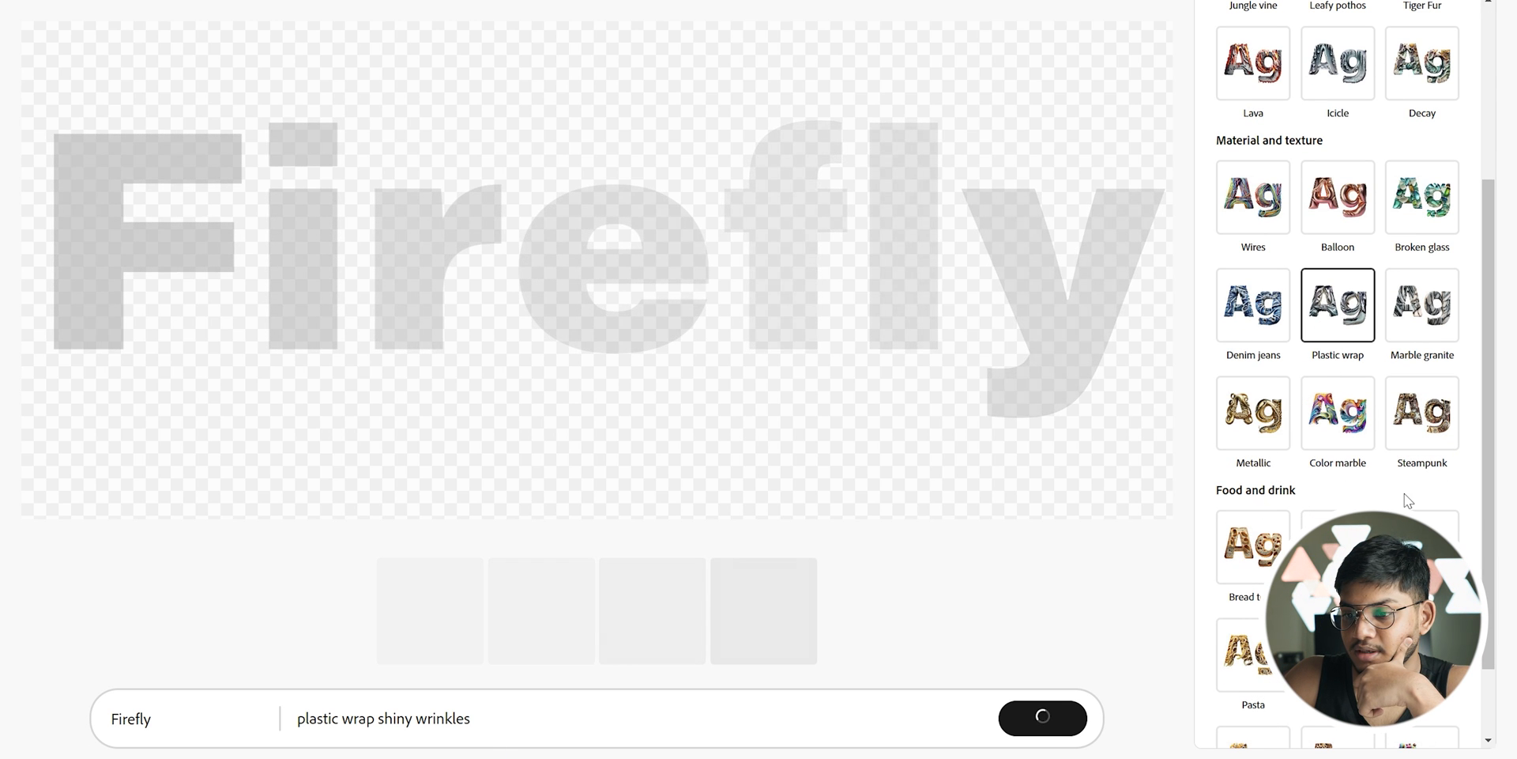
{"action": "scroll", "scroll_direction": "down", "scroll_amount": 3}
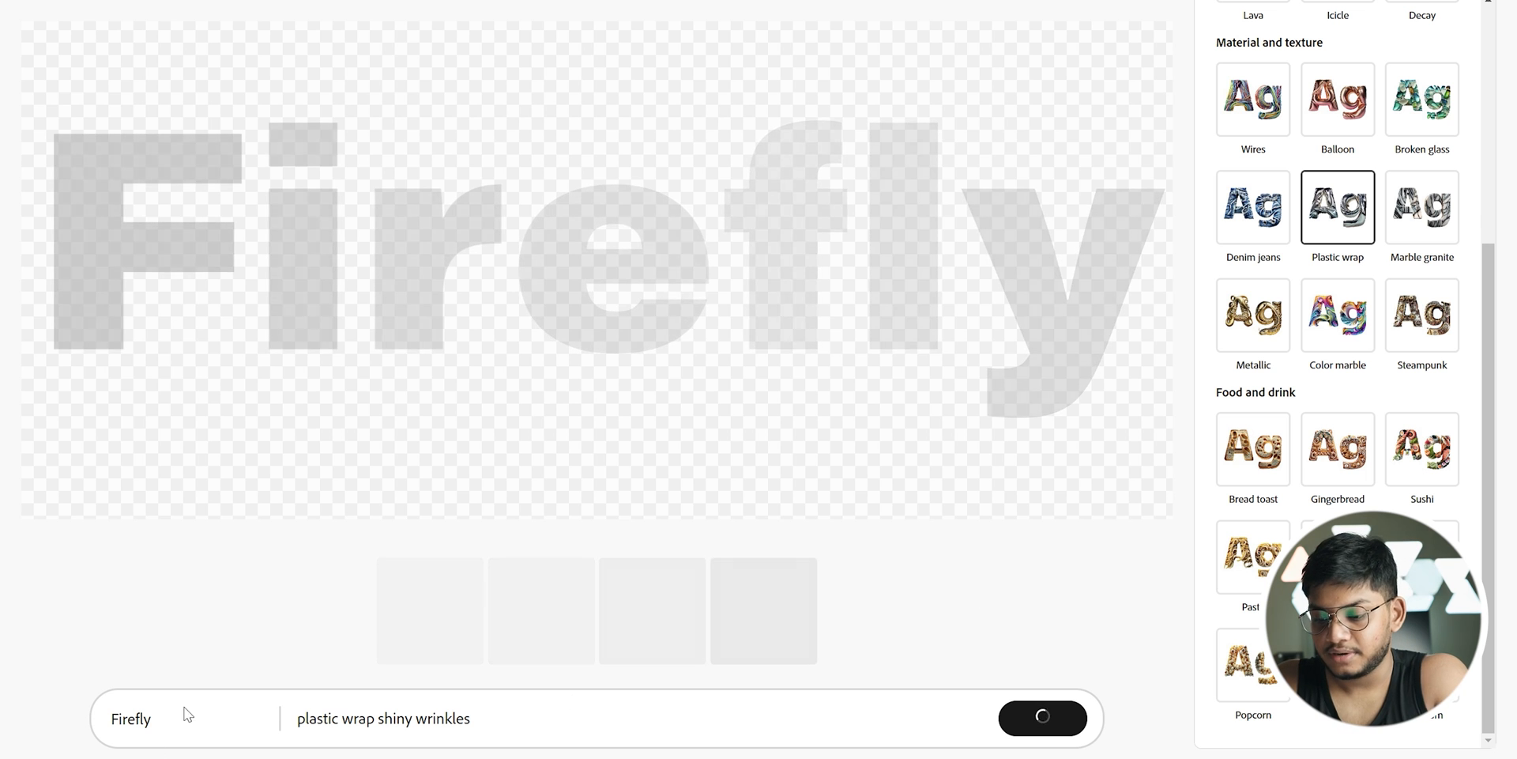
{"action": "type", "text": "AI R"}
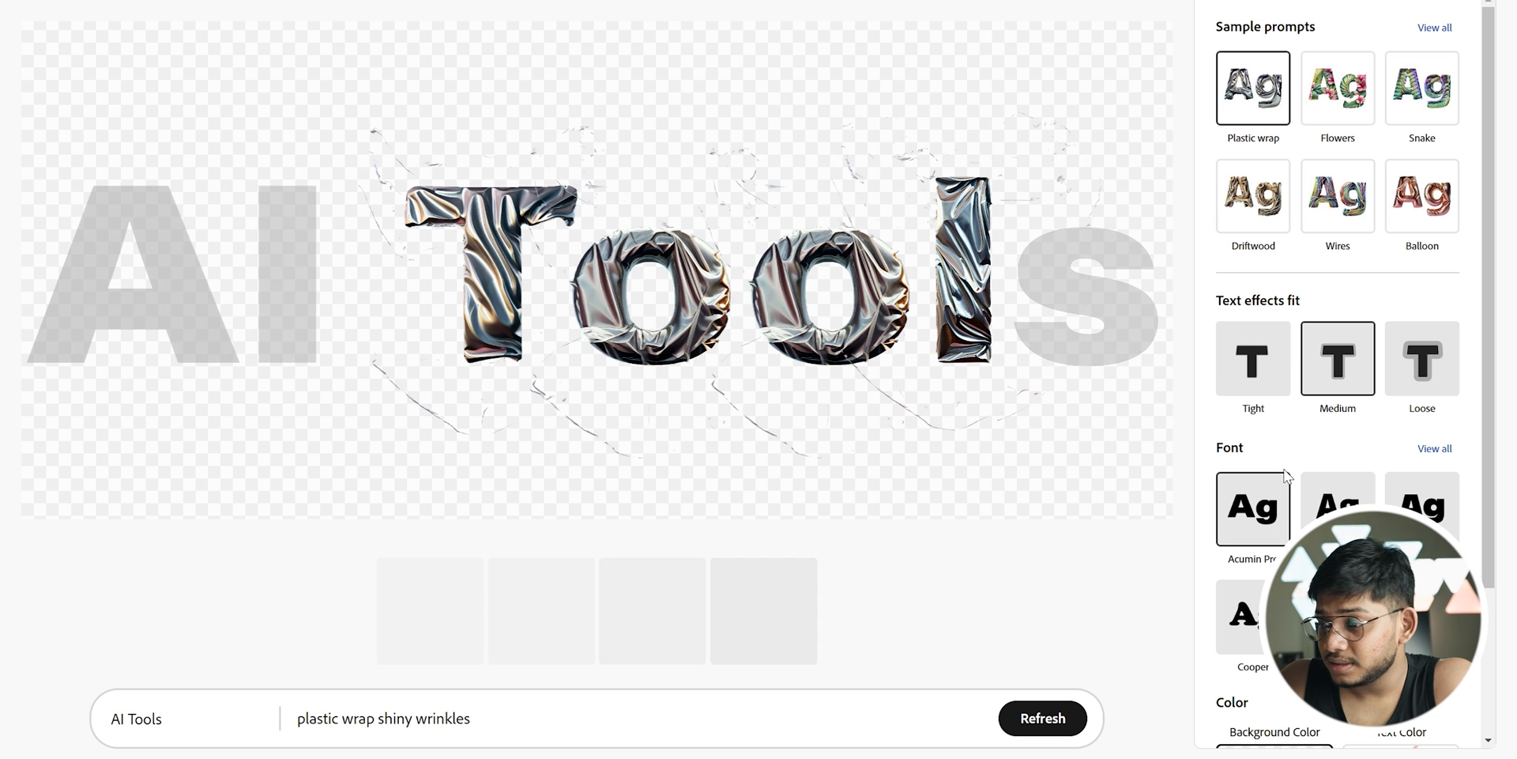
- Browse the font list, then choose the first variation with every letter fully plastic-wrapped
{"action": "left_click", "coordinate": [1434, 447]}
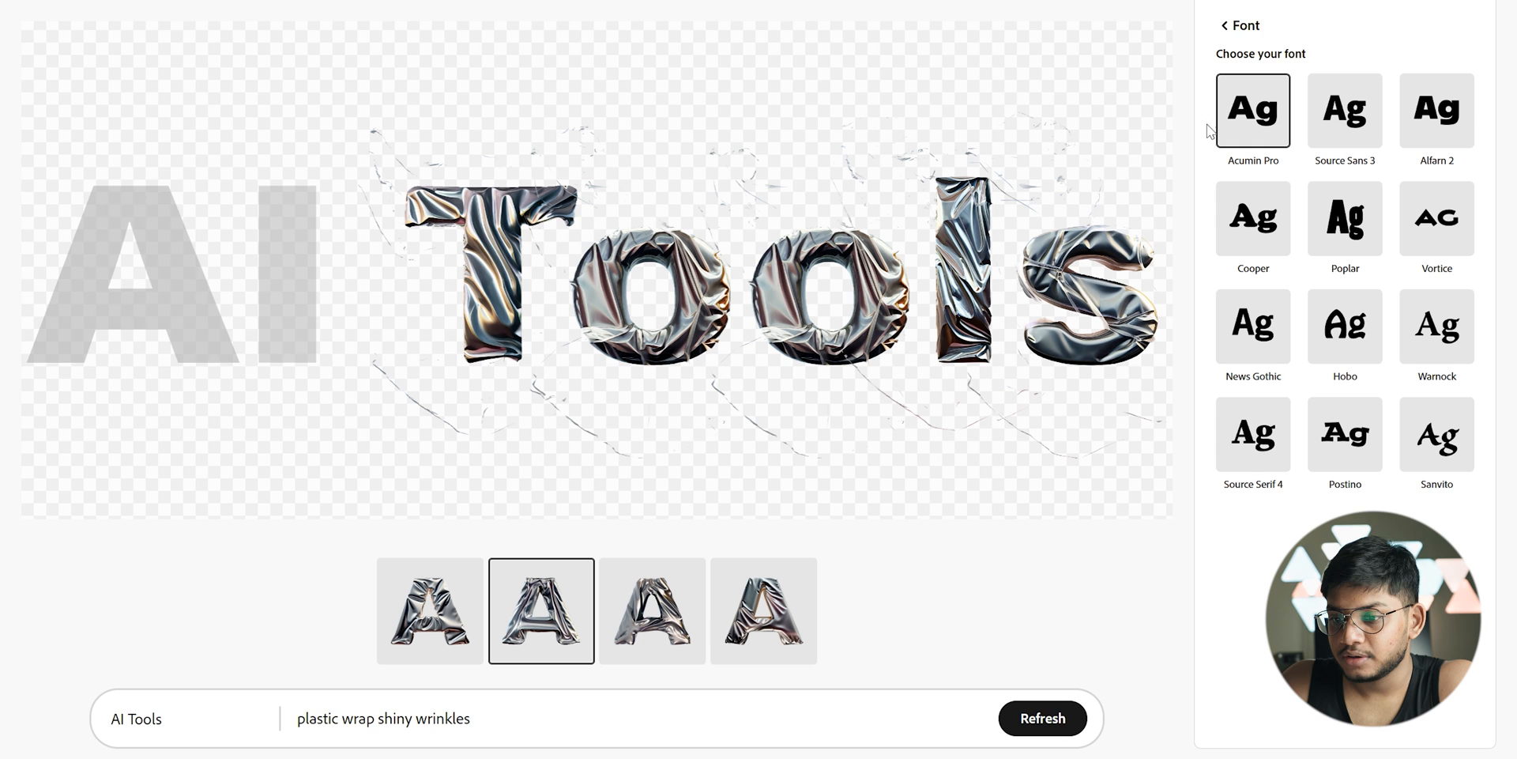
{"action": "scroll", "scroll_direction": "down", "scroll_amount": 3}
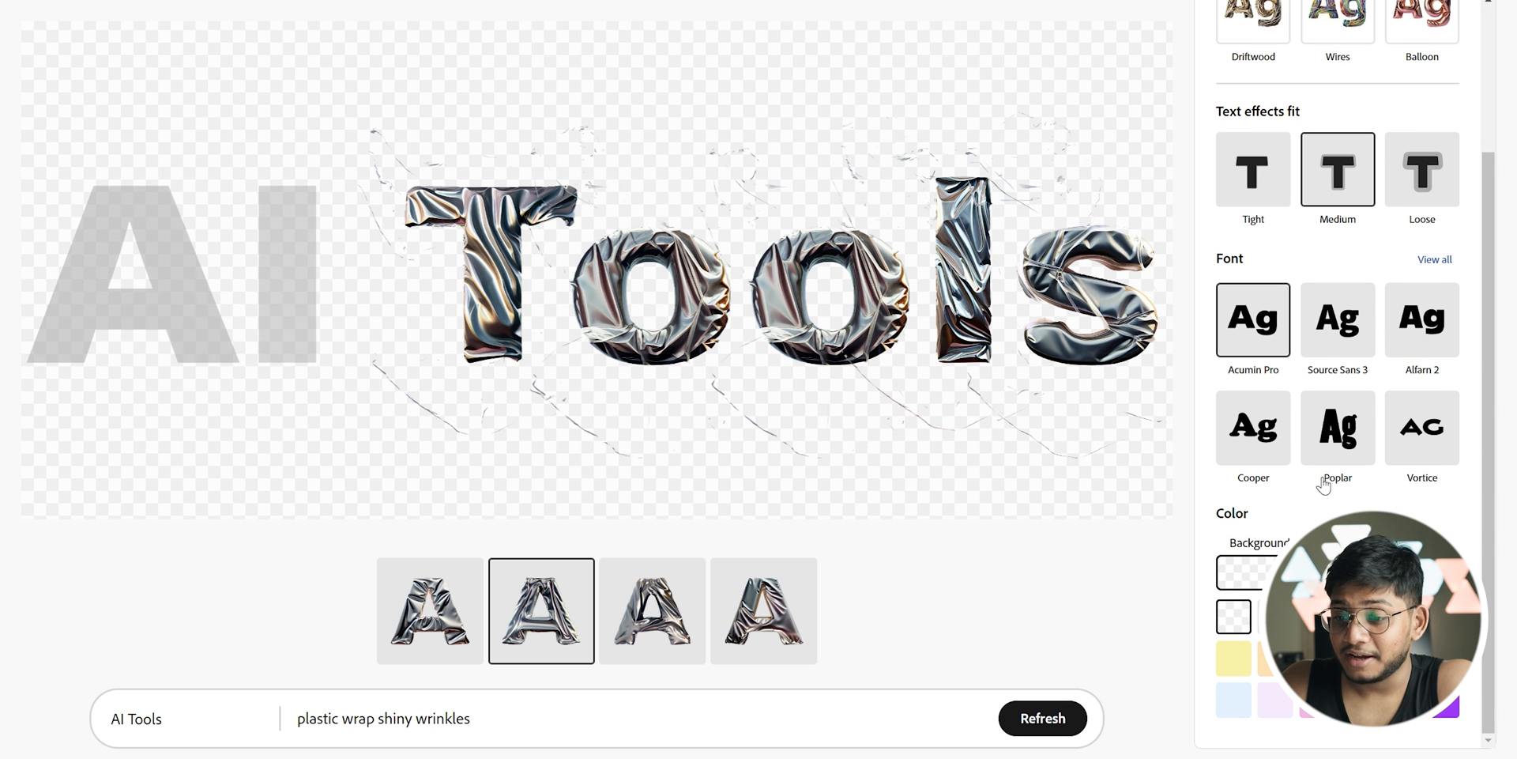
{"action": "left_click", "coordinate": [652, 610]}
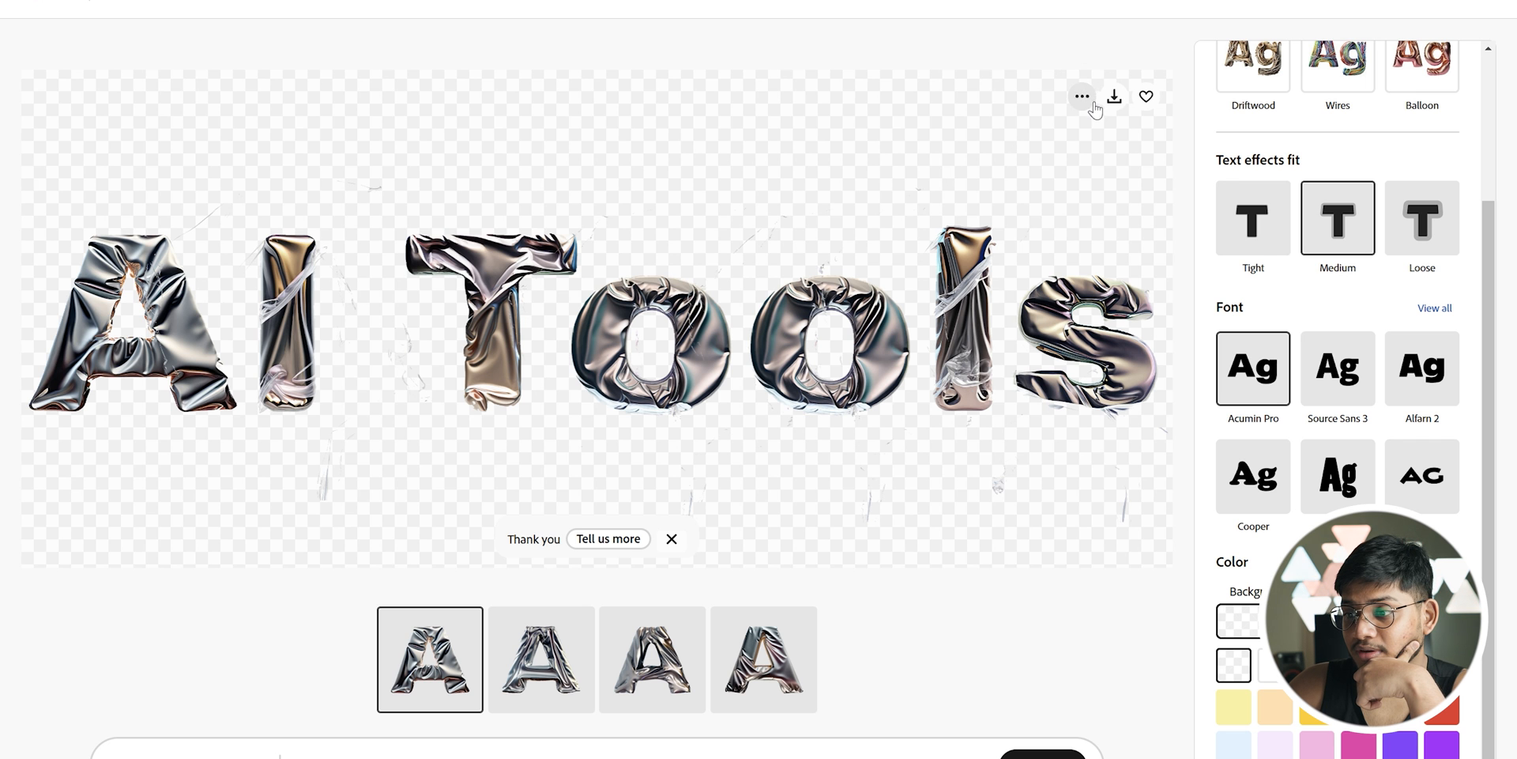
- Download the image, accepting the Content Credentials notice, then browse the text effects gallery
{"action": "left_click", "coordinate": [1114, 97]}
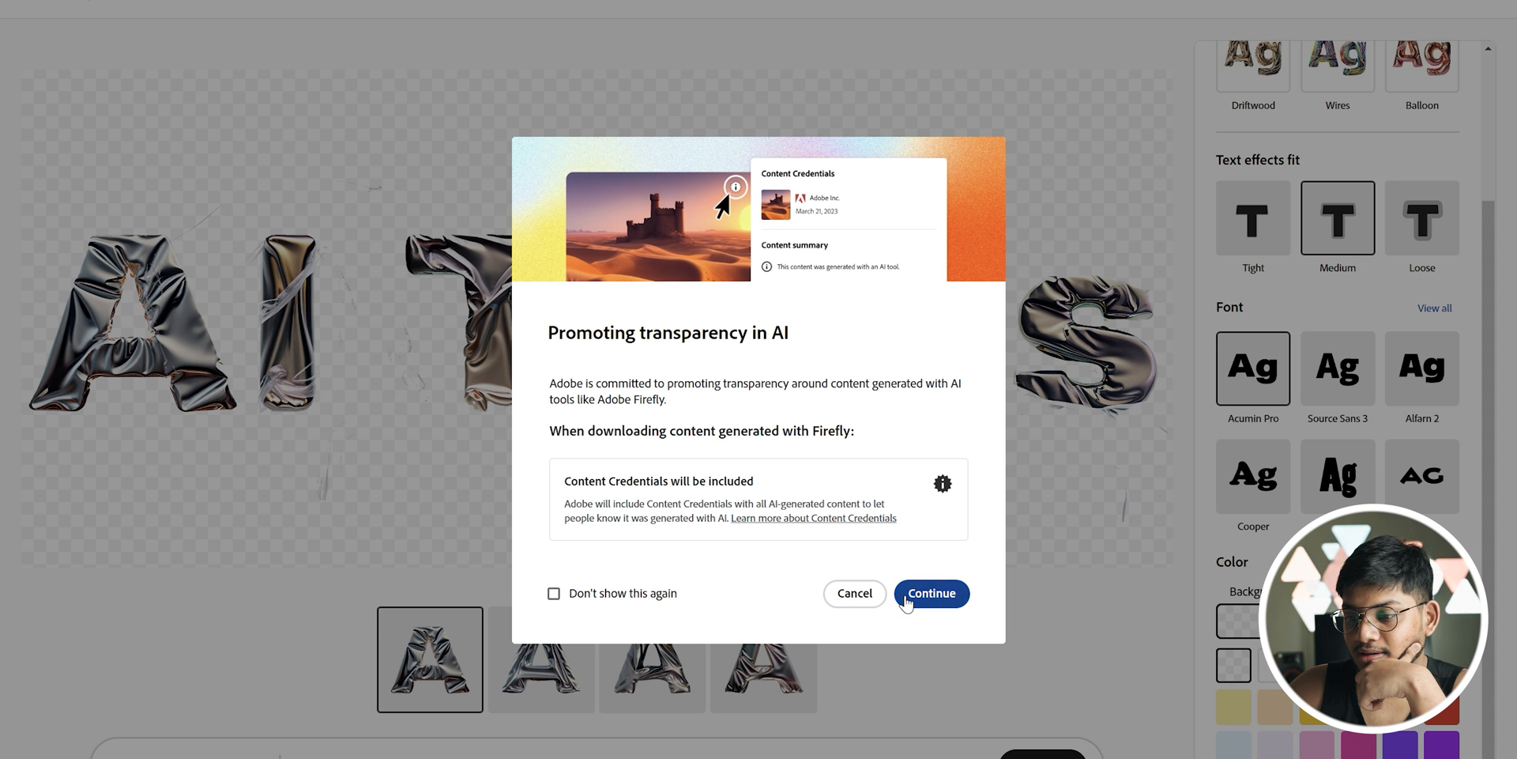
{"action": "left_click", "coordinate": [929, 592]}
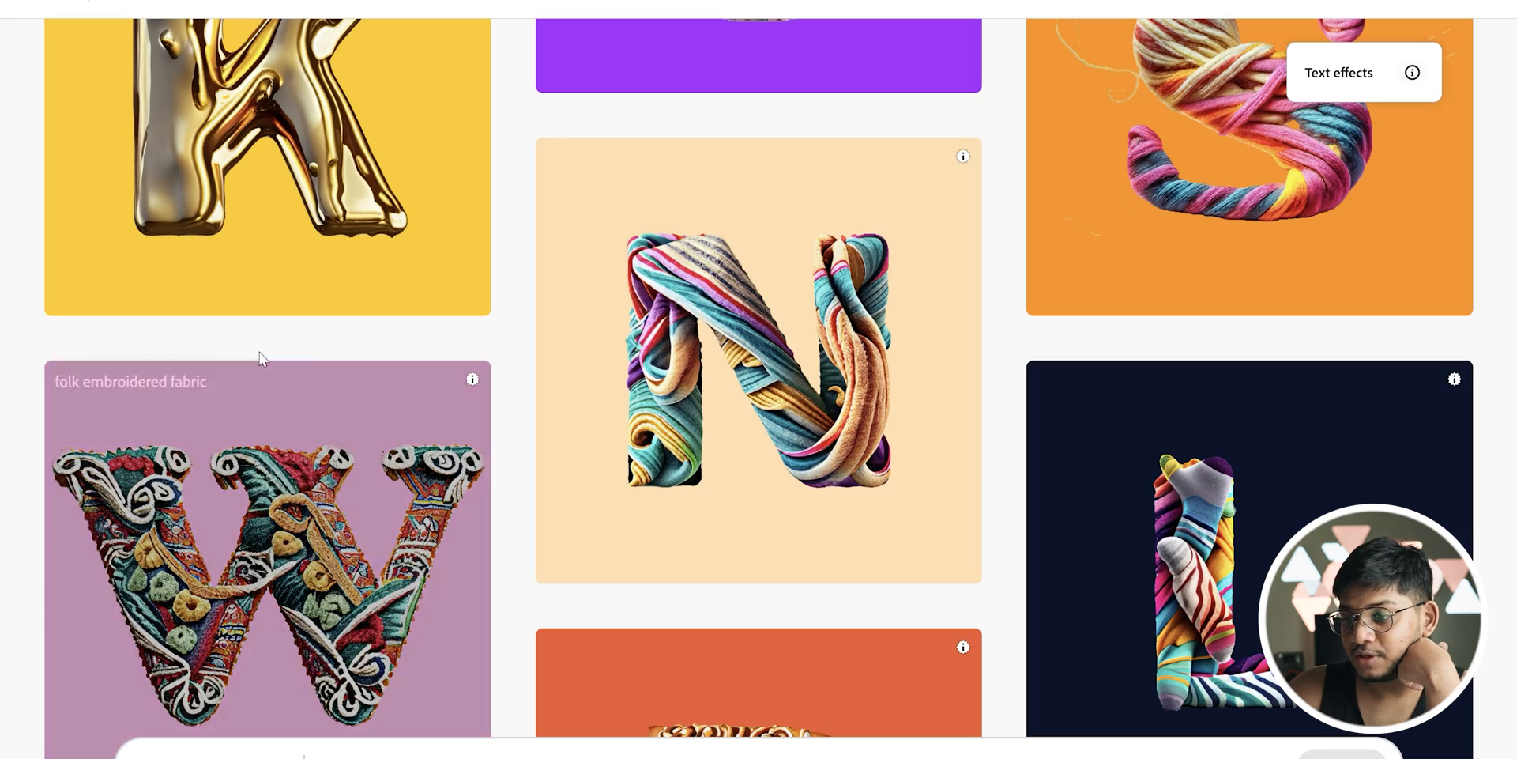
{"action": "scroll", "scroll_direction": "down", "scroll_amount": 3}
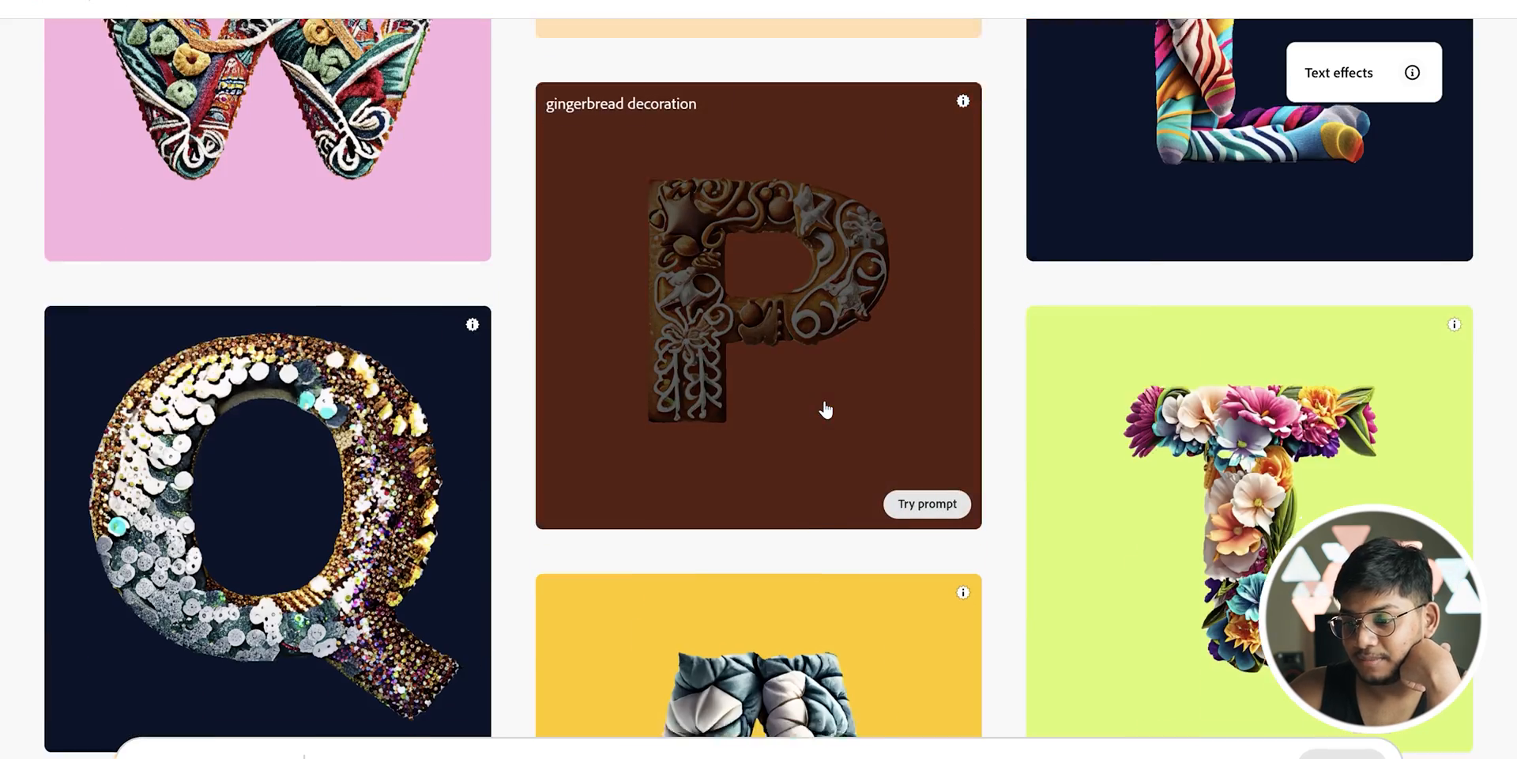